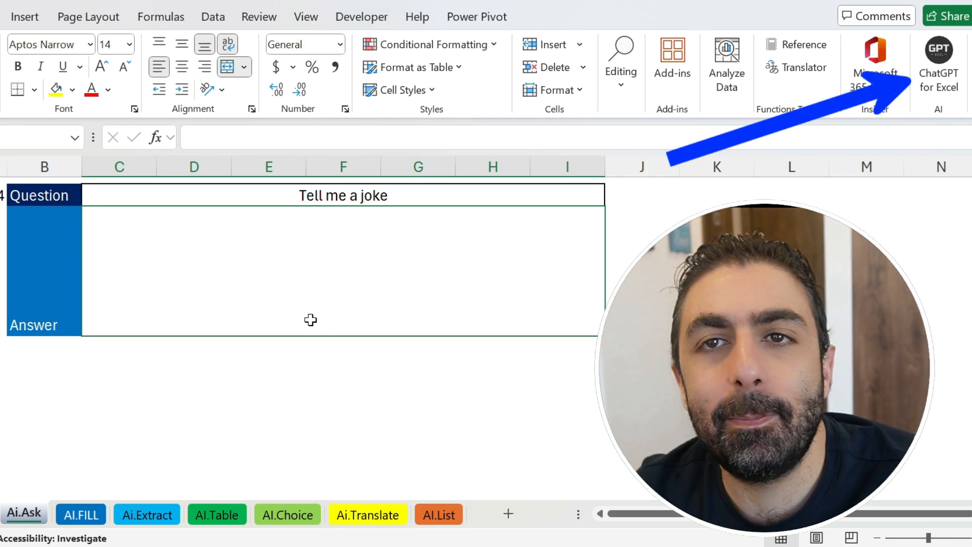
# - Try an =AI.ASK formula before the add-in is available
pyautogui.write('=ai.ask')
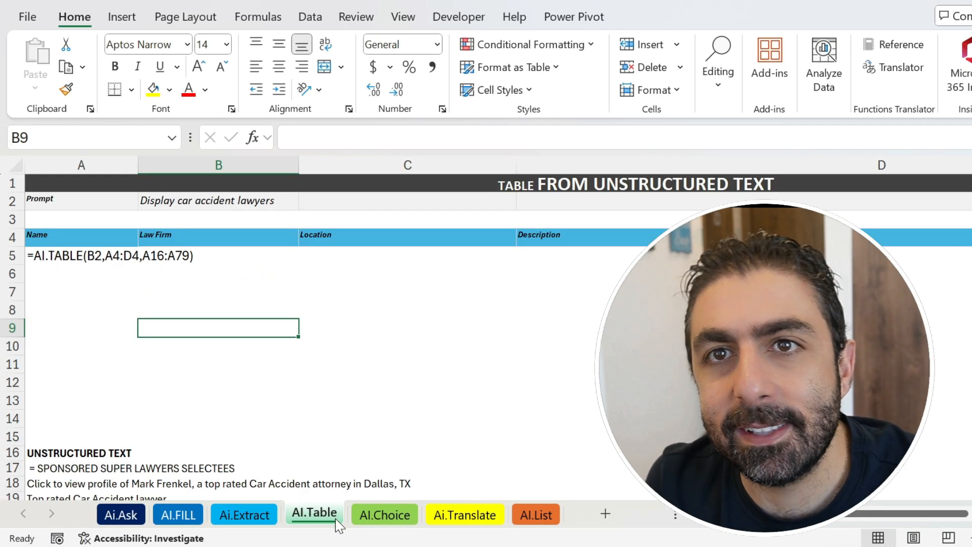
pyautogui.scroll(-3)
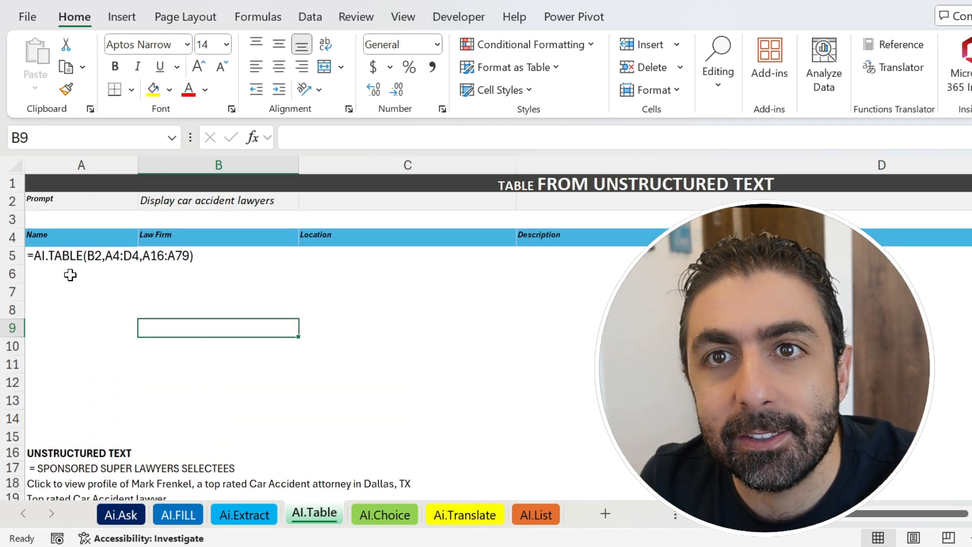
pyautogui.click(81, 274)
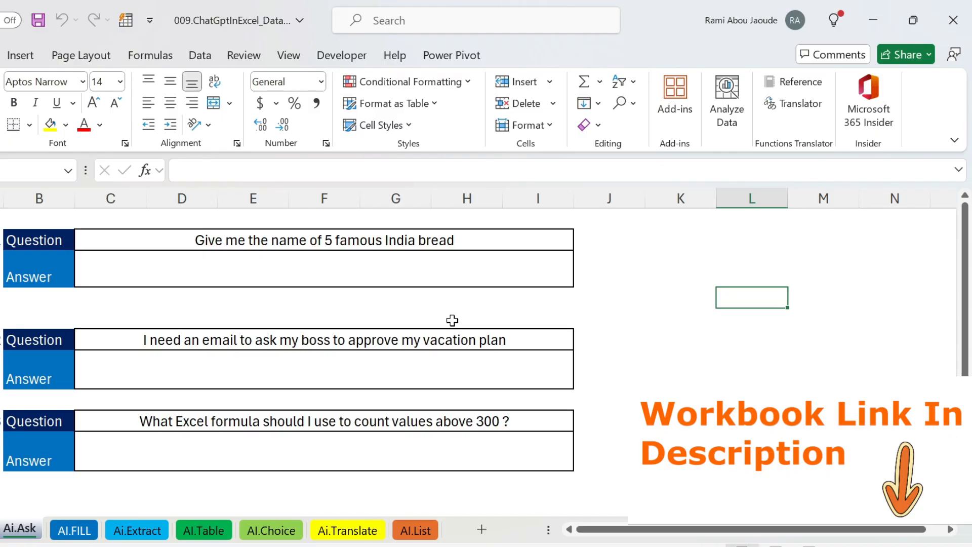
# - Search the add-in store for 'chat' and install ChatGPT for Excel
pyautogui.click(20, 54)
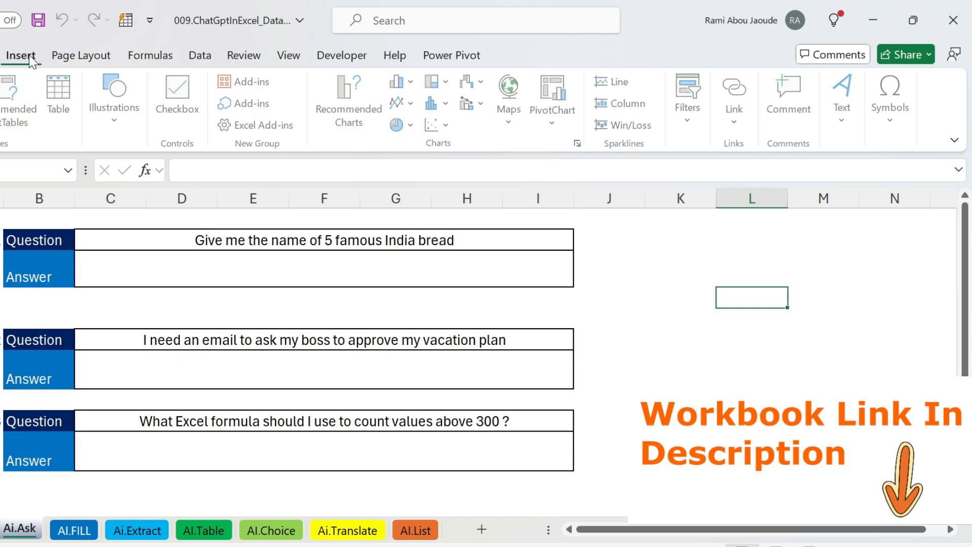
pyautogui.click(249, 81)
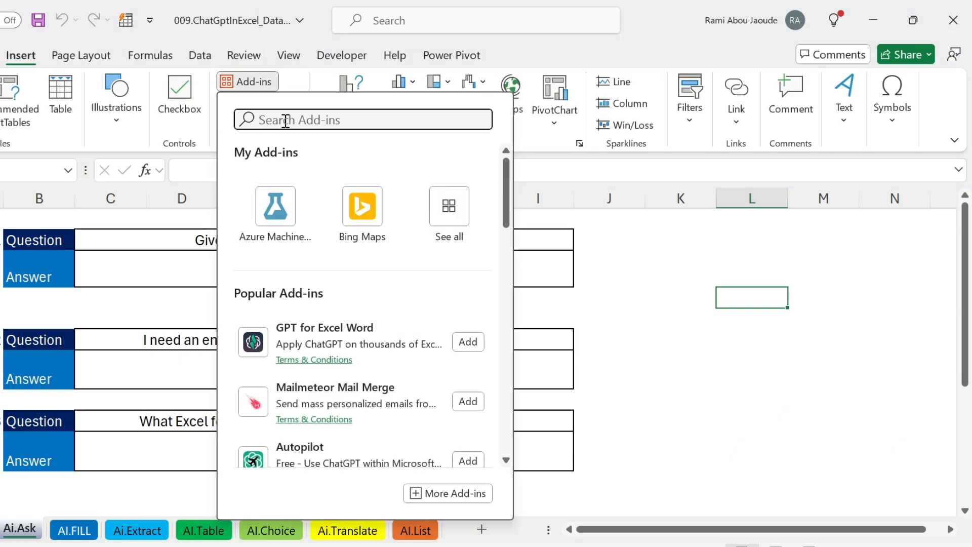
pyautogui.write('chat')
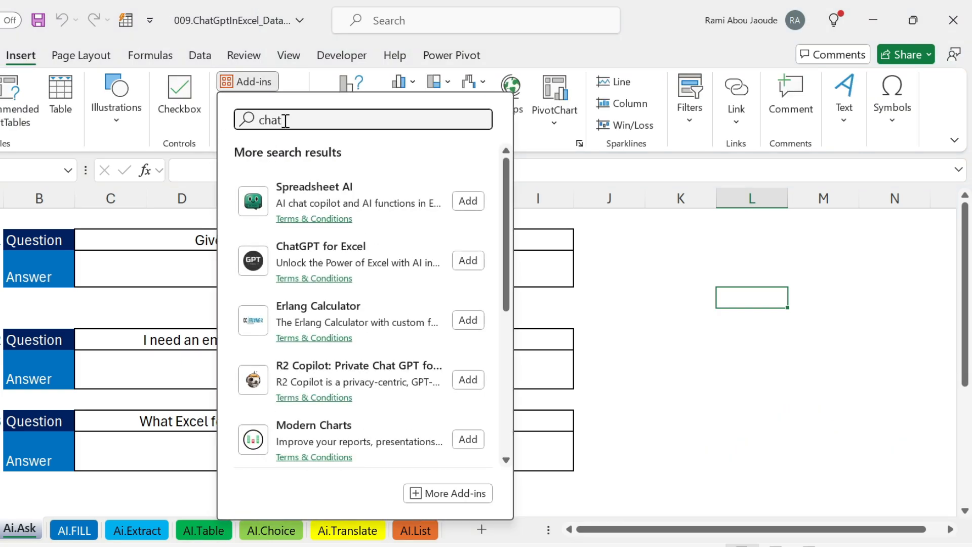
pyautogui.moveTo(378, 270)
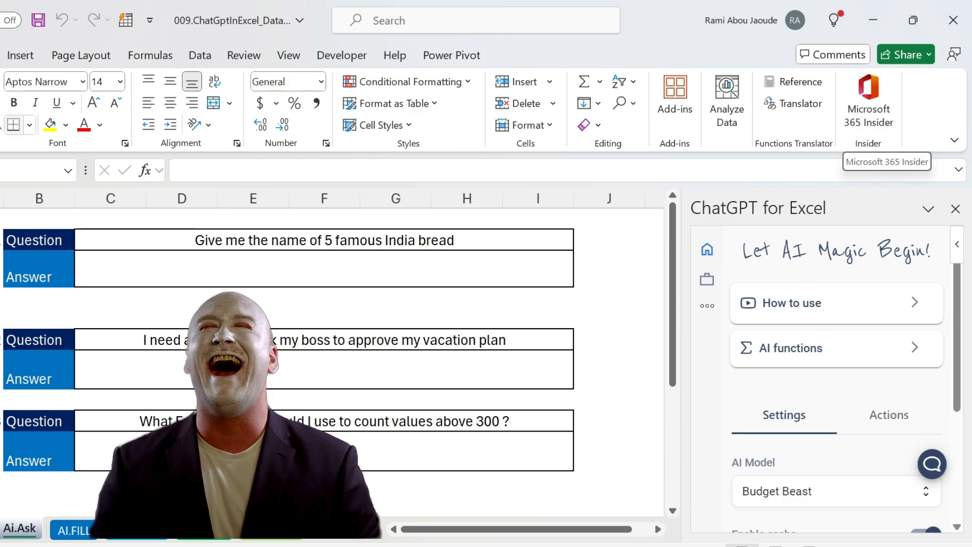
pyautogui.click(20, 55)
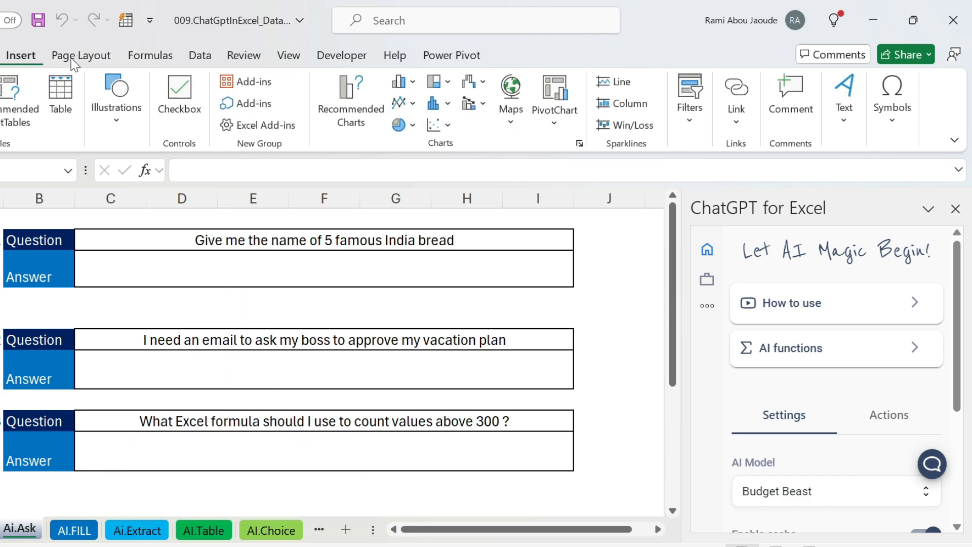
pyautogui.click(246, 81)
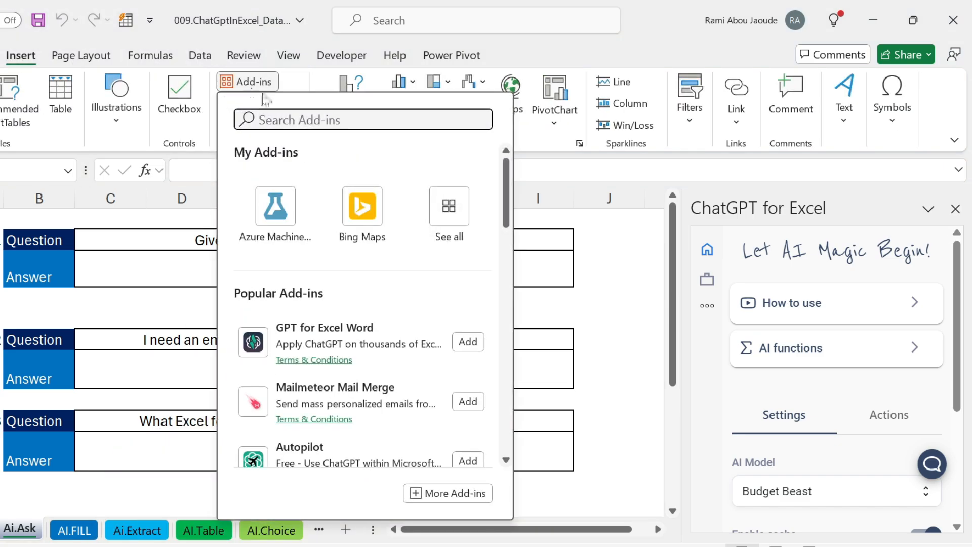
pyautogui.write('chat')
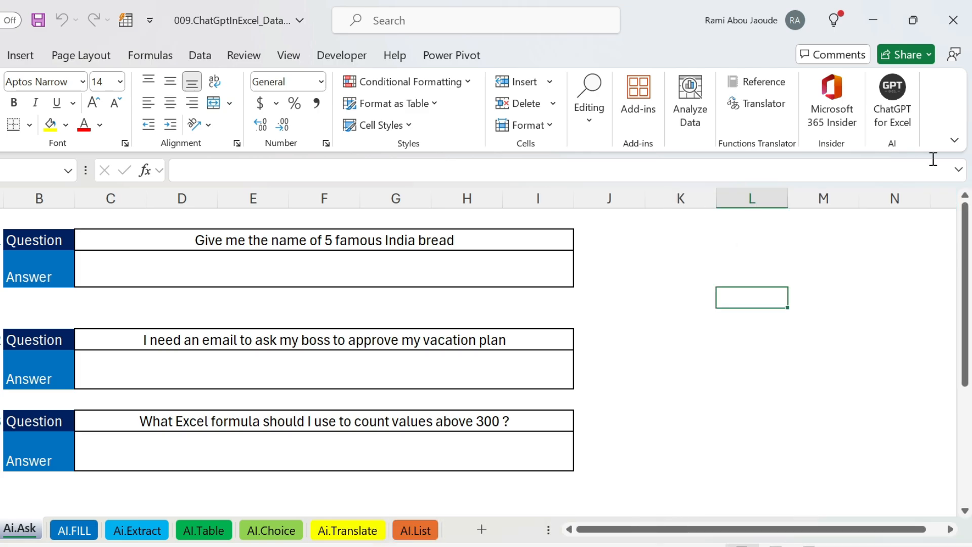
pyautogui.click(891, 99)
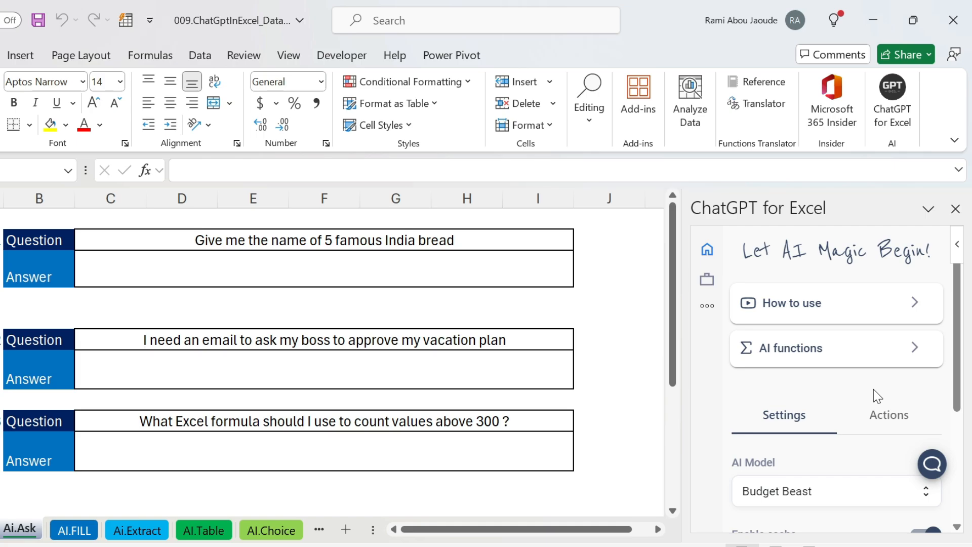
pyautogui.scroll(-3)
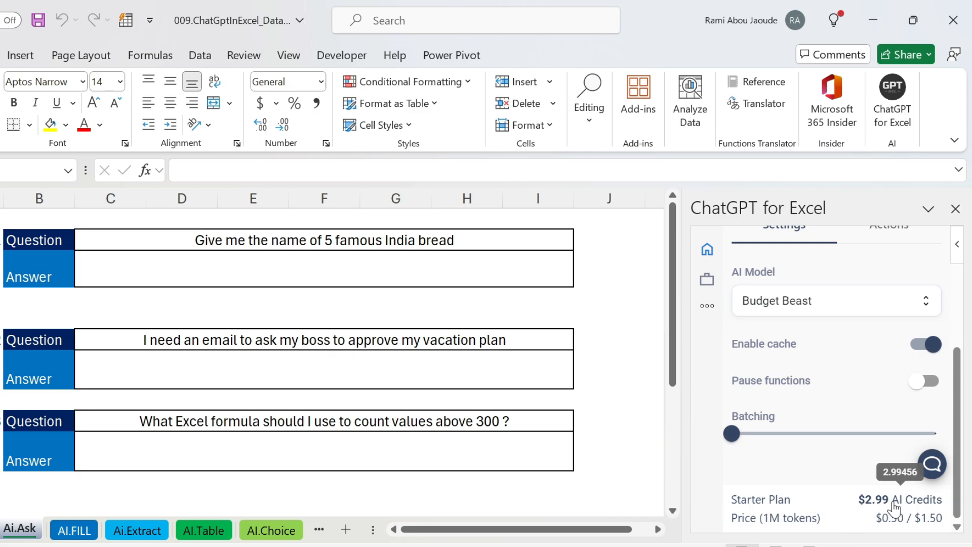
pyautogui.moveTo(792, 520)
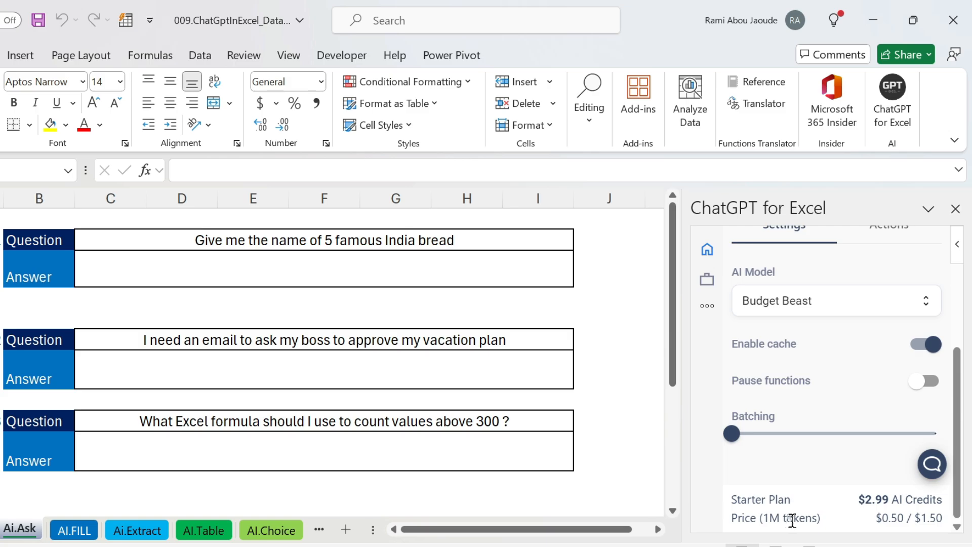
pyautogui.moveTo(800, 341)
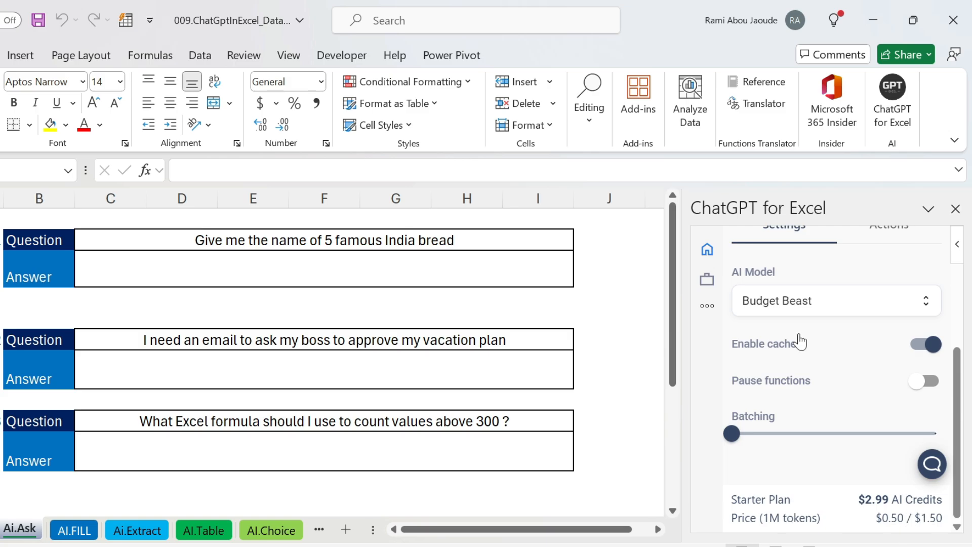
pyautogui.moveTo(707, 280)
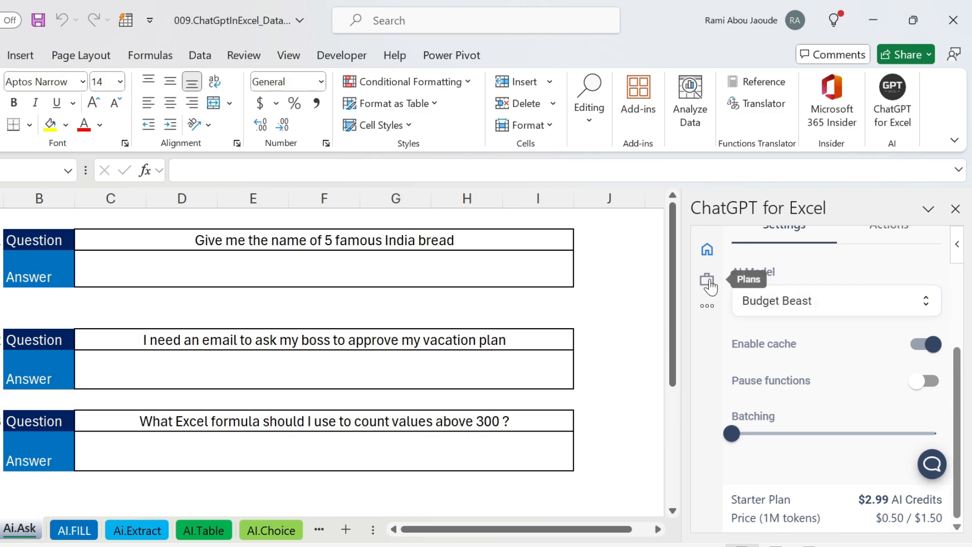
pyautogui.click(707, 281)
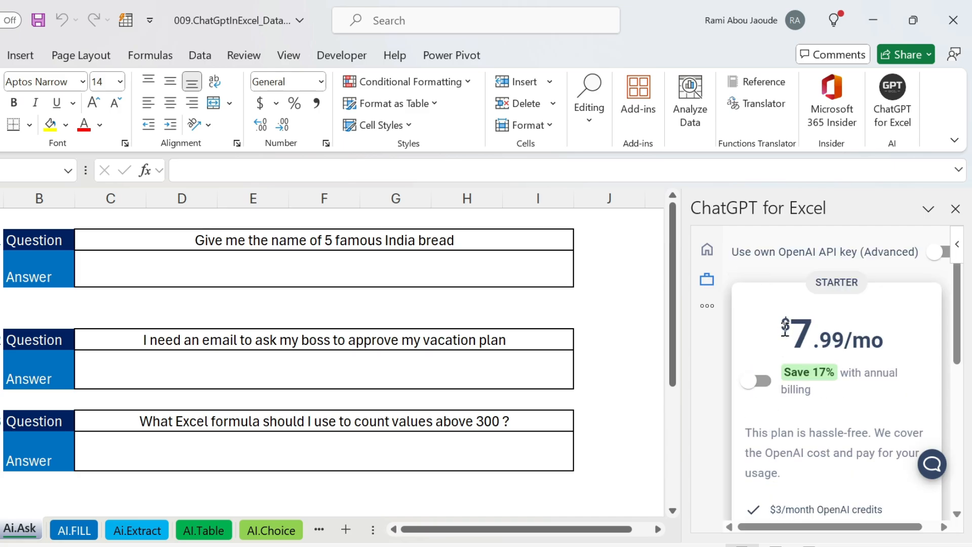
pyautogui.moveTo(877, 348)
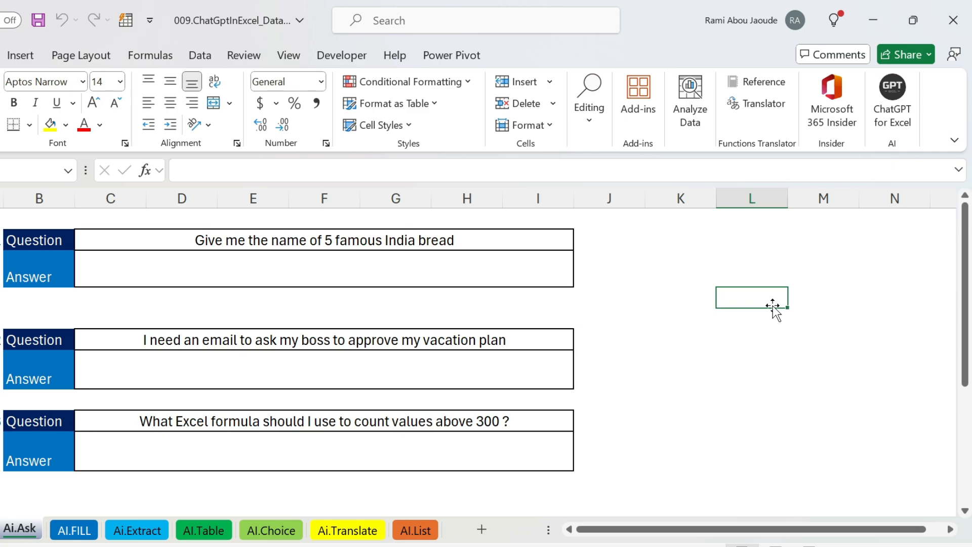
pyautogui.moveTo(684, 305)
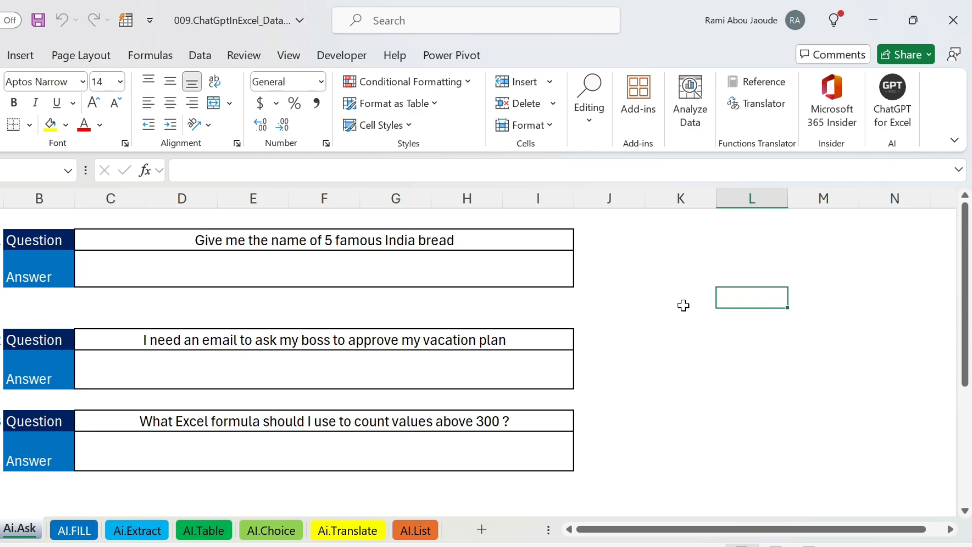
# - Enter =AI.ASK(C2) in the bread answer cell and accept the add-in license
pyautogui.click(323, 269)
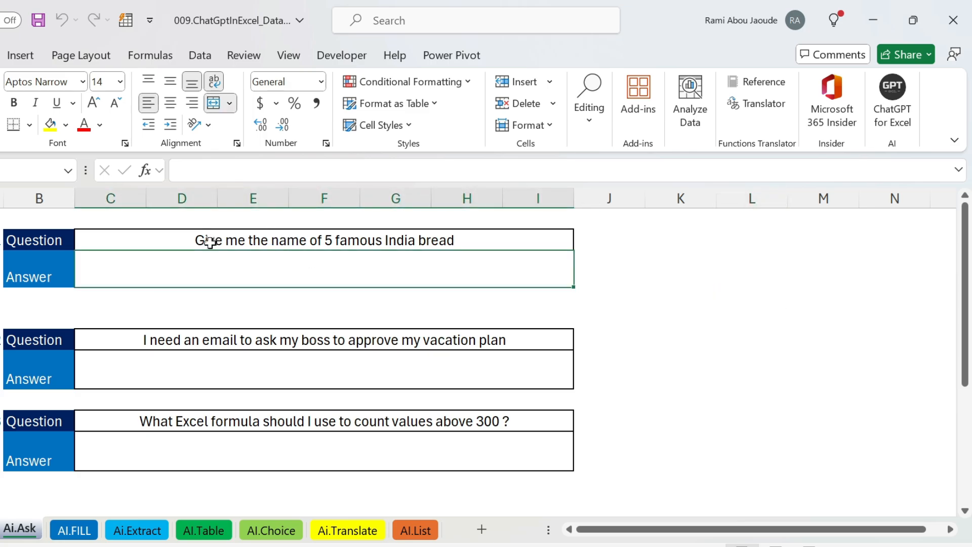
pyautogui.moveTo(341, 242)
pyautogui.write('=')
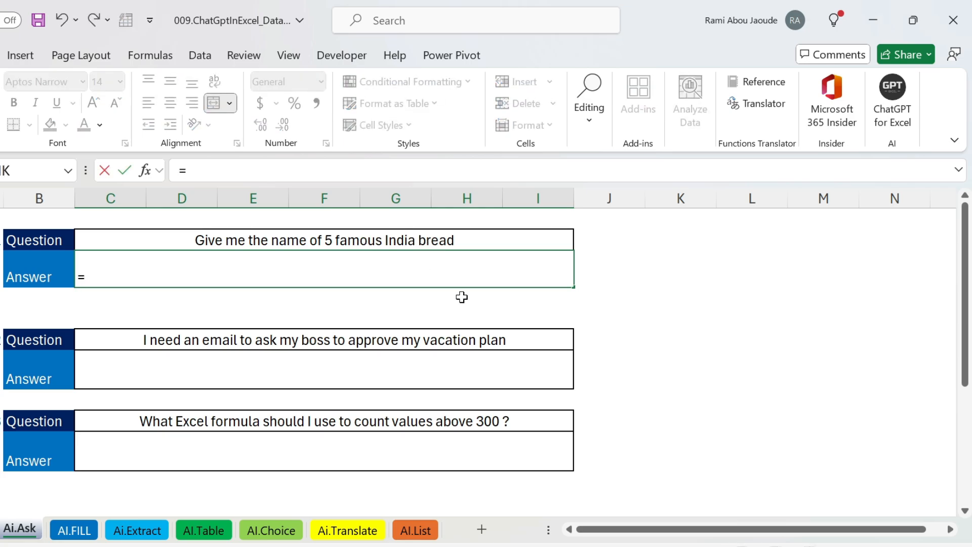
pyautogui.write('ai.ask')
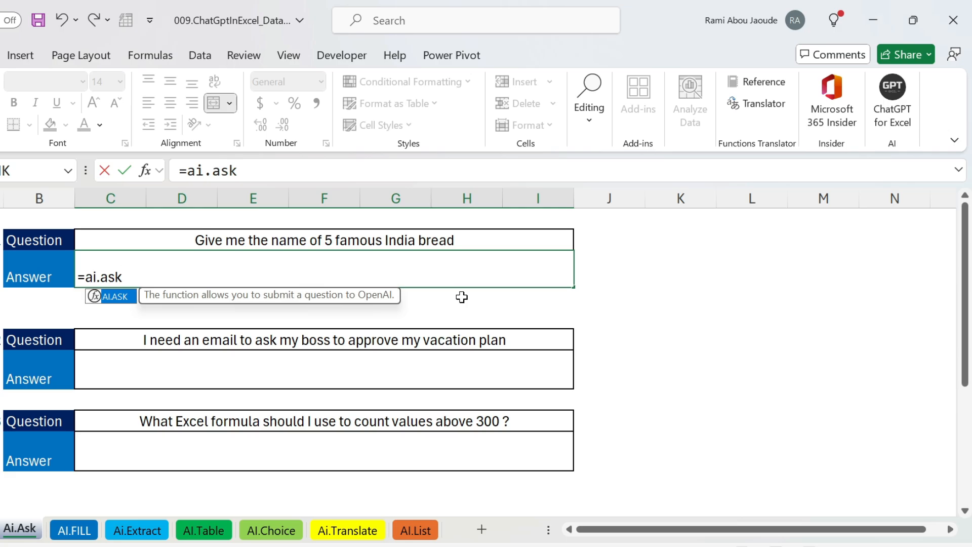
pyautogui.write('(')
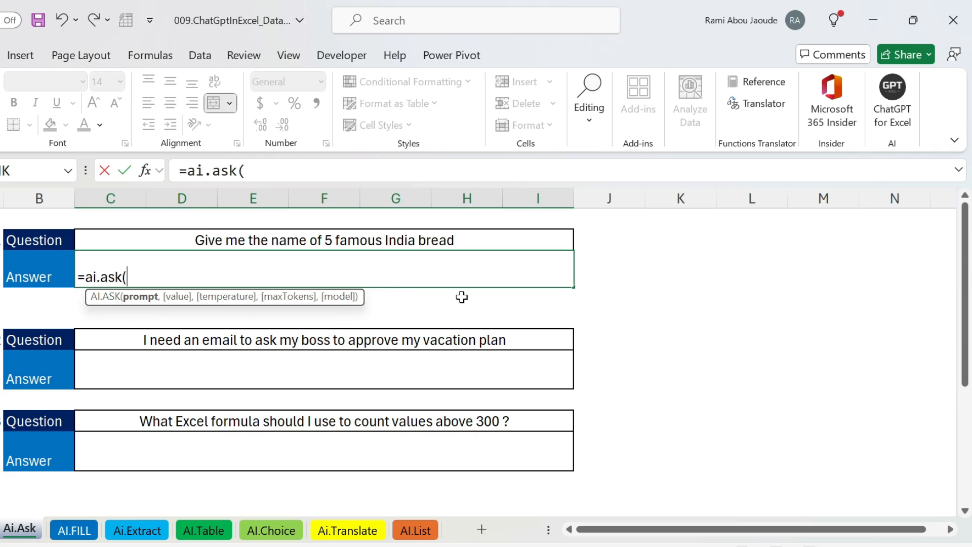
pyautogui.moveTo(191, 240)
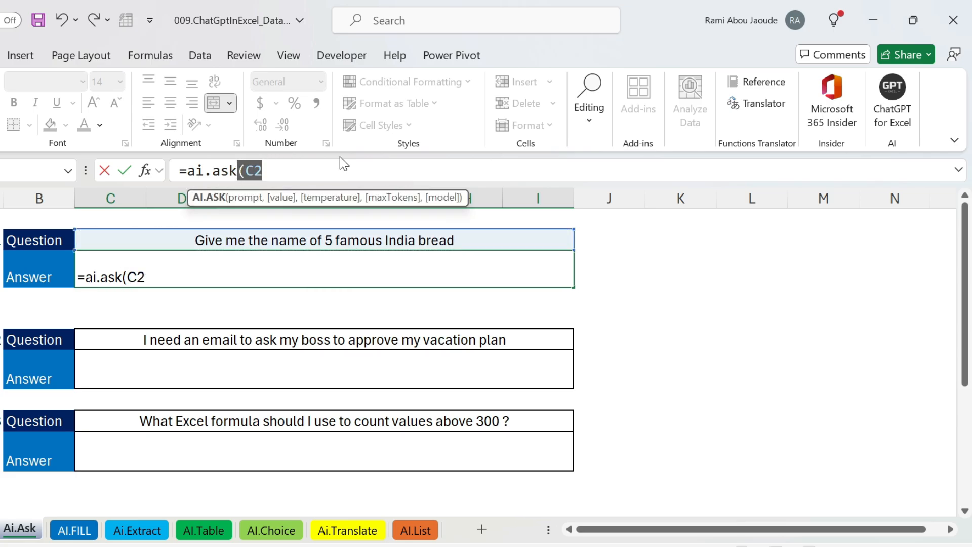
pyautogui.write('"sad')
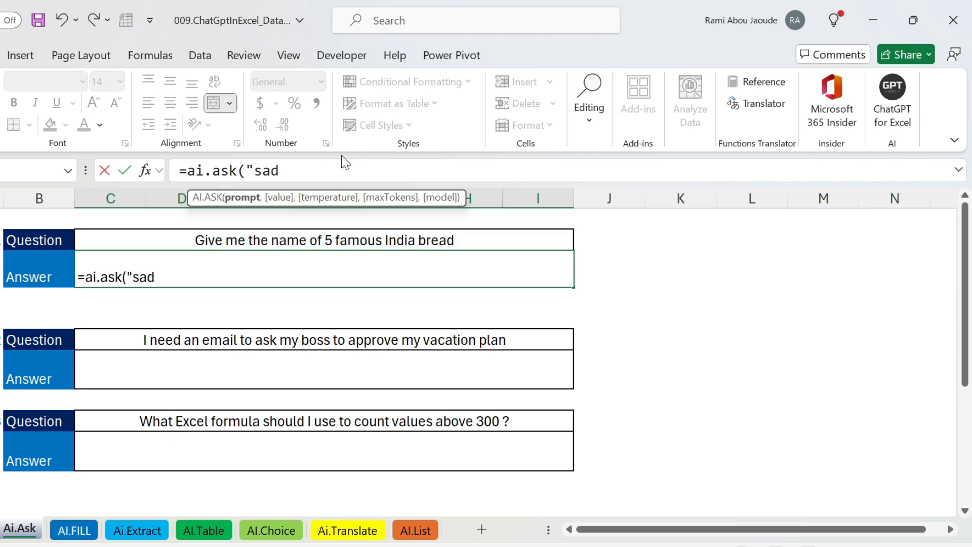
pyautogui.write('sadsad"')
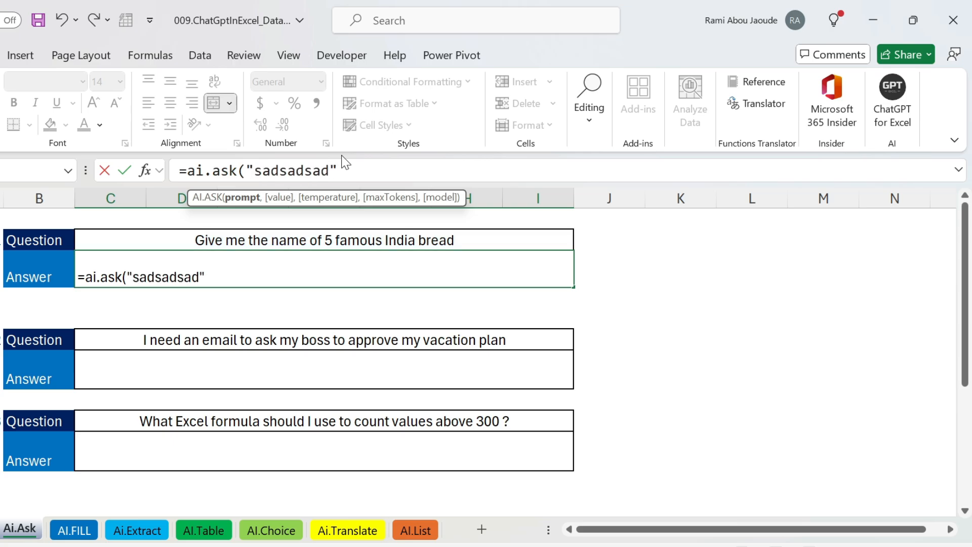
pyautogui.press('Backspace')
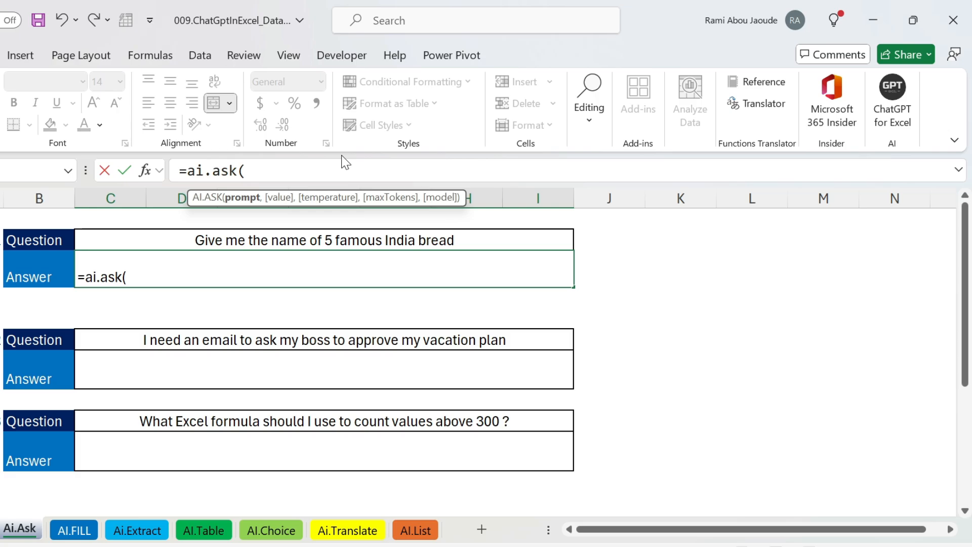
pyautogui.moveTo(322, 231)
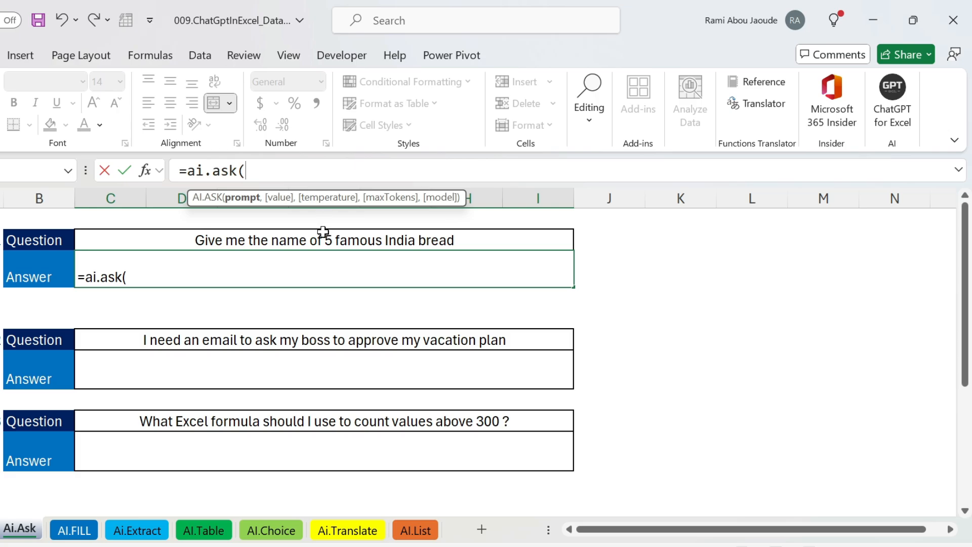
pyautogui.click(322, 240)
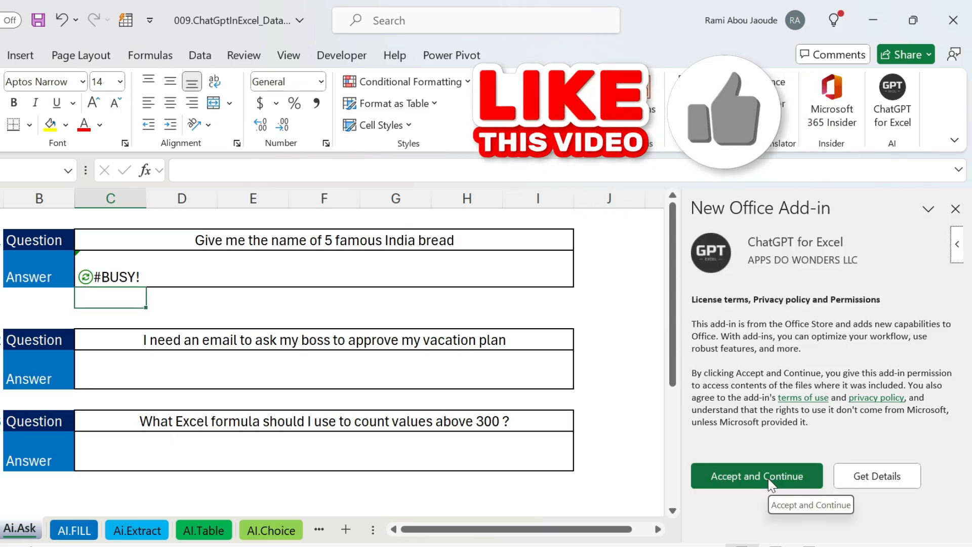
pyautogui.click(756, 476)
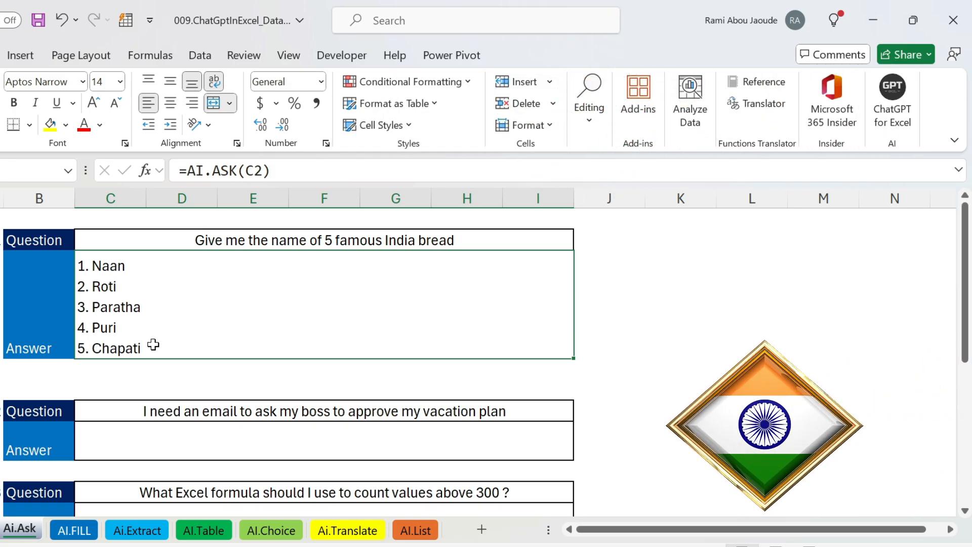
# - Answer the vacation question with =AI.ASK(C6), drafting the boss-approval email
pyautogui.scroll(-3)
pyautogui.write('=')
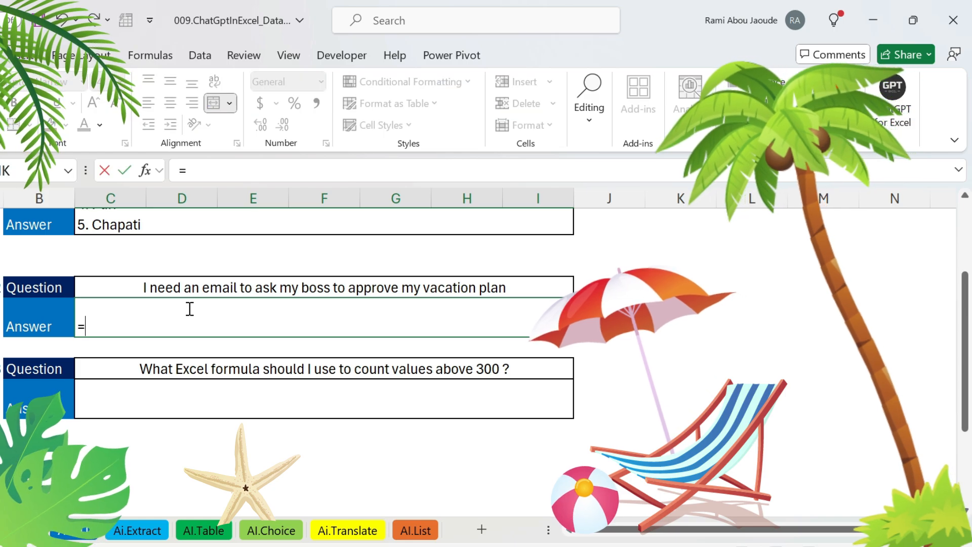
pyautogui.write('ai.ask(')
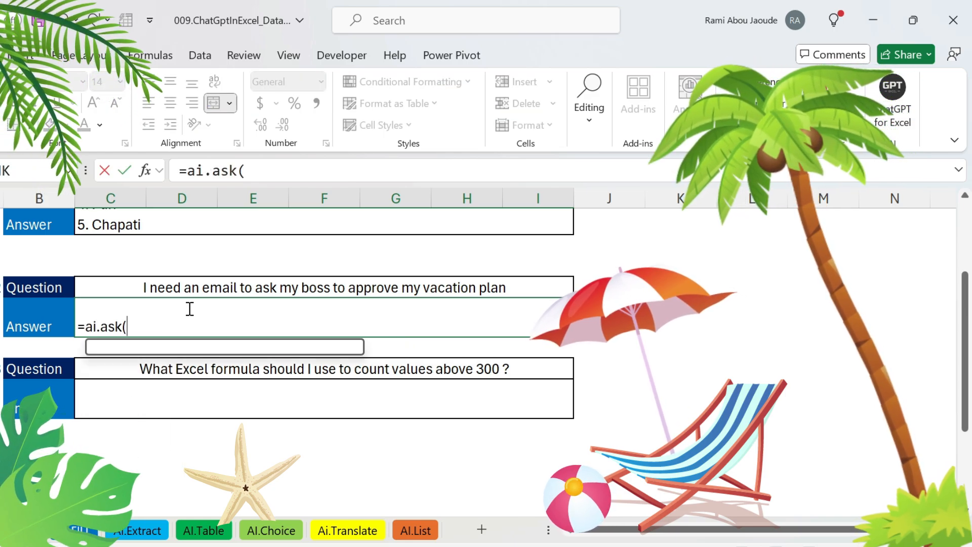
pyautogui.click(322, 286)
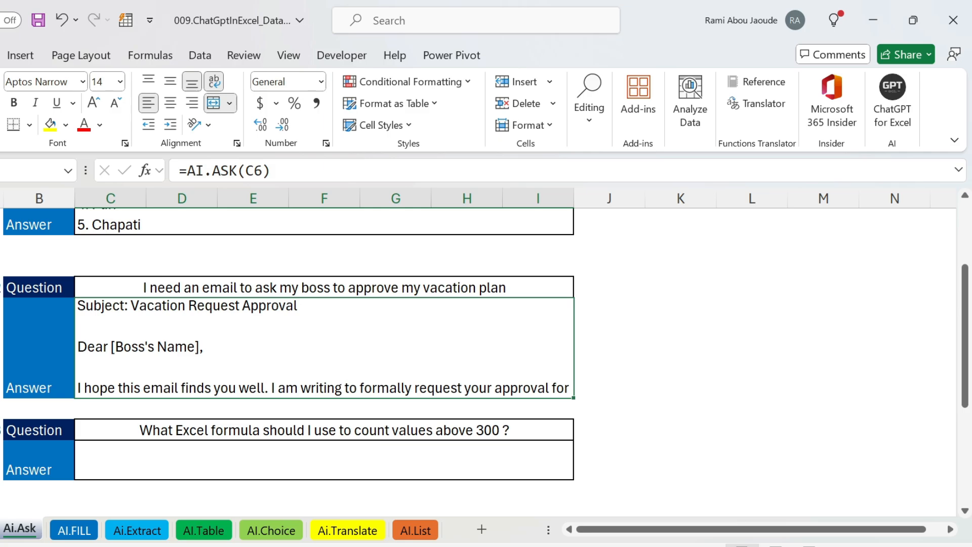
pyautogui.scroll(-3)
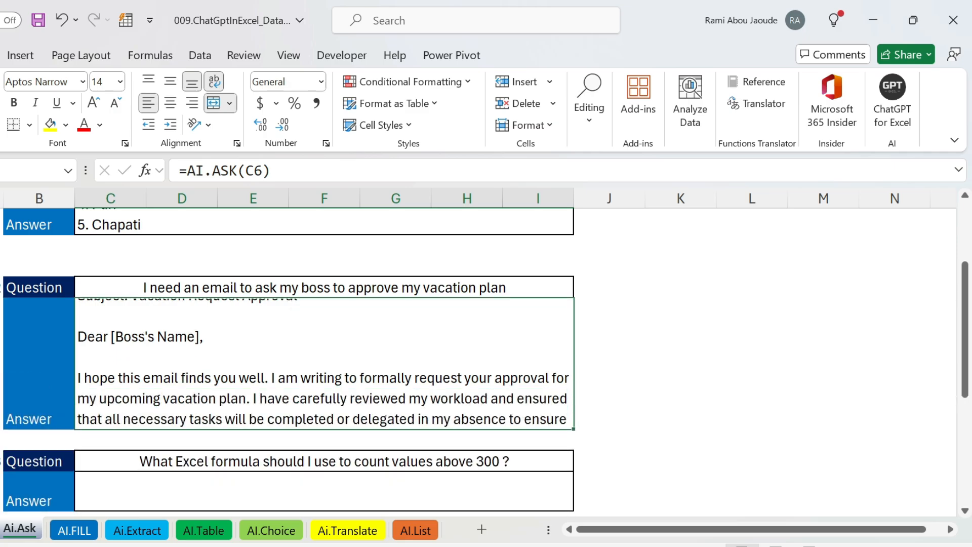
pyautogui.scroll(-3)
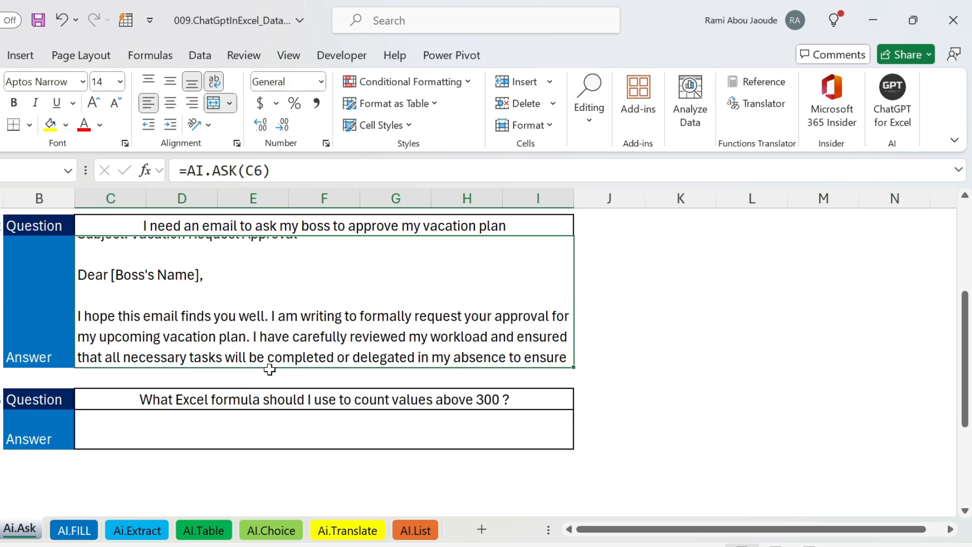
pyautogui.click(279, 430)
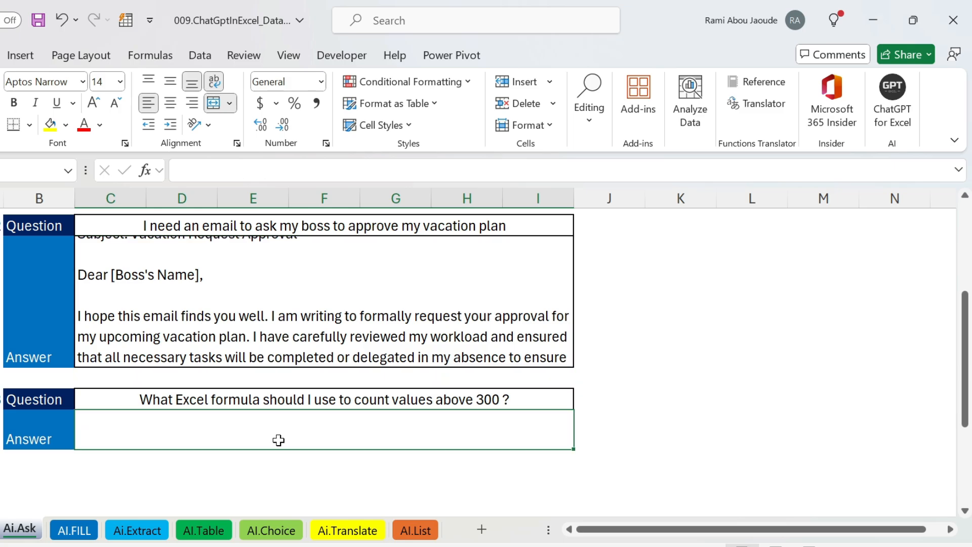
# - Answer the count-above-300 question with =AI.ASK(C9), getting a COUNTIF suggestion
pyautogui.write('=ai.as')
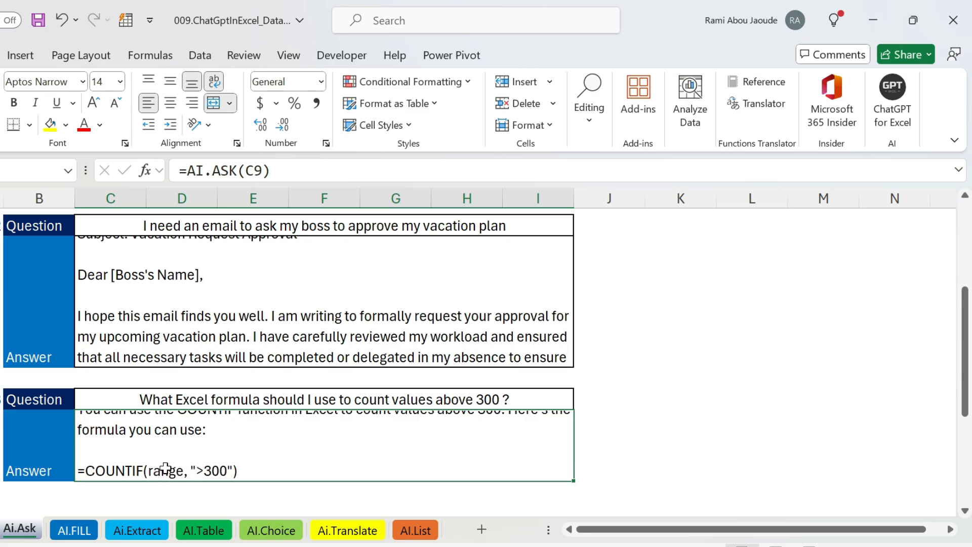
pyautogui.moveTo(796, 322)
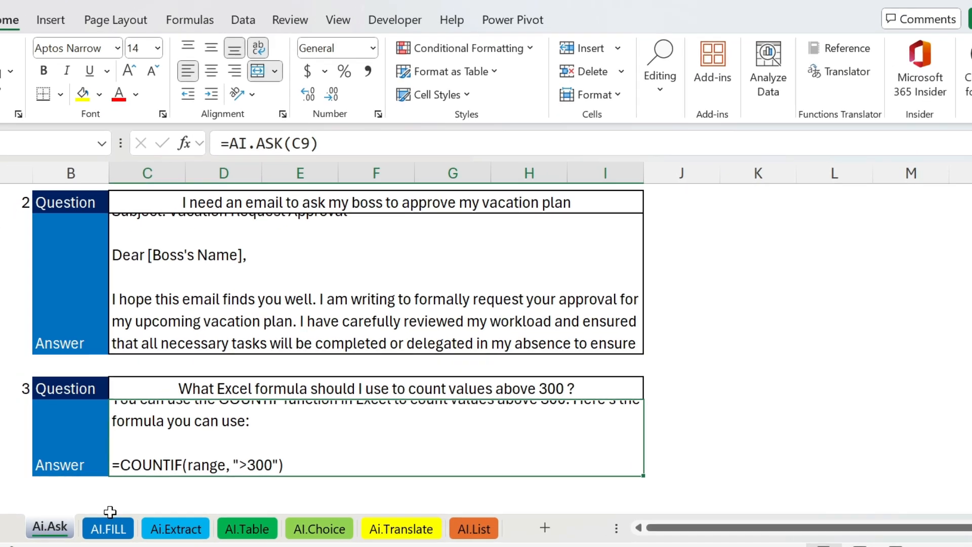
# - Review the example taglines on the AI.FILL sheet and select Microsoft Teams' empty cell B5
pyautogui.click(107, 528)
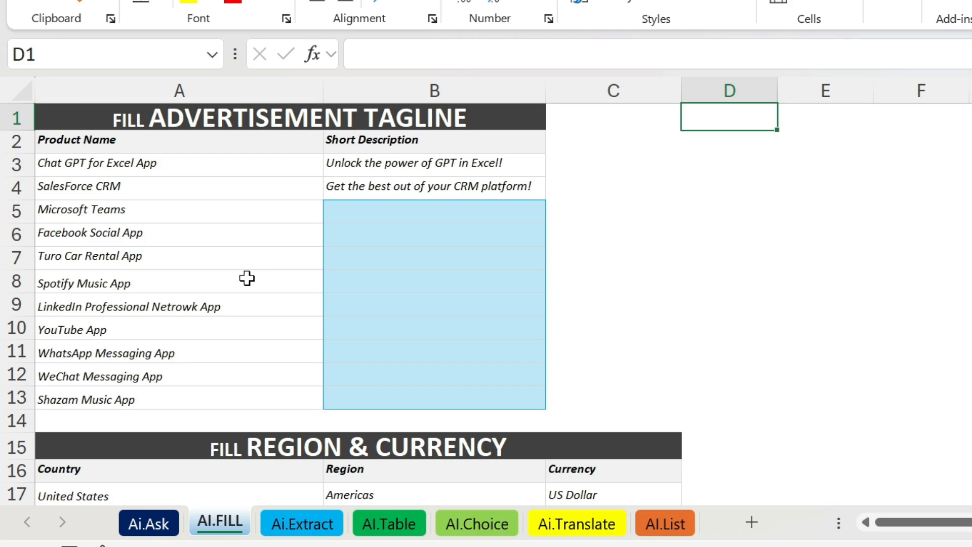
pyautogui.moveTo(456, 205)
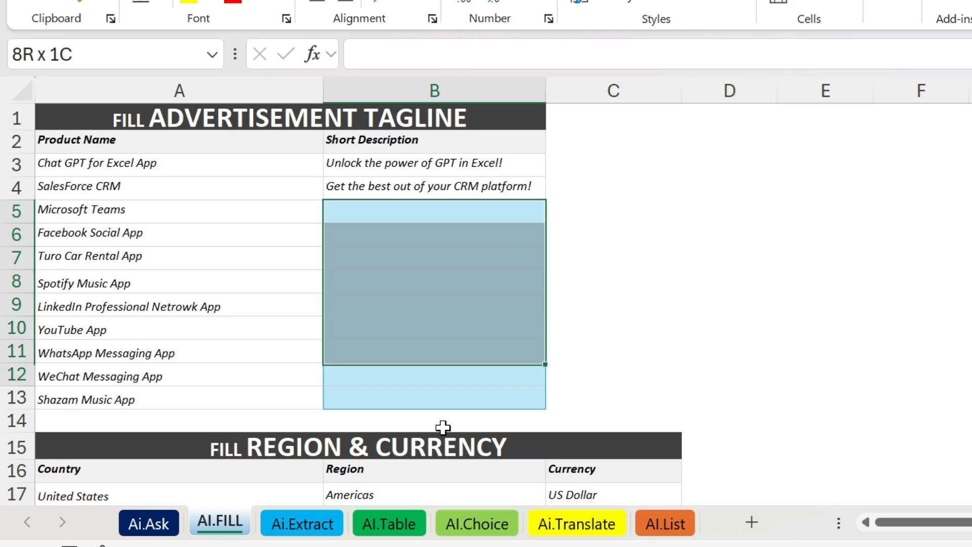
pyautogui.click(434, 141)
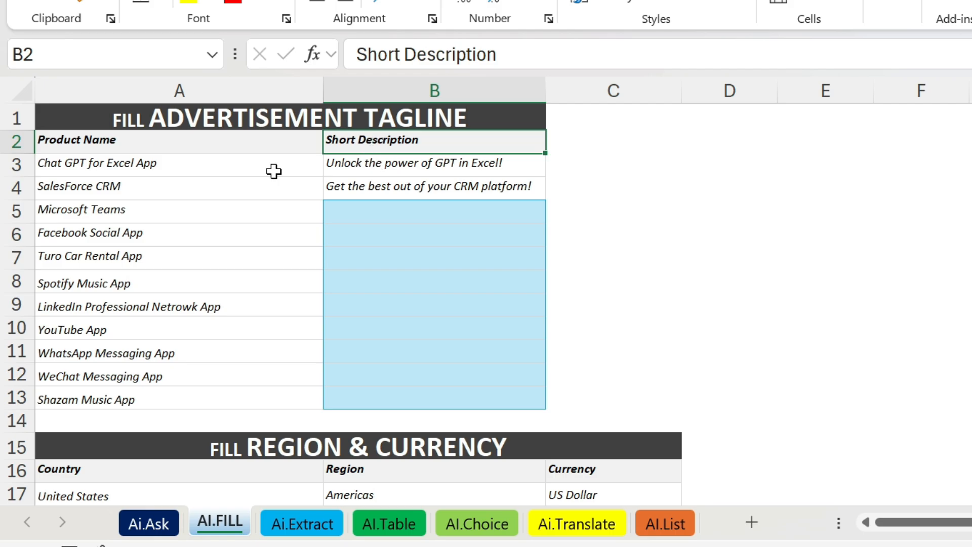
pyautogui.click(435, 163)
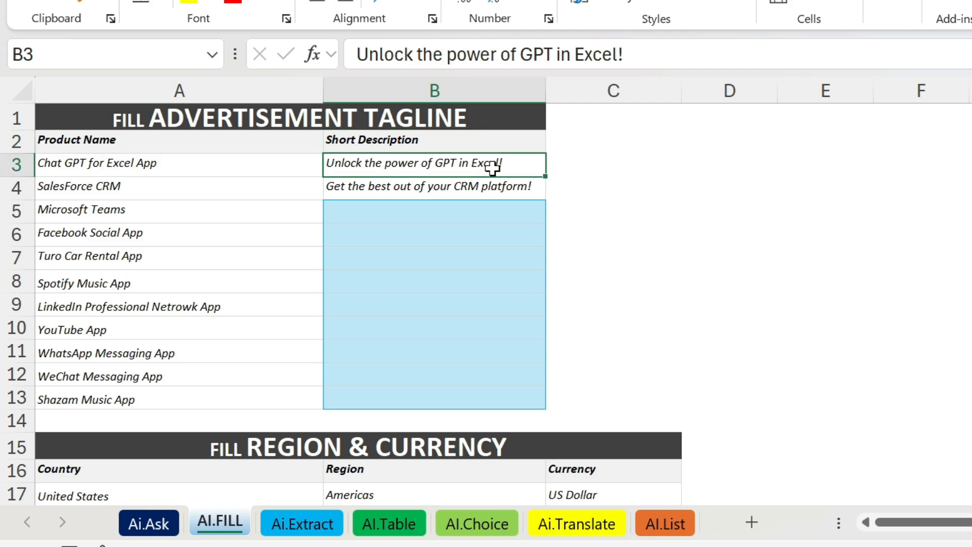
pyautogui.click(180, 187)
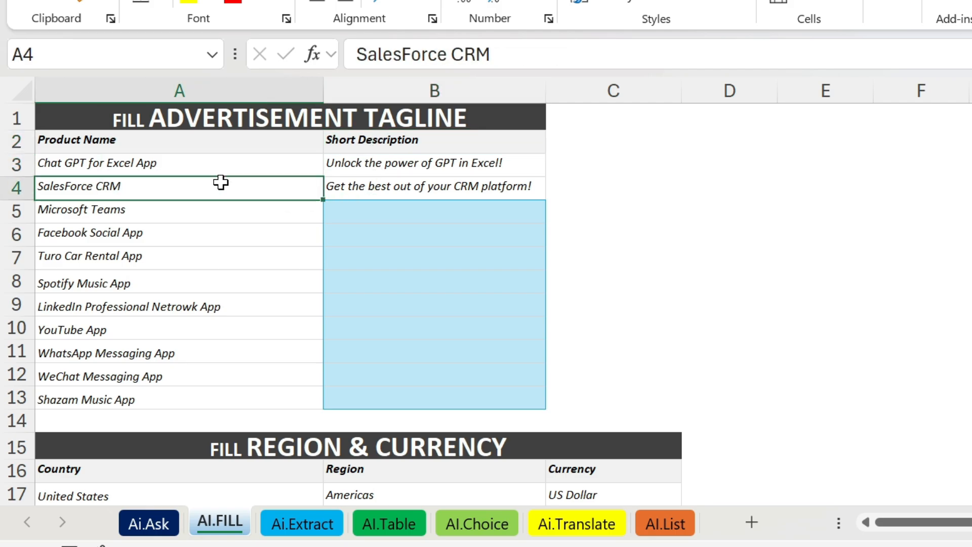
pyautogui.click(434, 187)
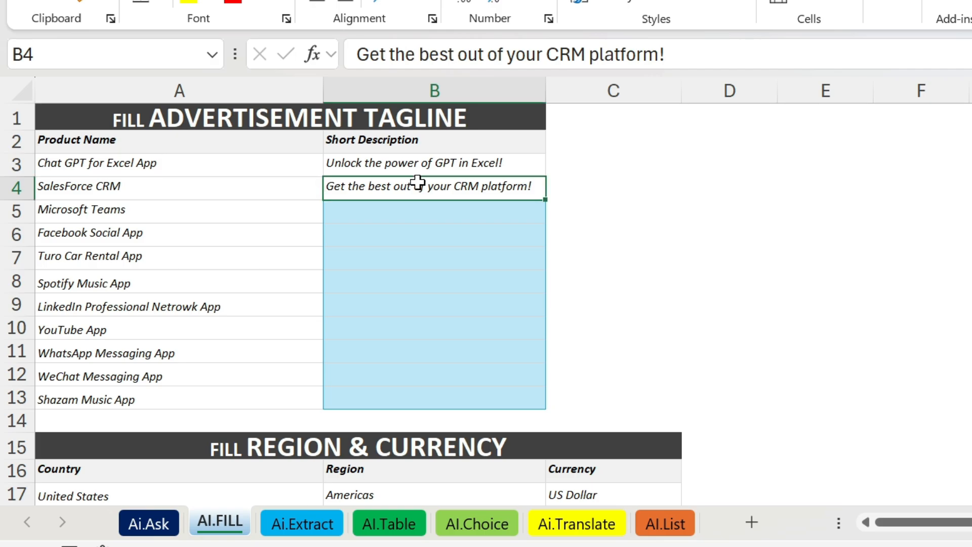
pyautogui.click(409, 211)
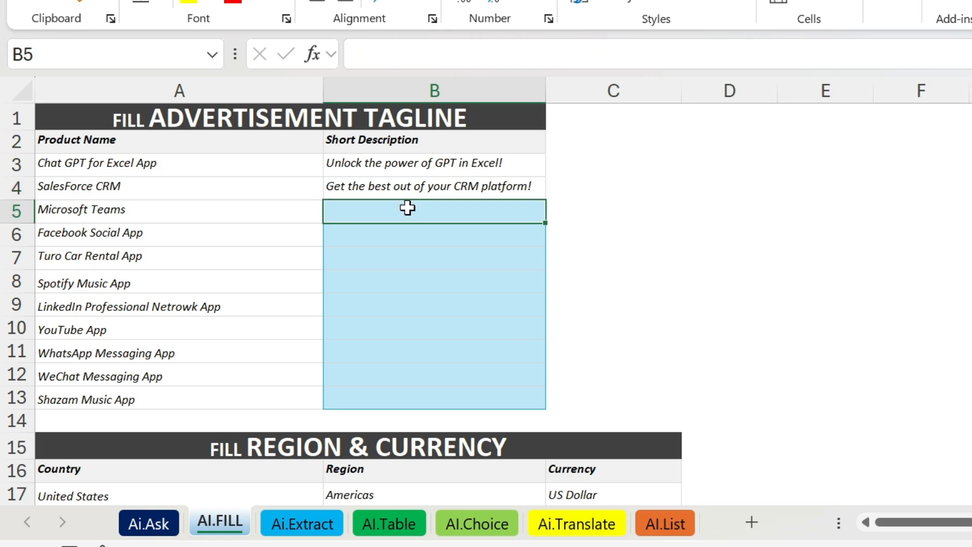
# - Fill taglines for the nine remaining products with =AI.FILL(A2:B4,A5:A13)
pyautogui.write('=ai.fill(')
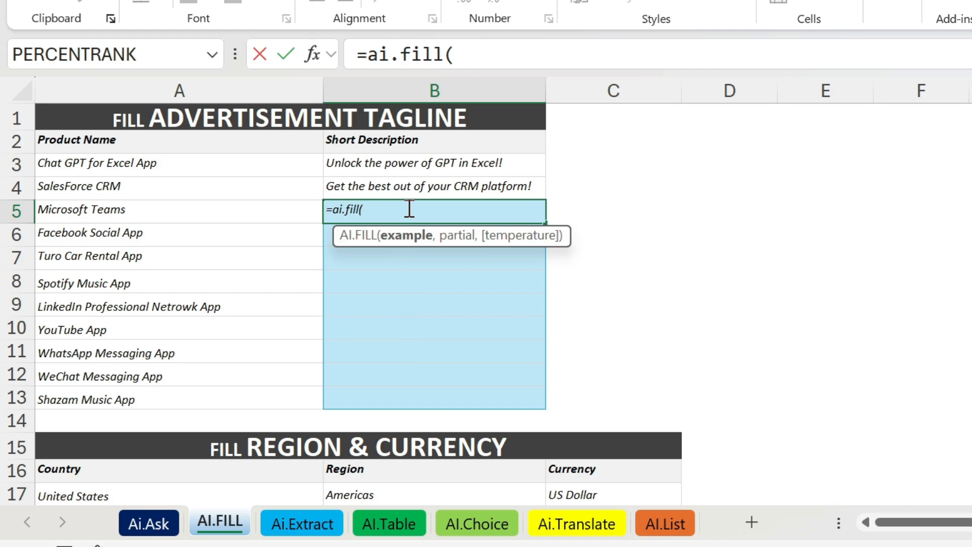
pyautogui.moveTo(222, 184)
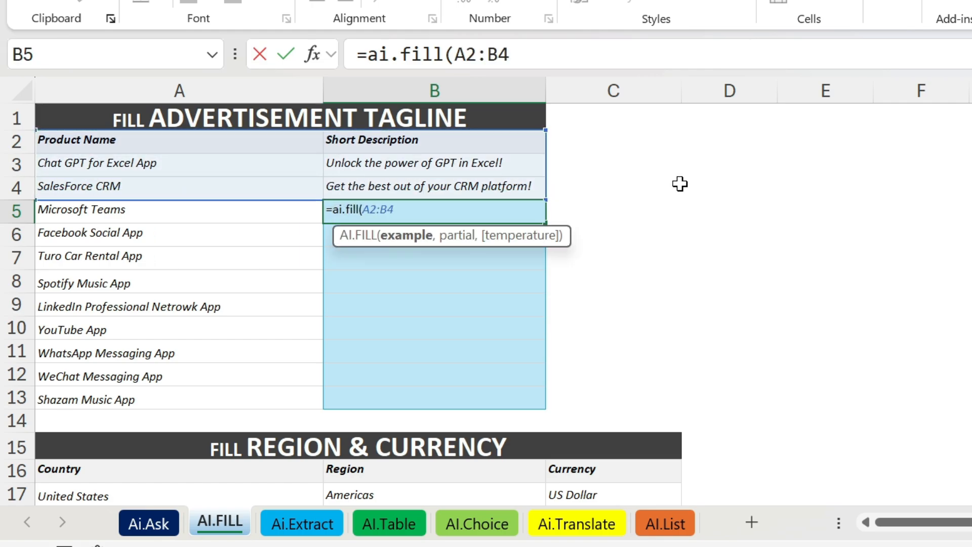
pyautogui.write(',')
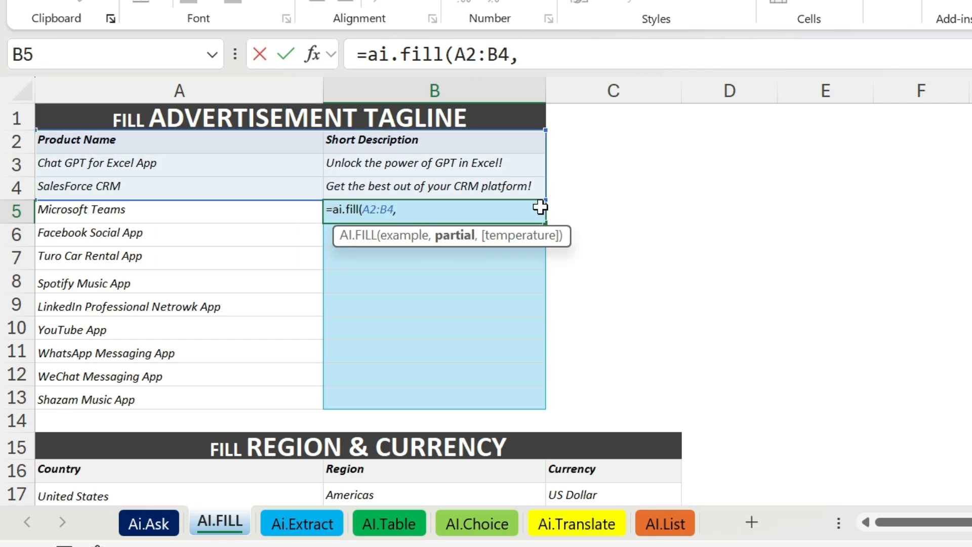
pyautogui.moveTo(191, 211)
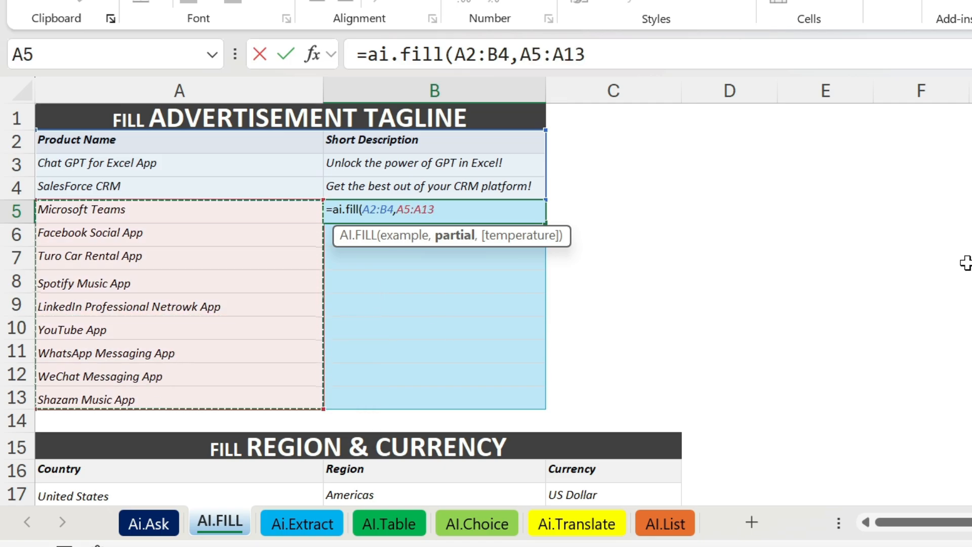
pyautogui.write(')')
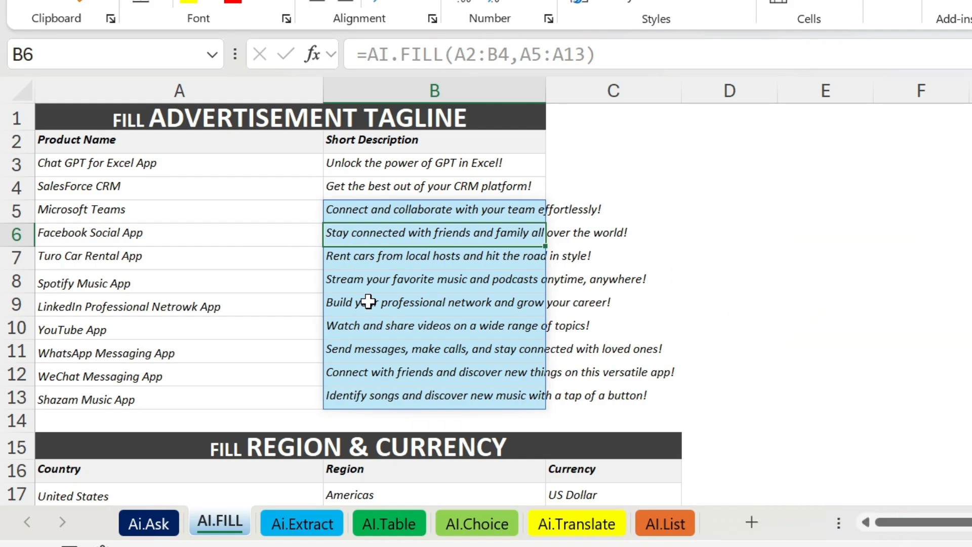
pyautogui.scroll(-3)
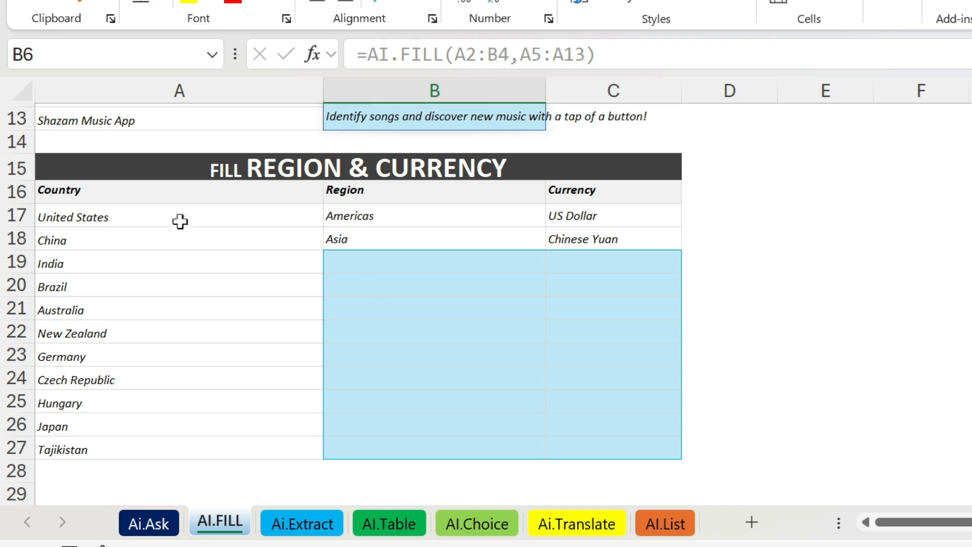
# - Start an =AI.FILL formula in India's empty region cell after viewing the Americas example
pyautogui.click(435, 215)
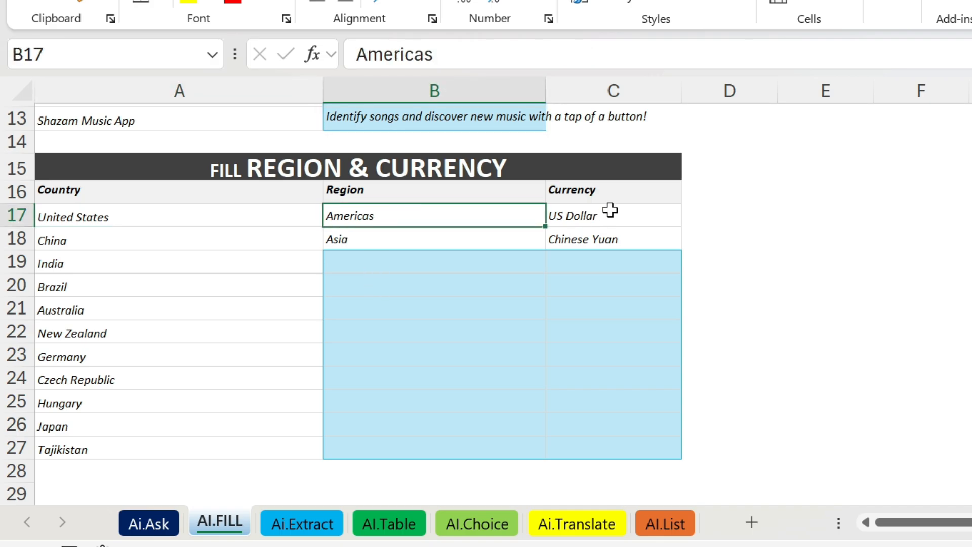
pyautogui.click(434, 261)
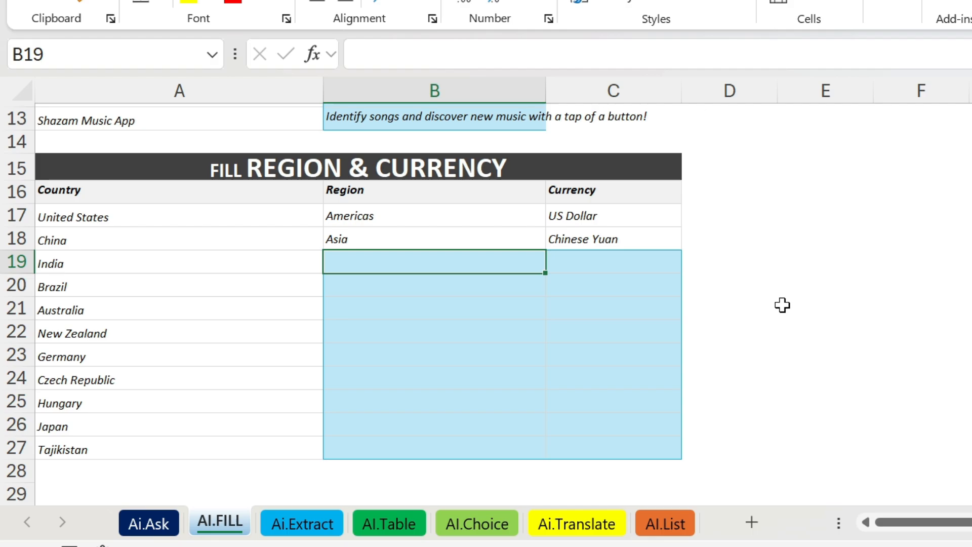
pyautogui.write('=ai.fill')
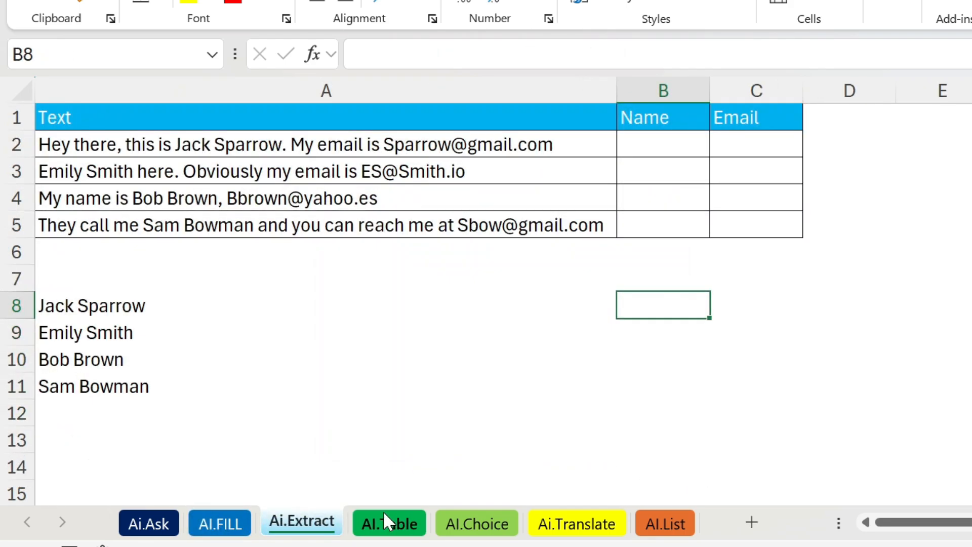
pyautogui.moveTo(655, 397)
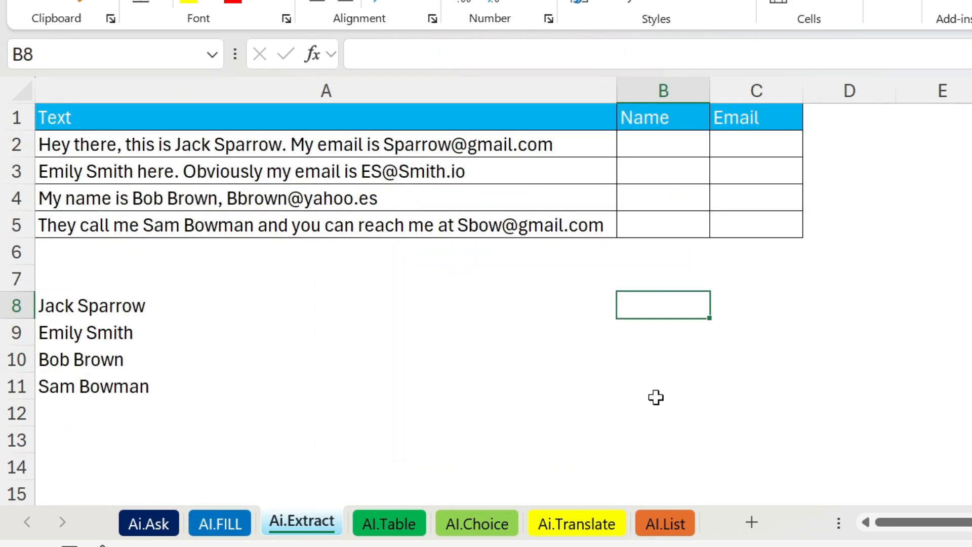
pyautogui.moveTo(78, 308)
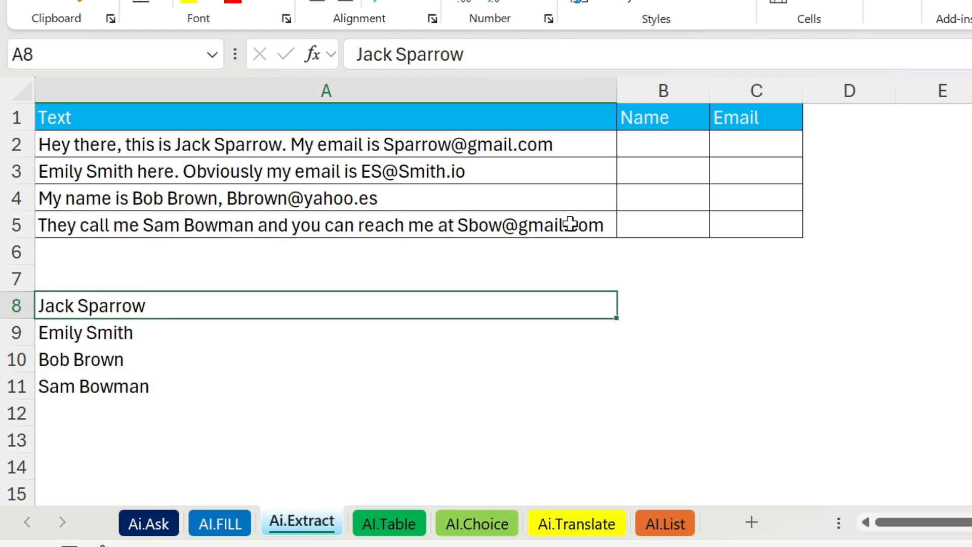
# - Flash Fill first names (Ctrl+E) and surnames Sparrow, Smith, Brown, Bowman from the full names
pyautogui.click(663, 305)
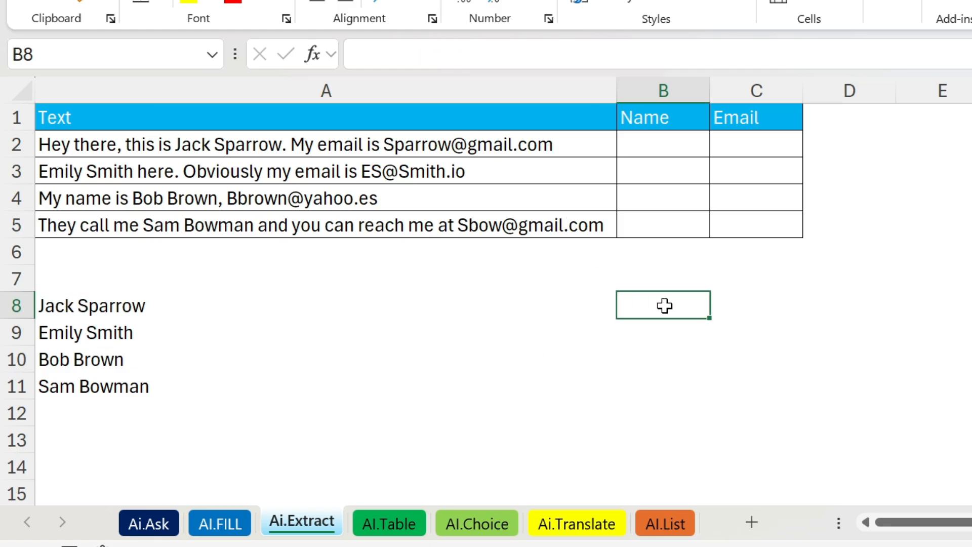
pyautogui.write('Jack')
pyautogui.click(663, 332)
pyautogui.write('Emily')
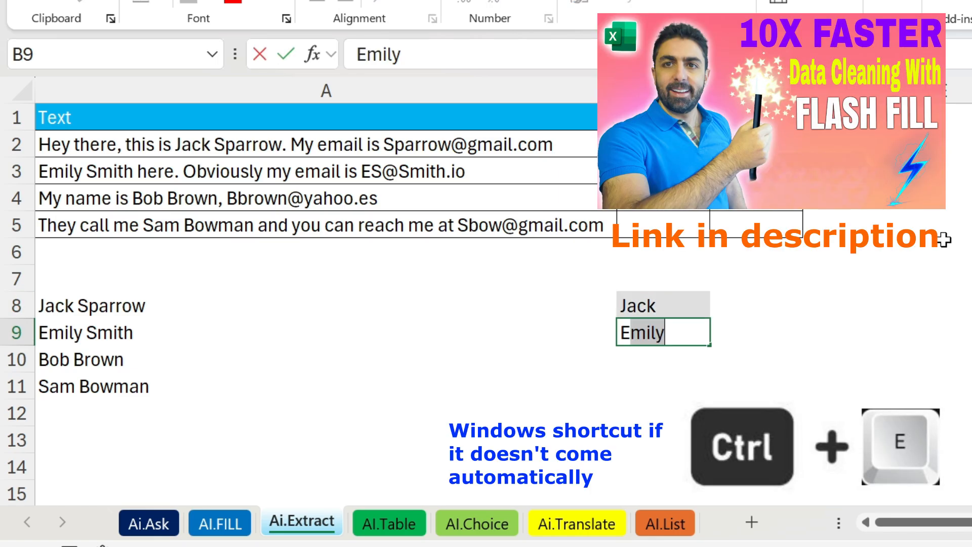
pyautogui.press('ctrl+e')
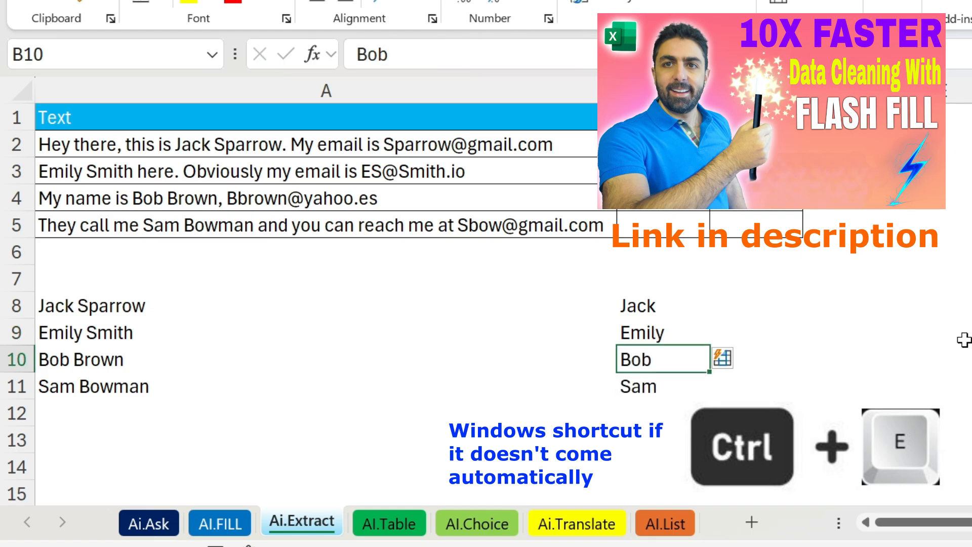
pyautogui.click(755, 305)
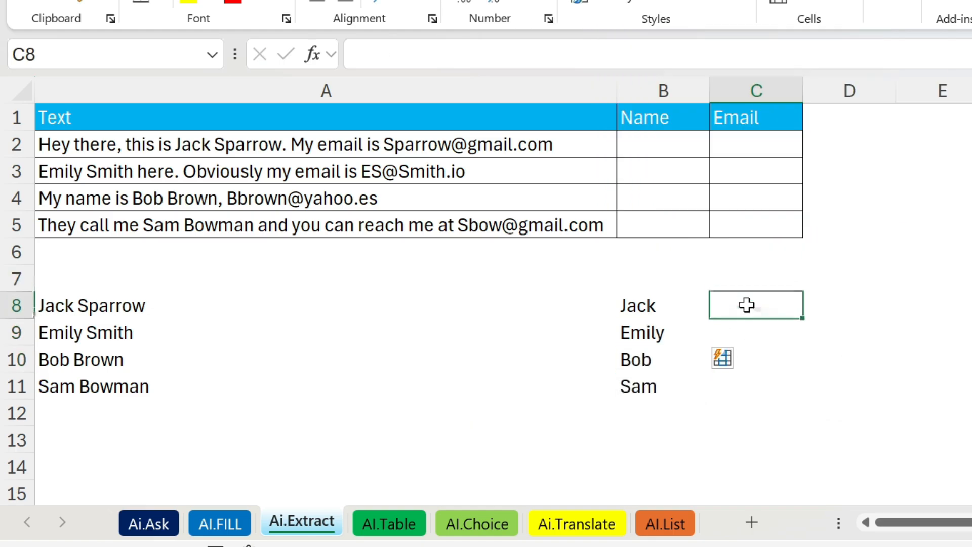
pyautogui.write('Sparr')
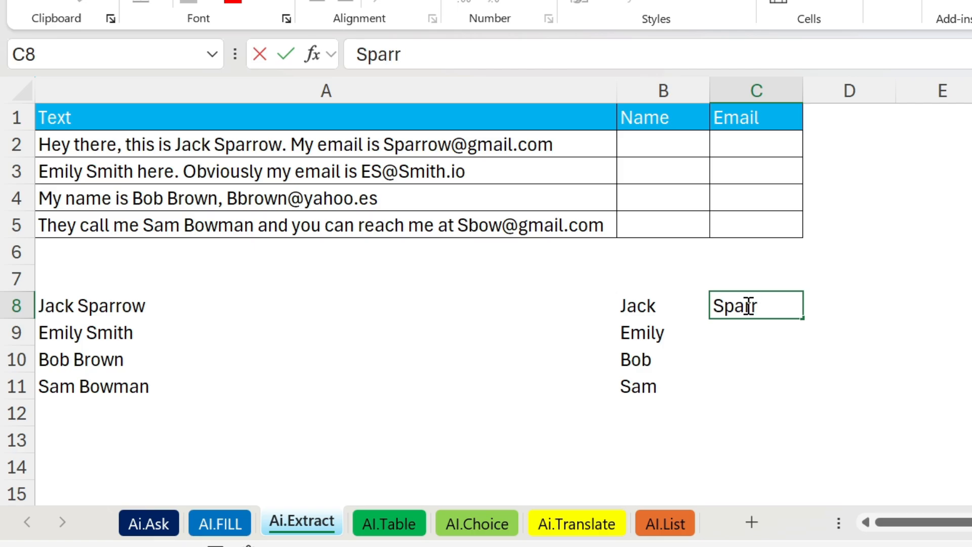
pyautogui.press('Return')
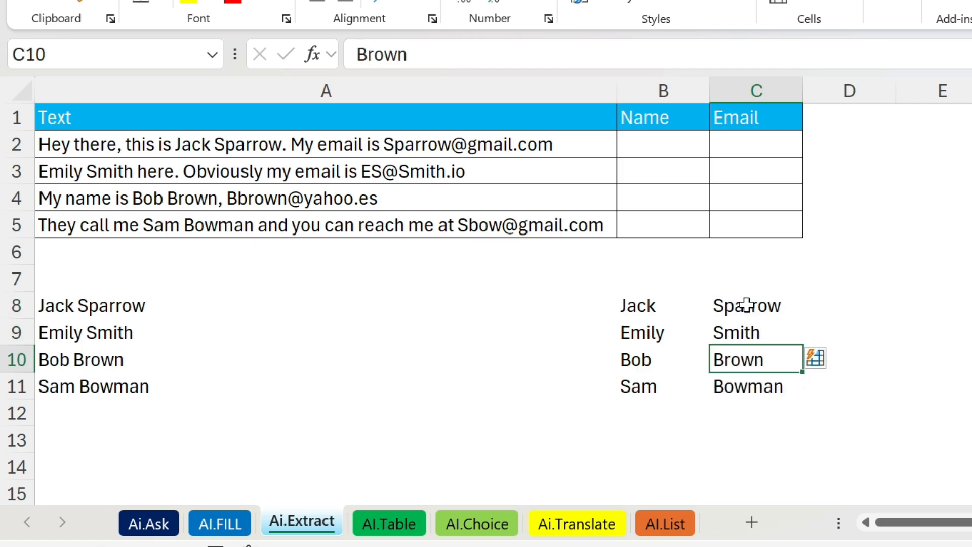
pyautogui.moveTo(490, 152)
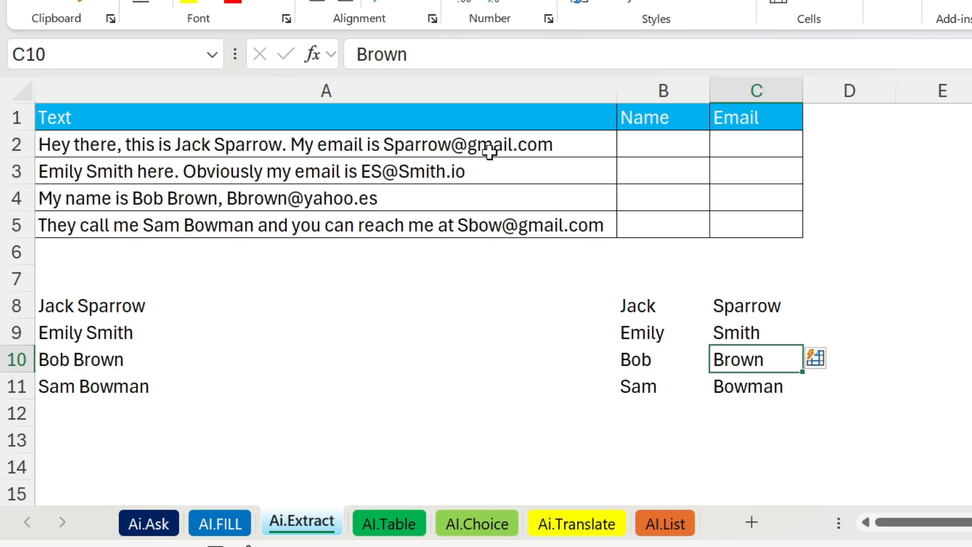
pyautogui.moveTo(129, 160)
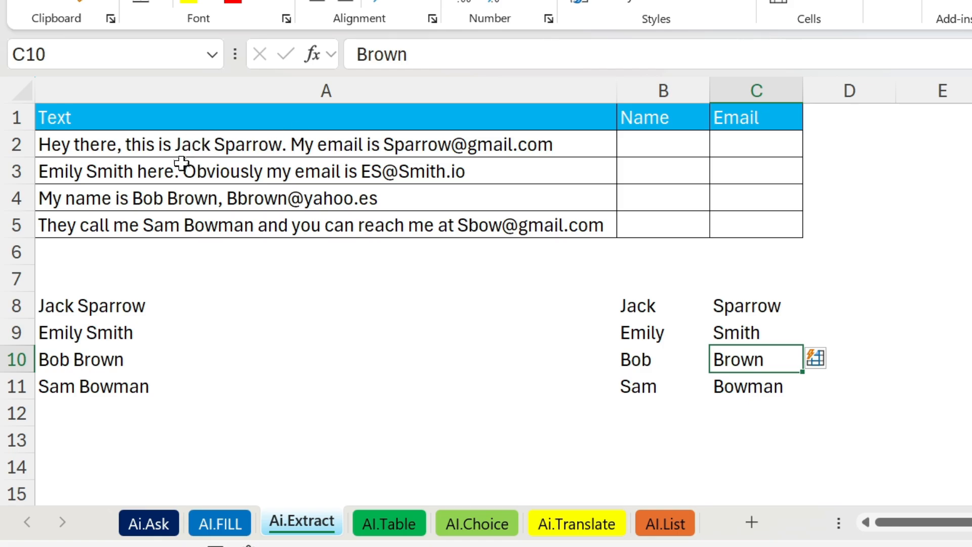
pyautogui.moveTo(493, 144)
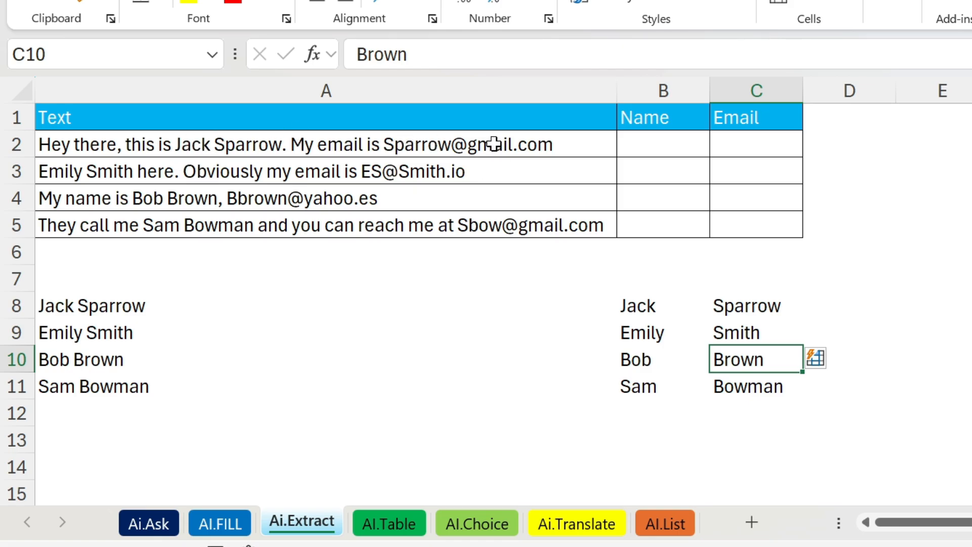
pyautogui.click(663, 144)
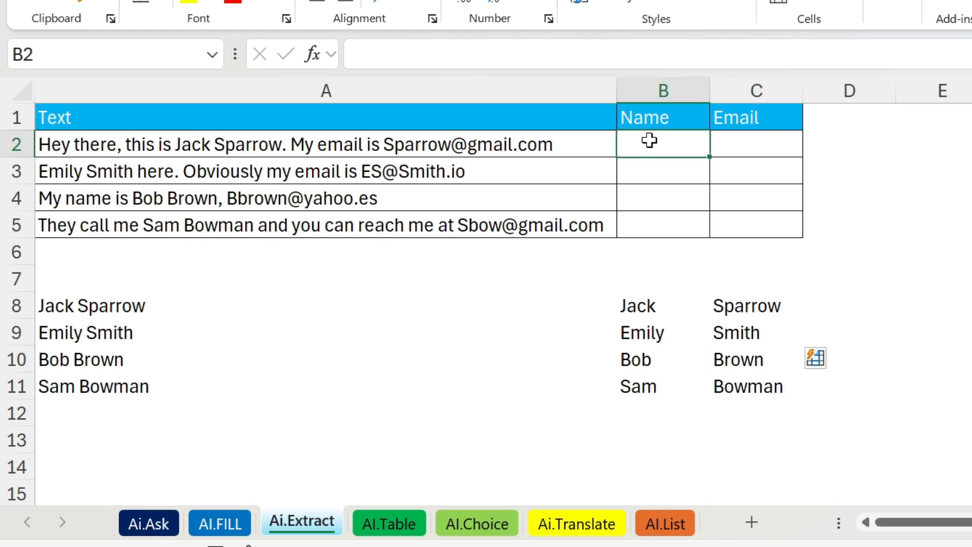
pyautogui.write('Jack')
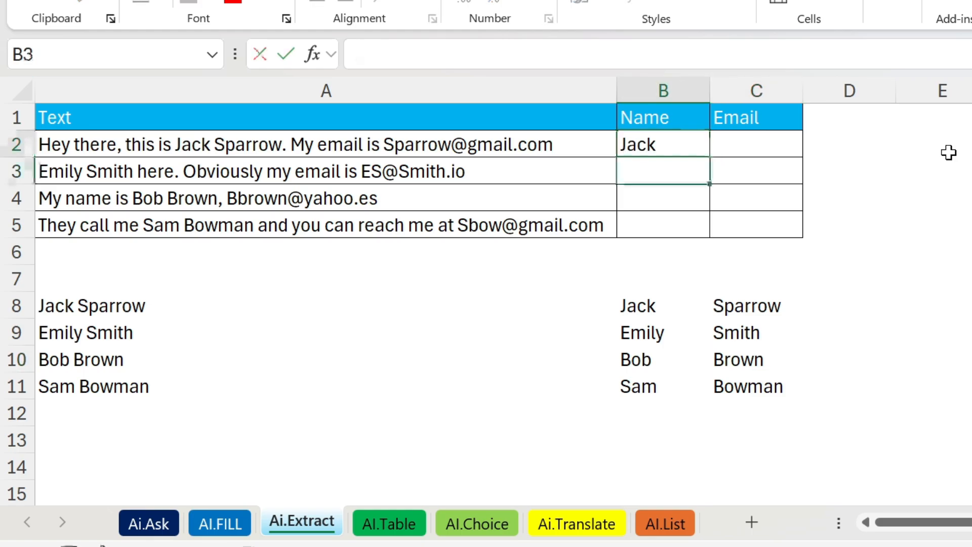
pyautogui.write('Emily')
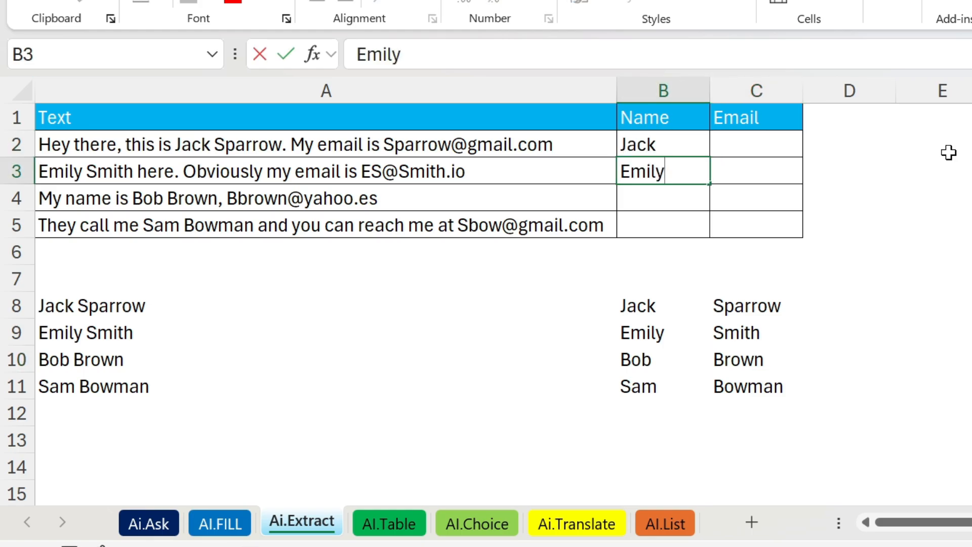
pyautogui.click(662, 144)
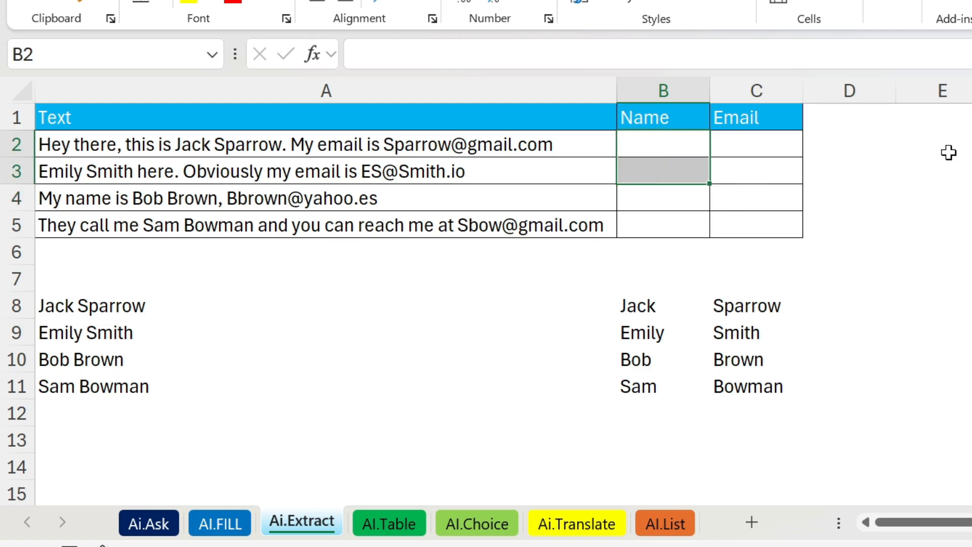
# - Extract names with =AI.EXTRACT(A2,"Name") and fill down through B5
pyautogui.write('=ai.extract')
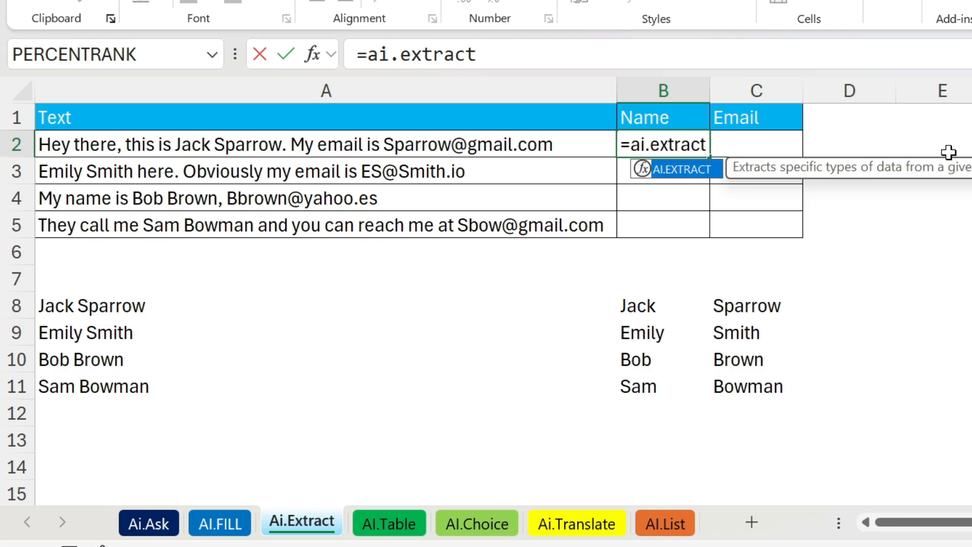
pyautogui.write('(')
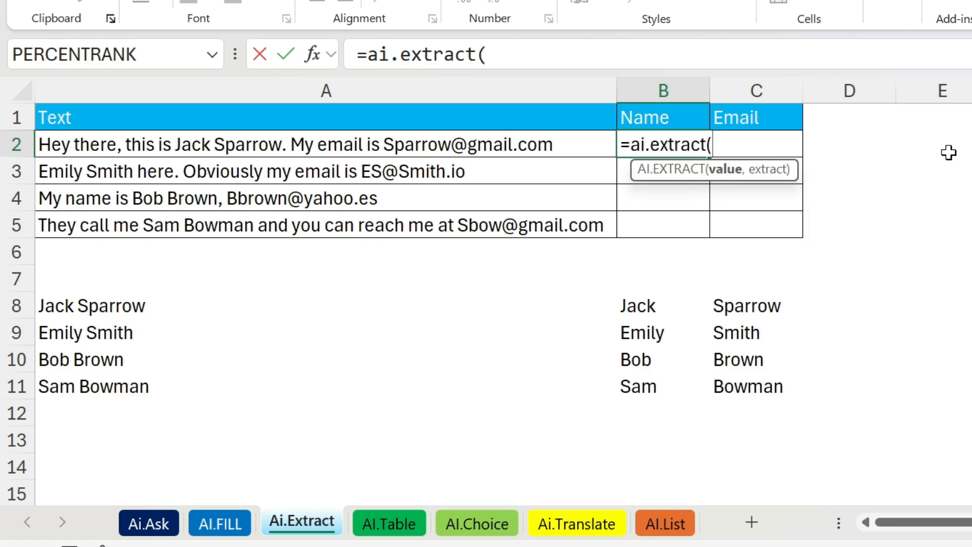
pyautogui.moveTo(429, 139)
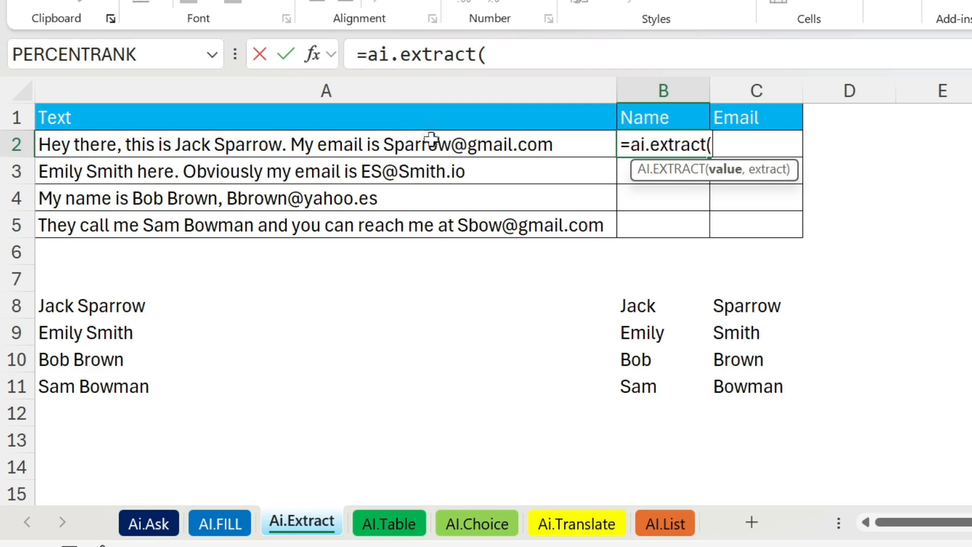
pyautogui.click(326, 144)
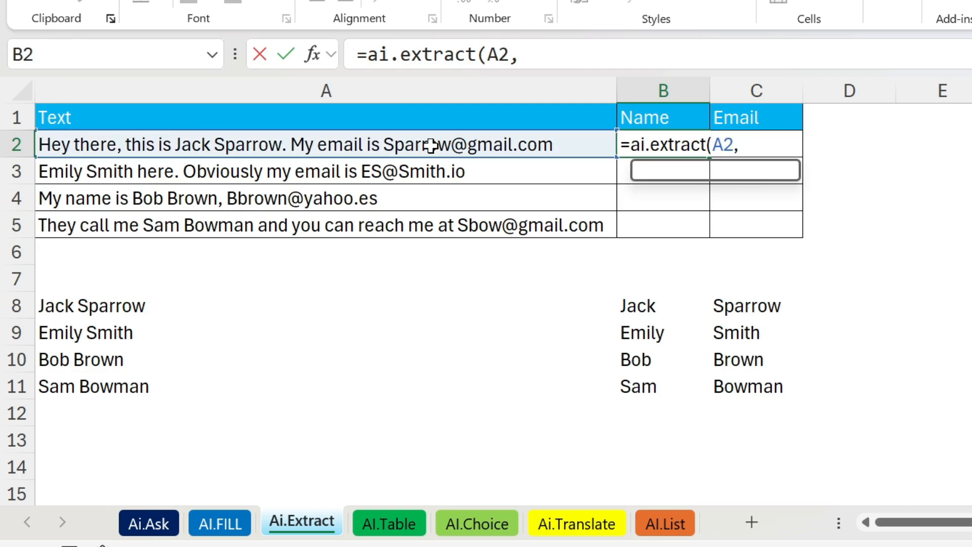
pyautogui.write('"Na')
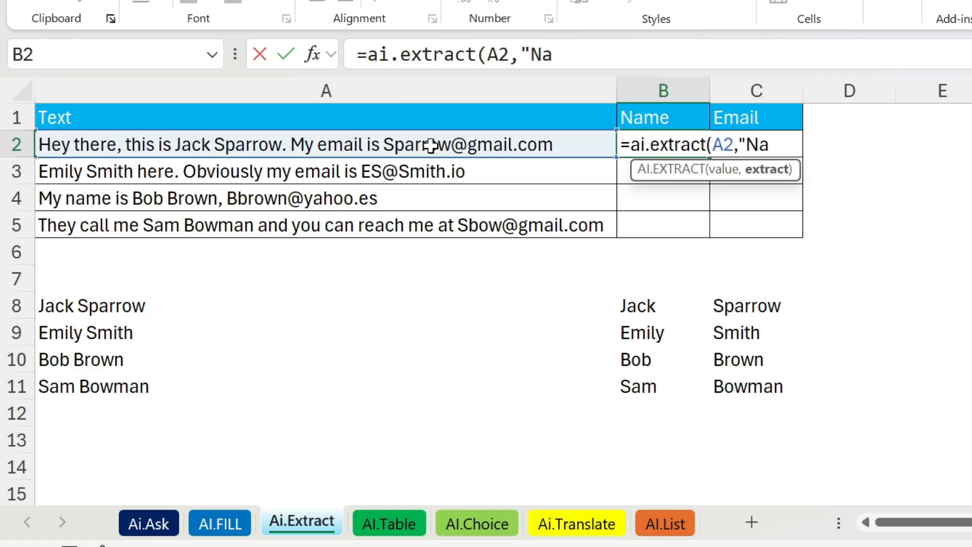
pyautogui.write('me"')
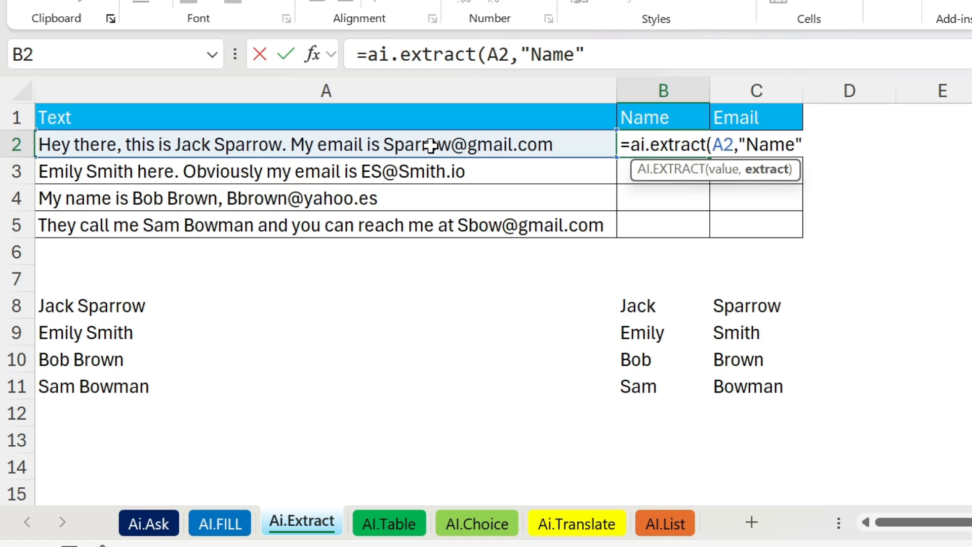
pyautogui.write(')')
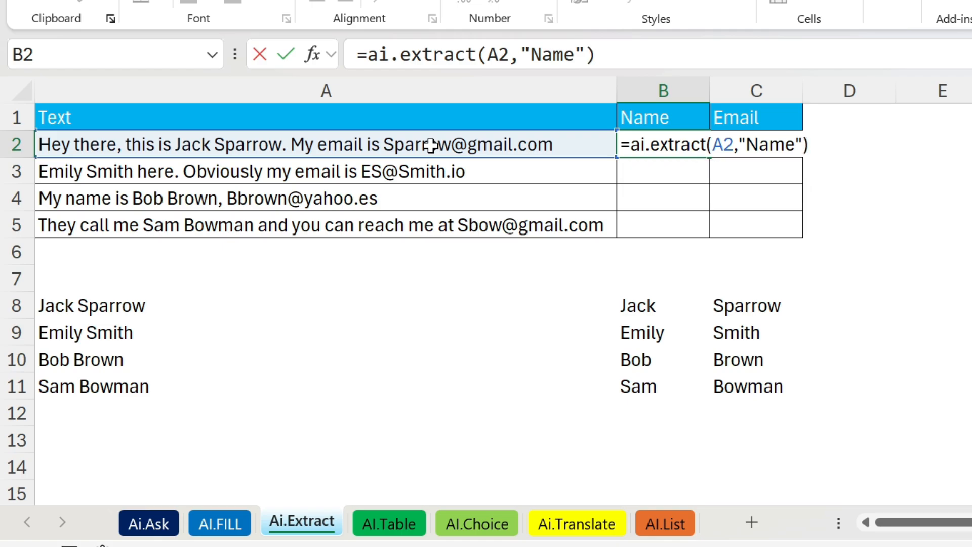
pyautogui.press('Return')
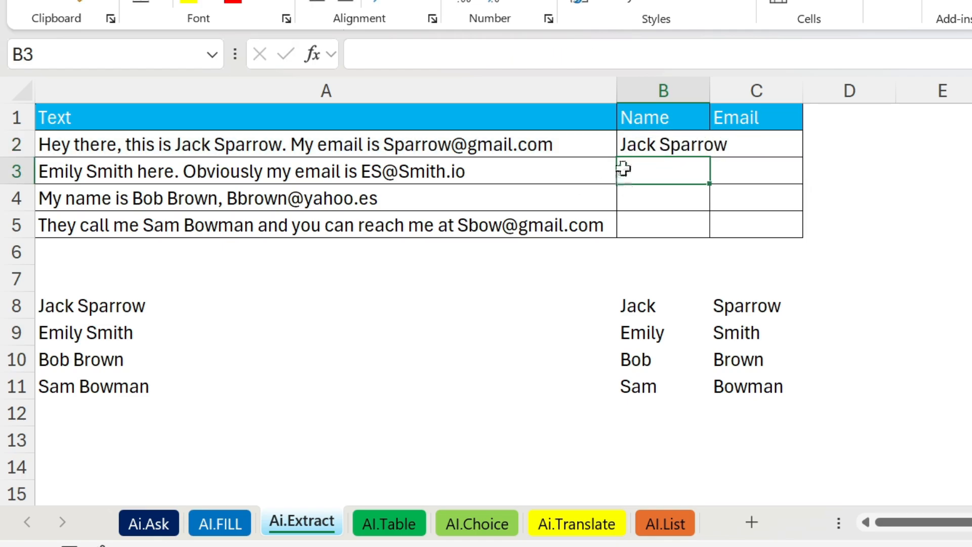
pyautogui.click(663, 144)
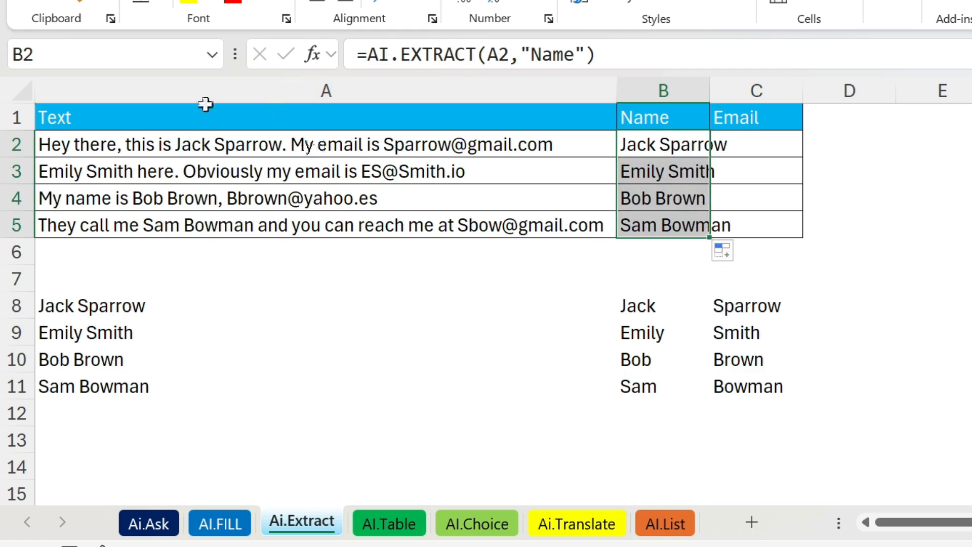
pyautogui.moveTo(774, 138)
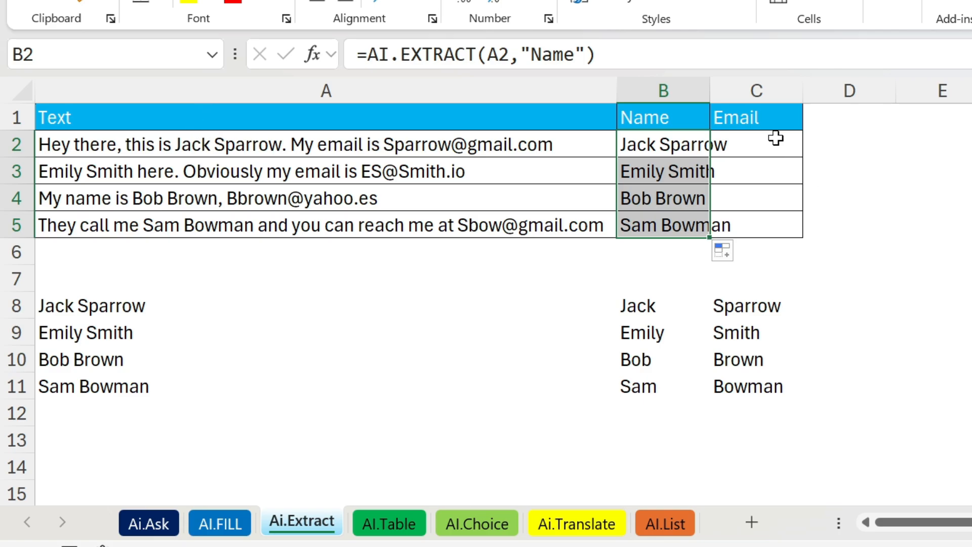
pyautogui.click(782, 143)
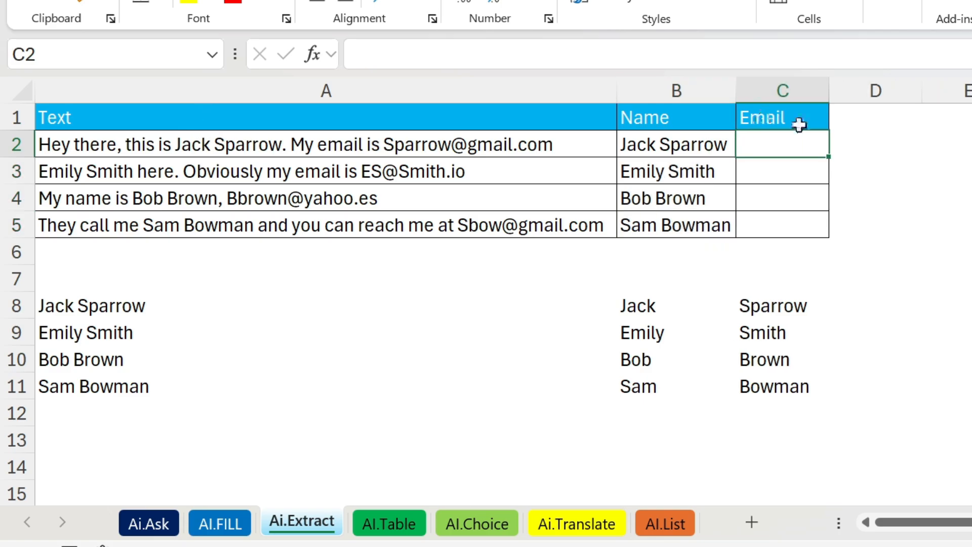
# - Extract emails with =AI.EXTRACT(A2,"Email"), fill down to C5, then move to AI.Table
pyautogui.write('=')
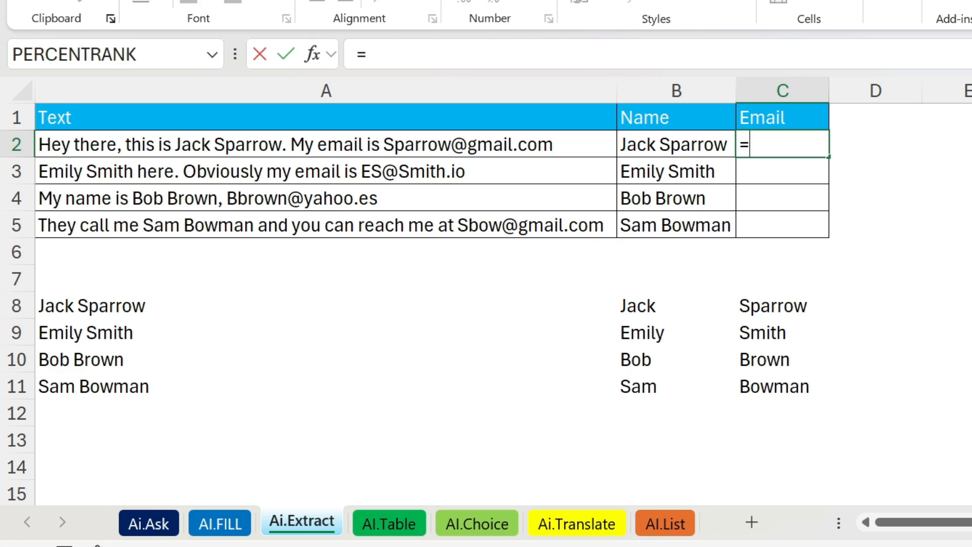
pyautogui.write('ai.extract(A2,')
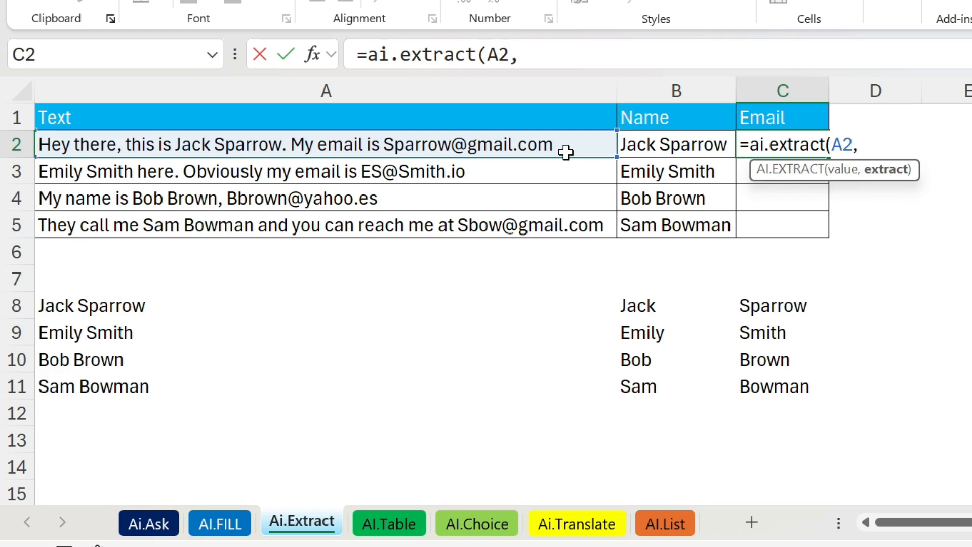
pyautogui.write('"Email')
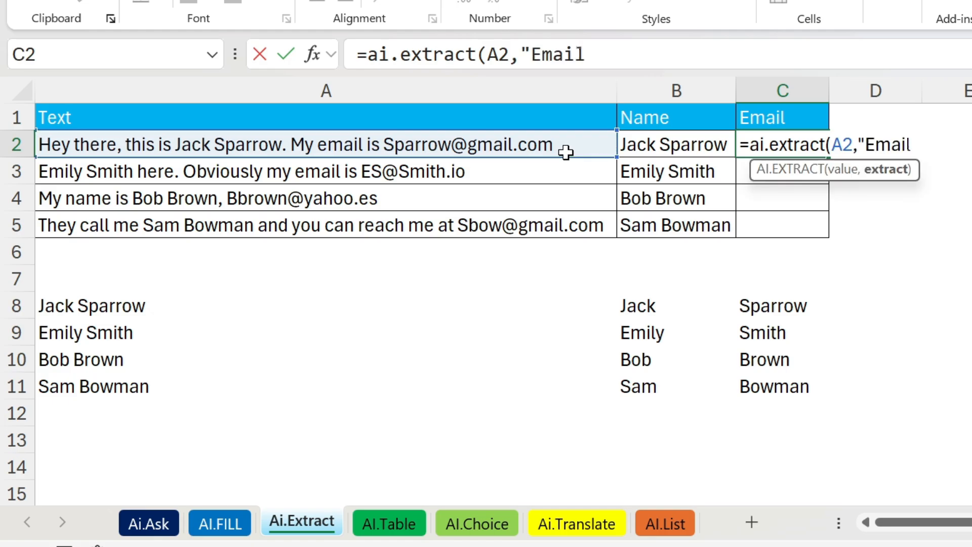
pyautogui.write('")')
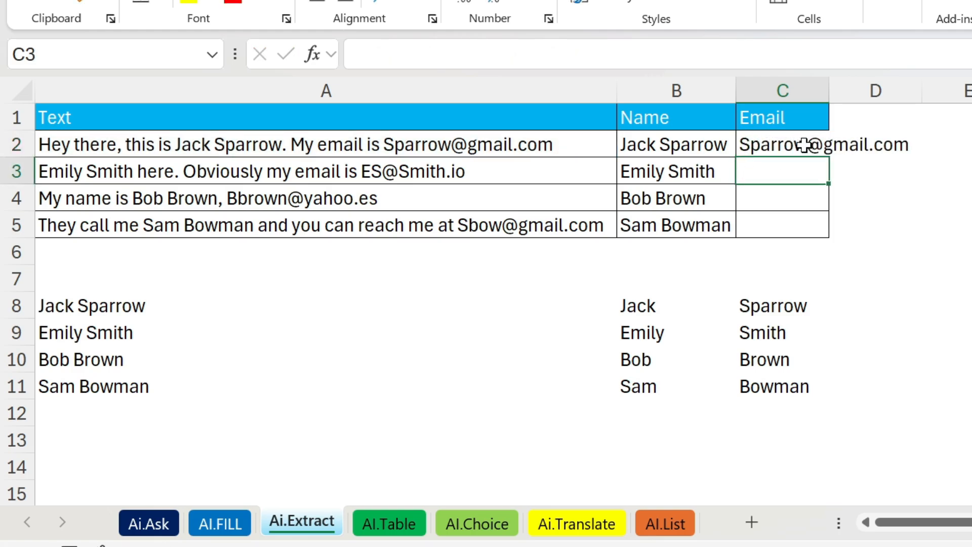
pyautogui.click(781, 143)
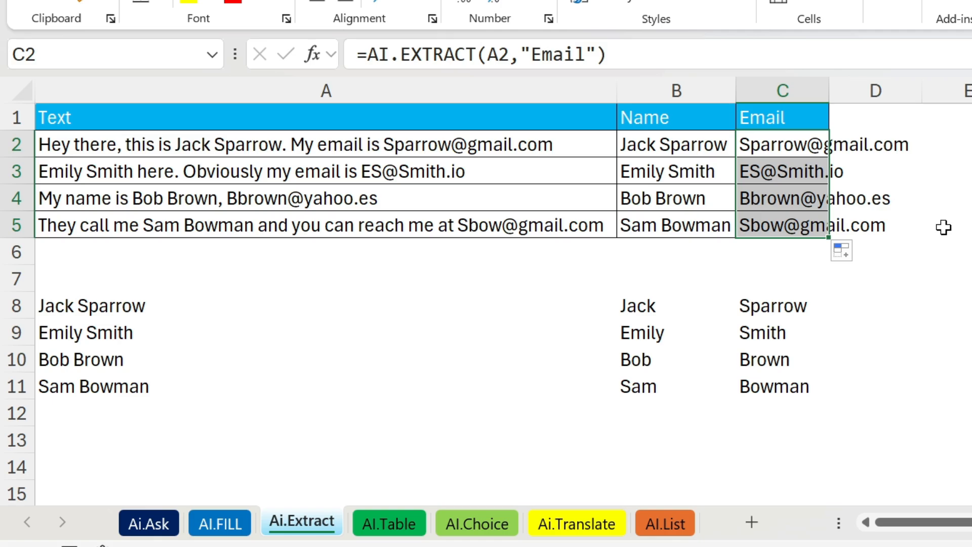
pyautogui.click(782, 171)
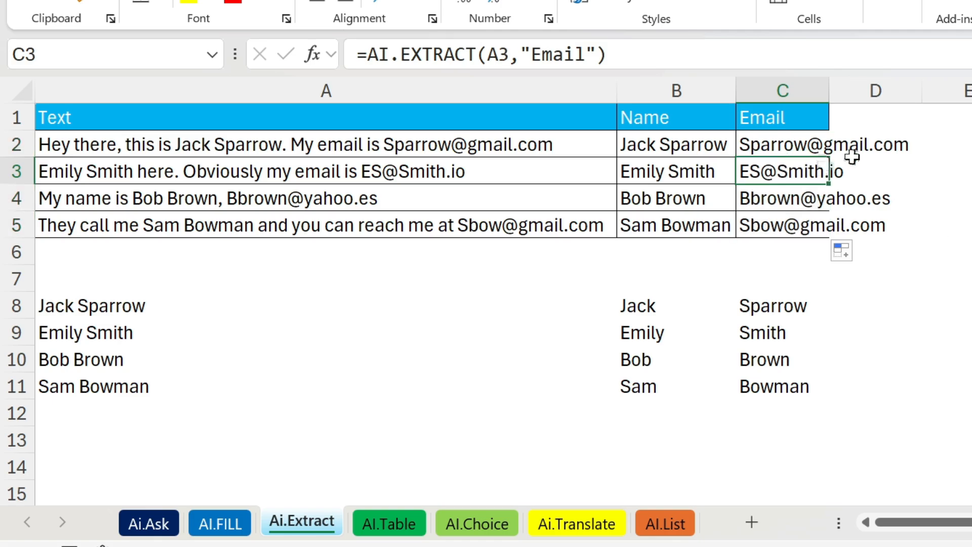
pyautogui.moveTo(883, 170)
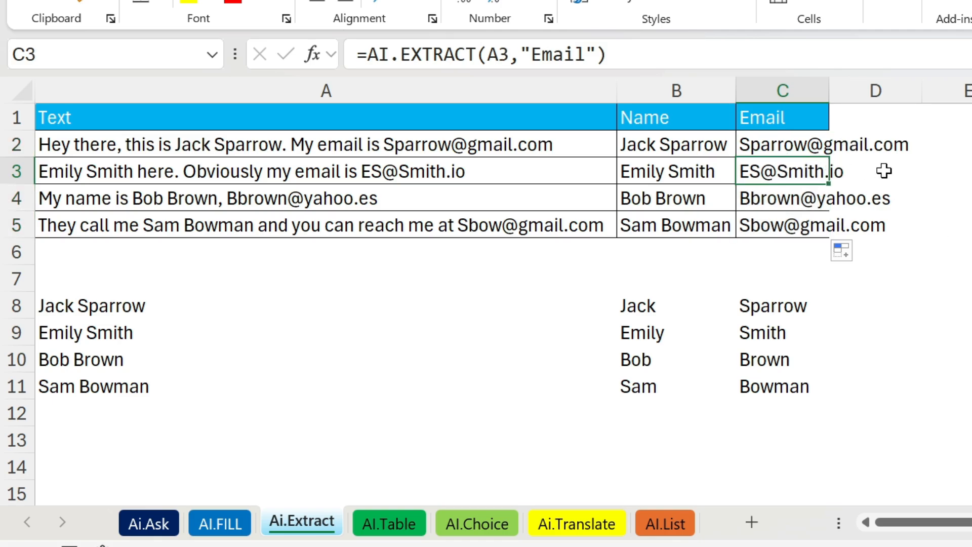
pyautogui.moveTo(833, 90)
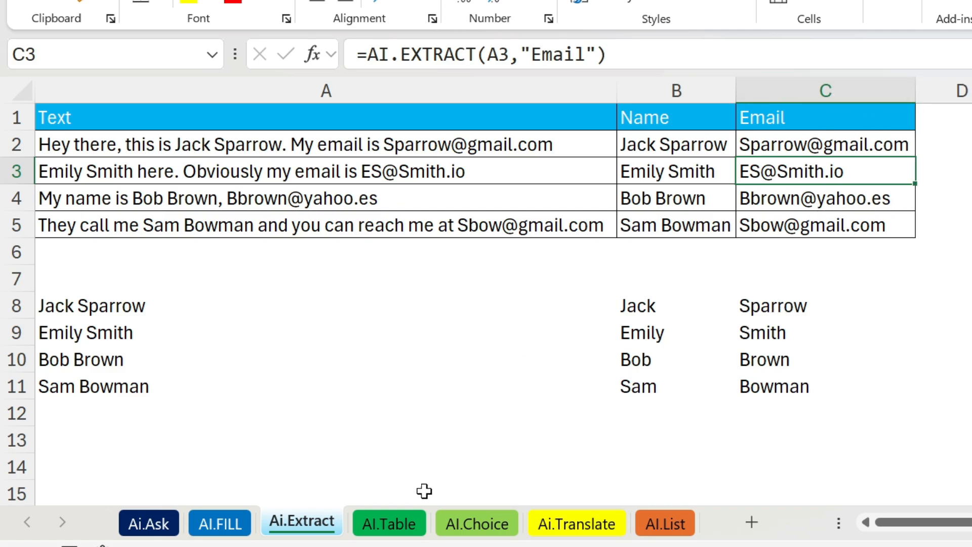
pyautogui.click(389, 523)
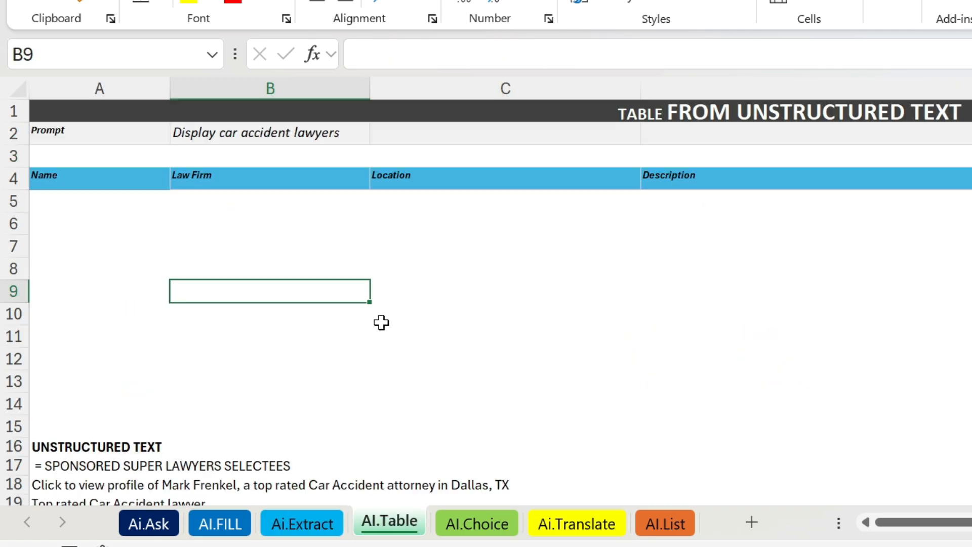
pyautogui.scroll(-3)
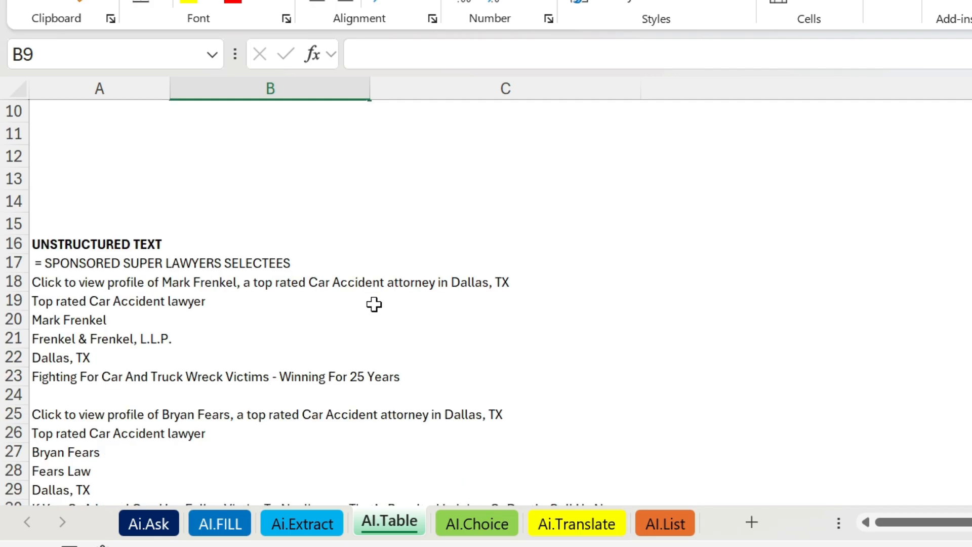
pyautogui.scroll(-3)
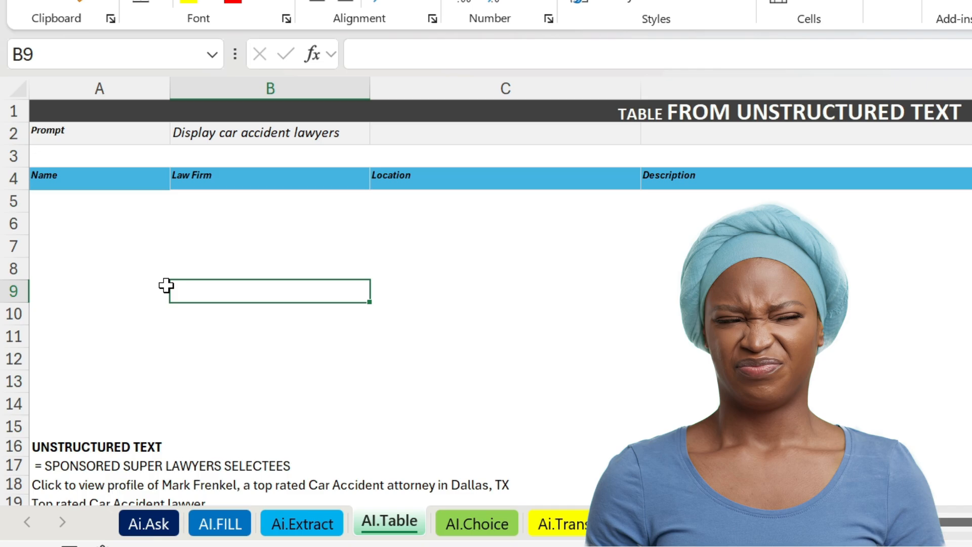
pyautogui.click(98, 176)
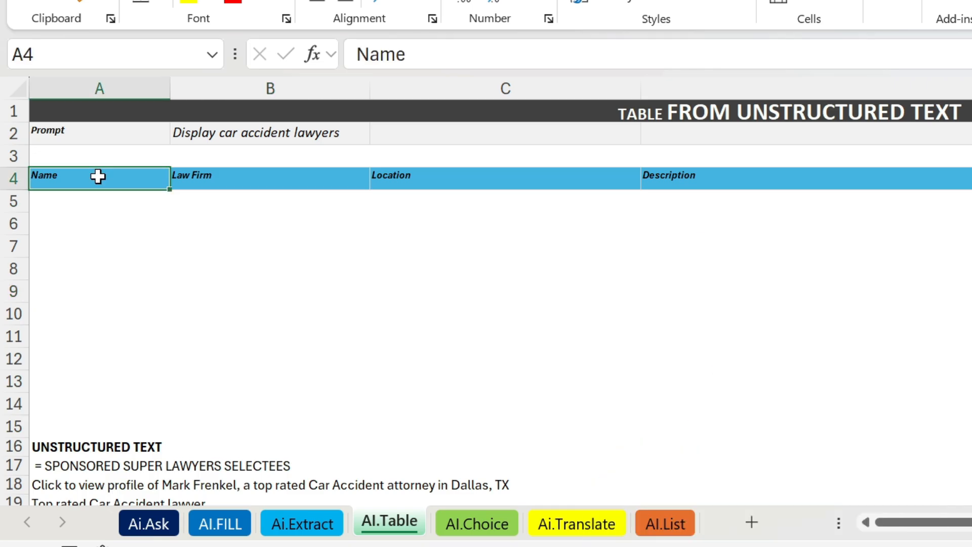
pyautogui.click(270, 179)
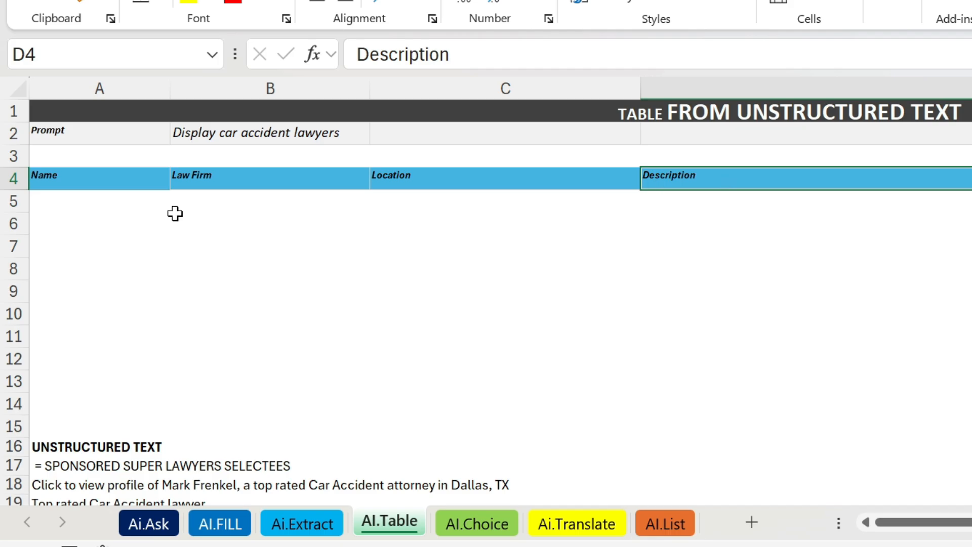
pyautogui.click(98, 200)
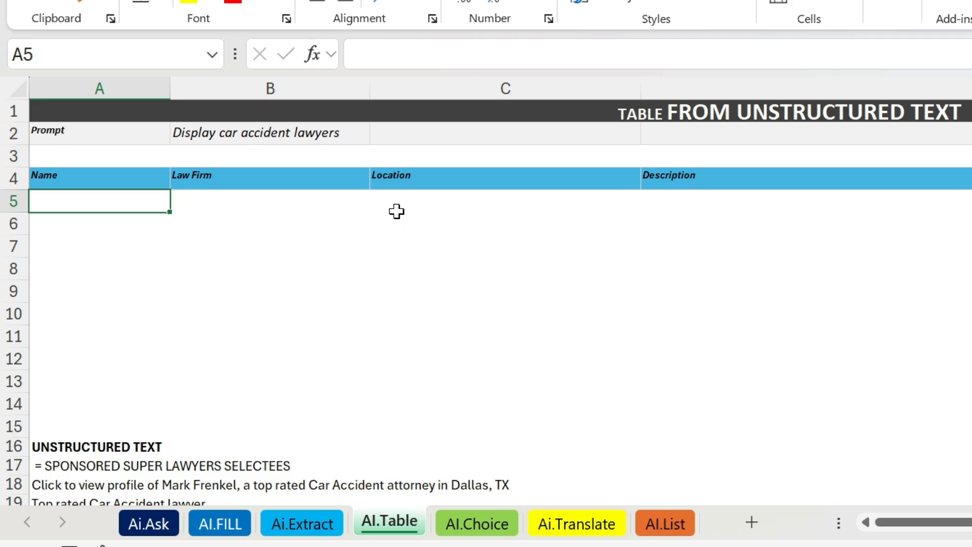
pyautogui.write('=ai.table(')
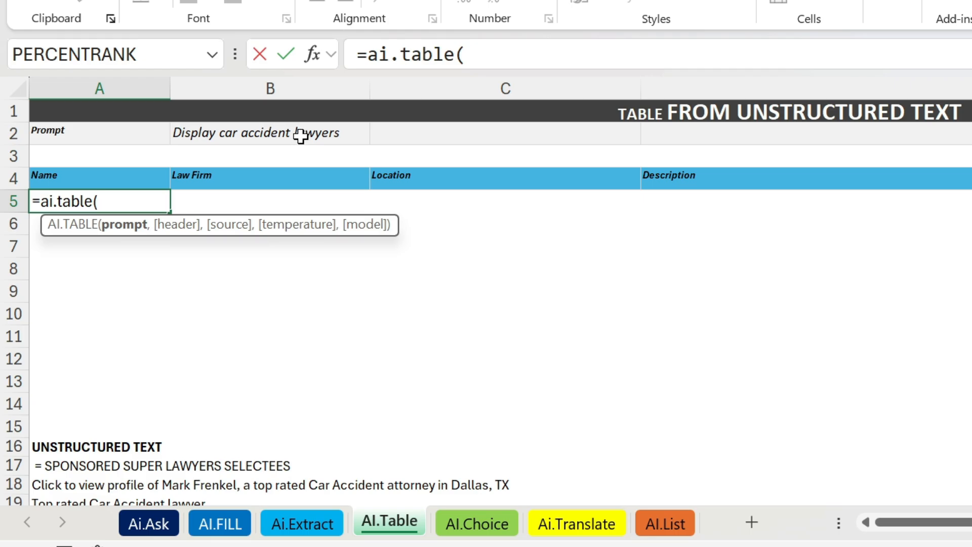
# - Enter =AI.TABLE(B2,A4:D4,A16:A79) in A5 to generate nine car accident lawyers with firms, locations and descriptions
pyautogui.click(269, 133)
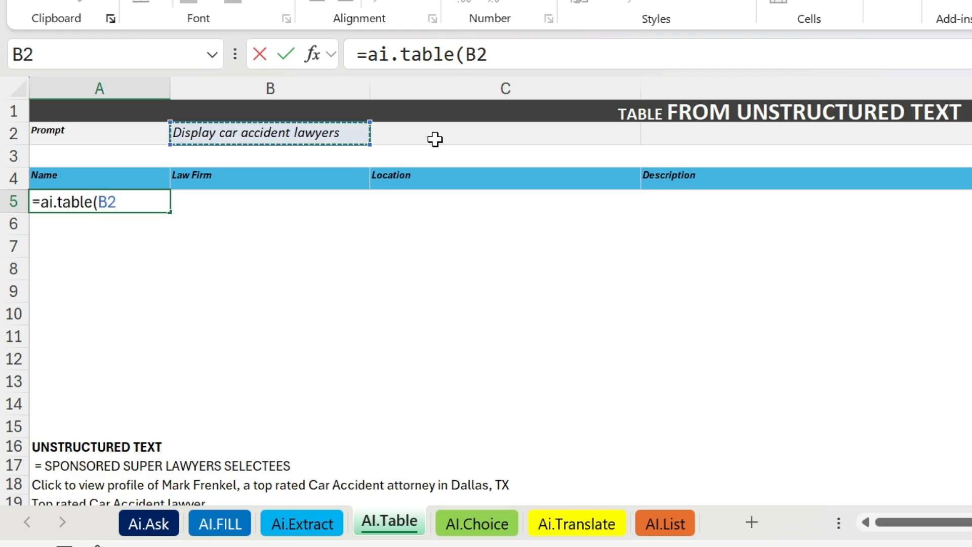
pyautogui.write(',A4:D4')
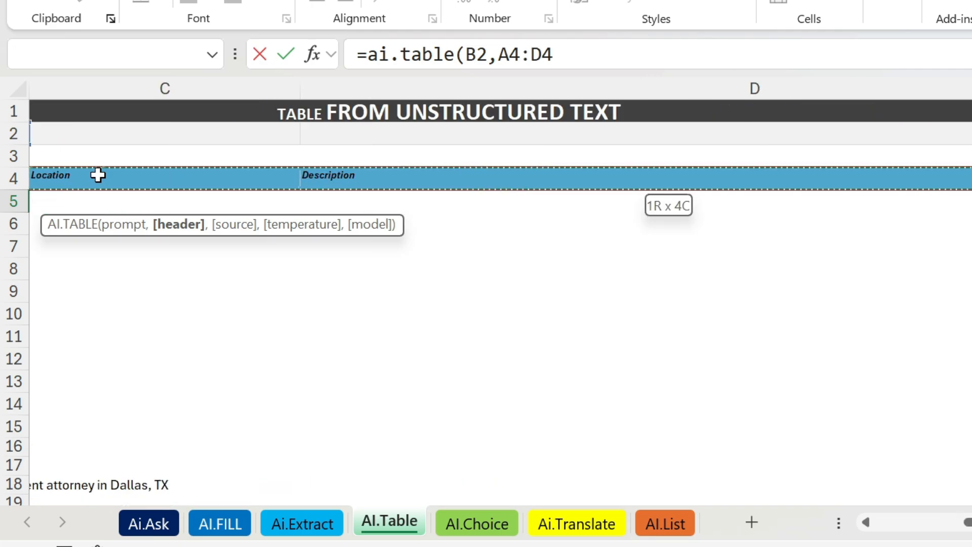
pyautogui.write(',')
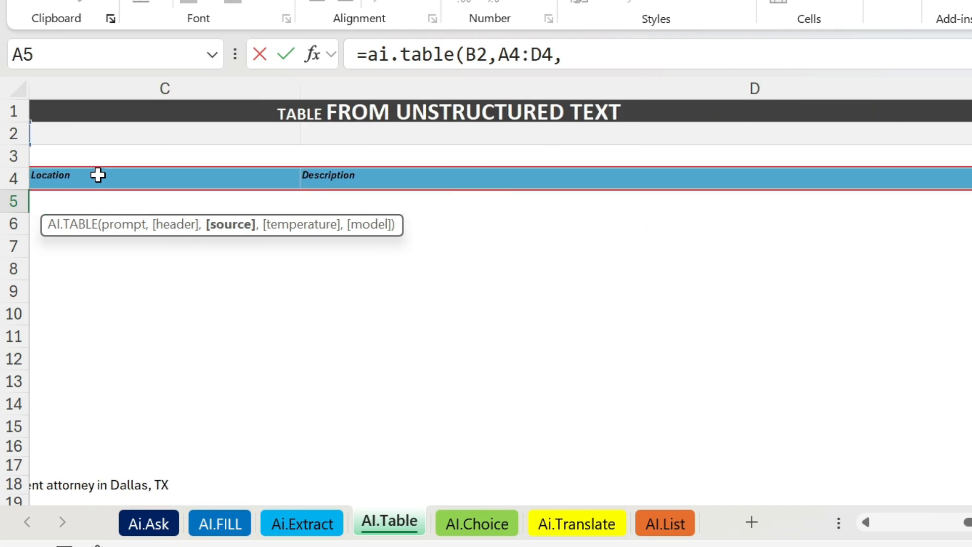
pyautogui.hscroll(-3)
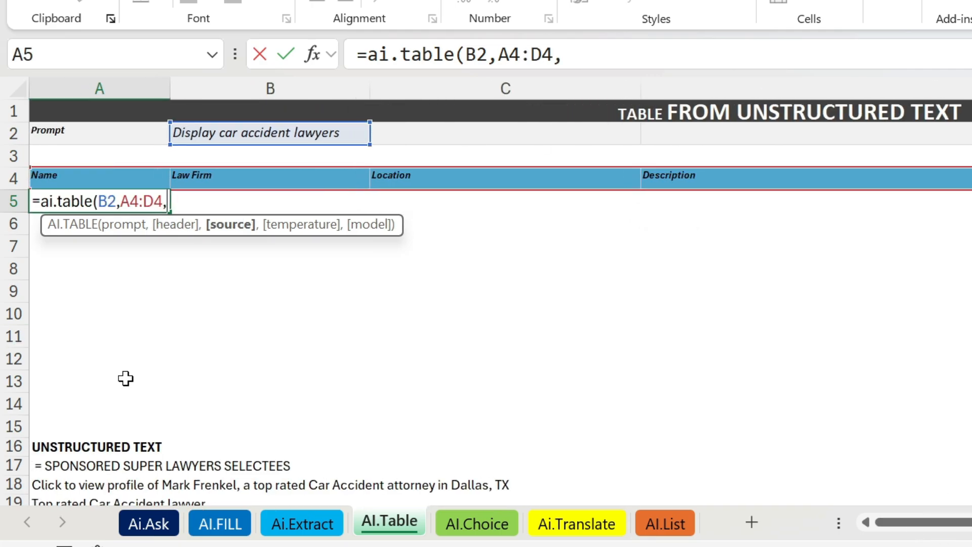
pyautogui.moveTo(105, 428)
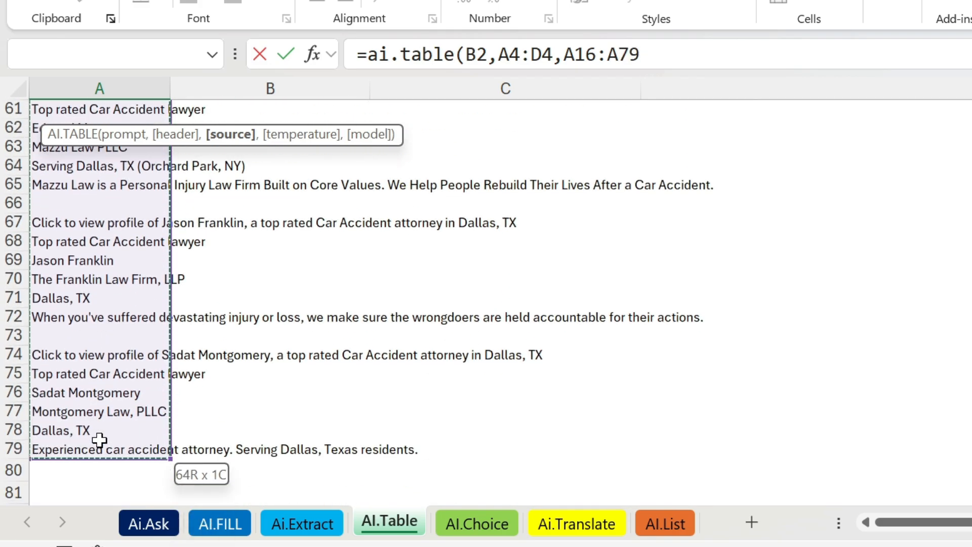
pyautogui.press('Return')
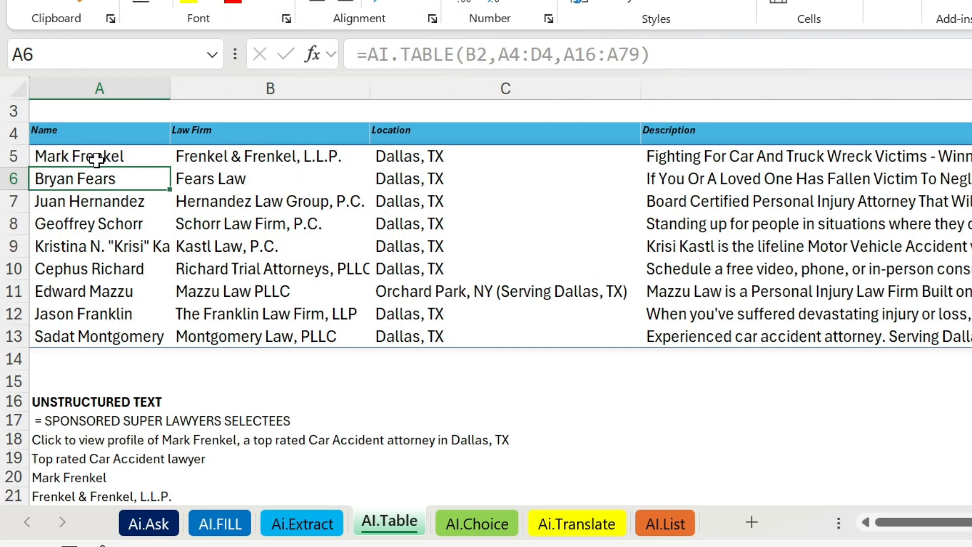
pyautogui.click(79, 156)
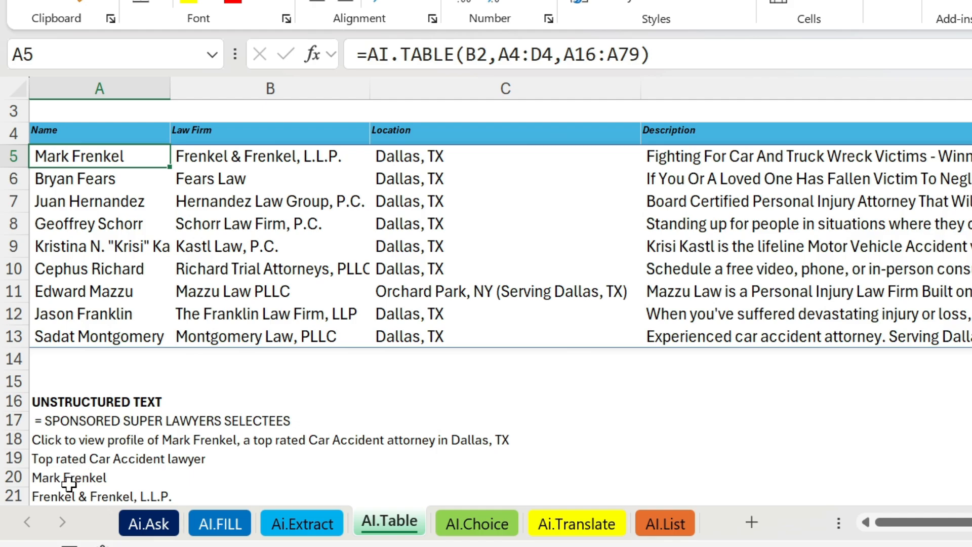
pyautogui.click(70, 477)
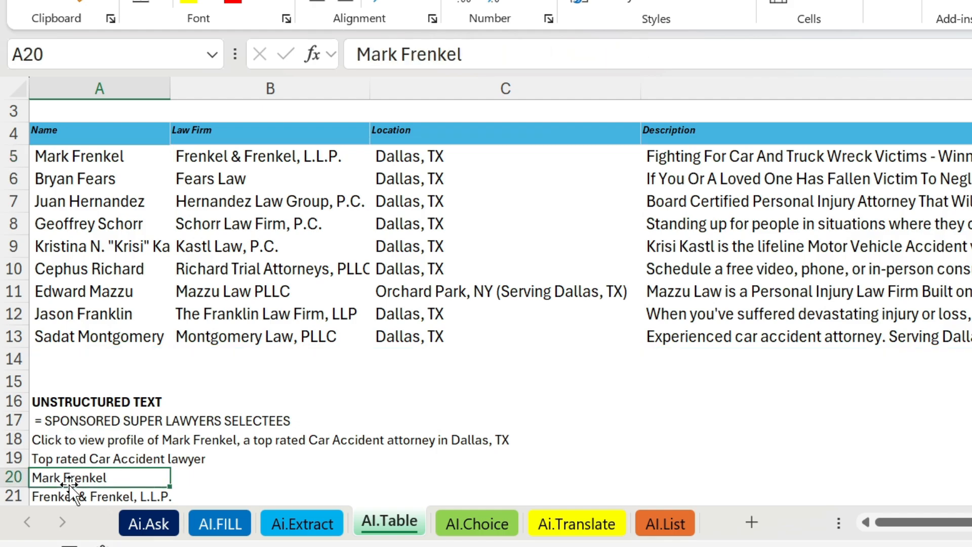
pyautogui.moveTo(106, 313)
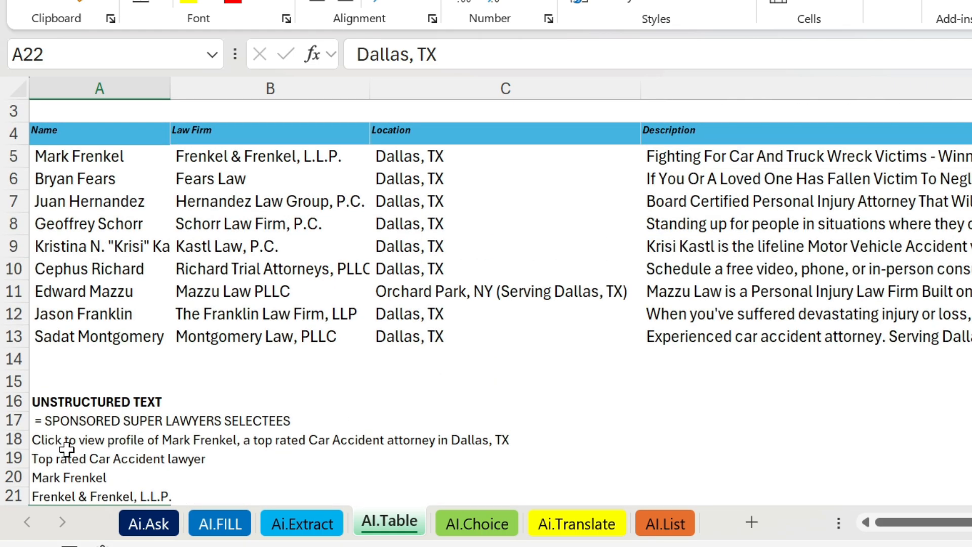
pyautogui.scroll(-3)
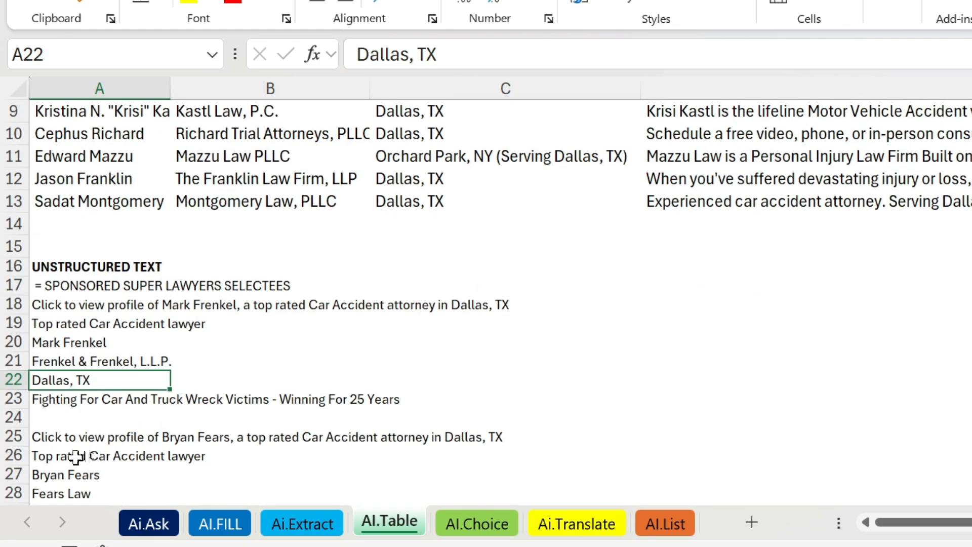
pyautogui.click(61, 474)
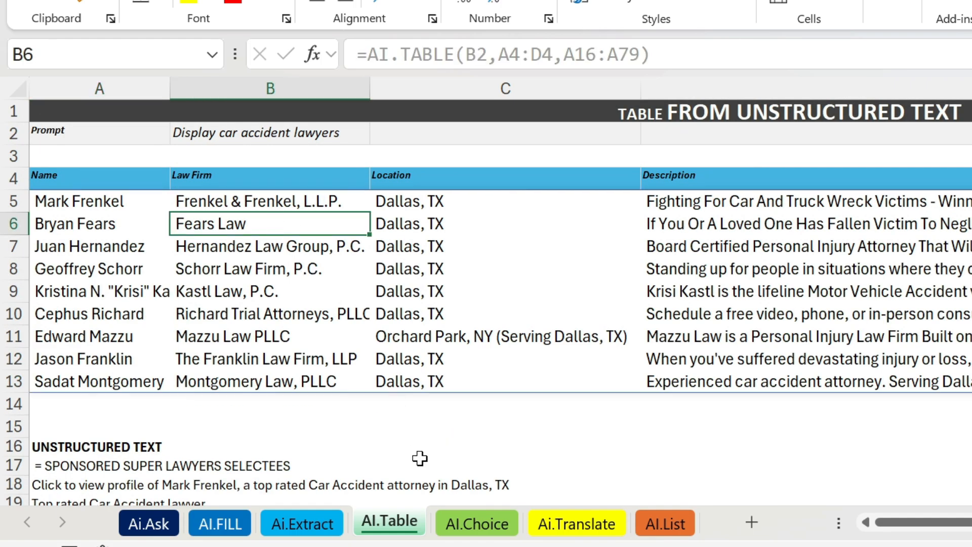
pyautogui.click(476, 523)
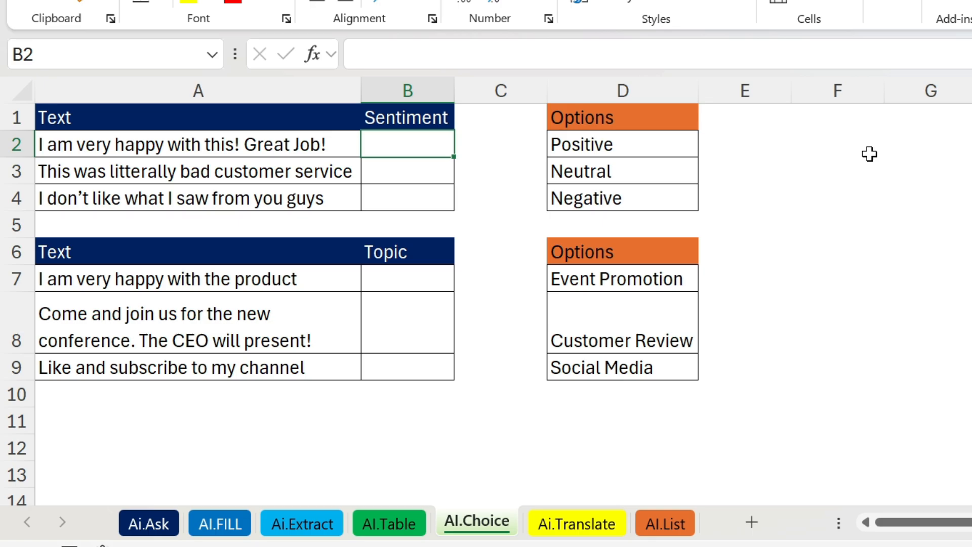
pyautogui.moveTo(647, 207)
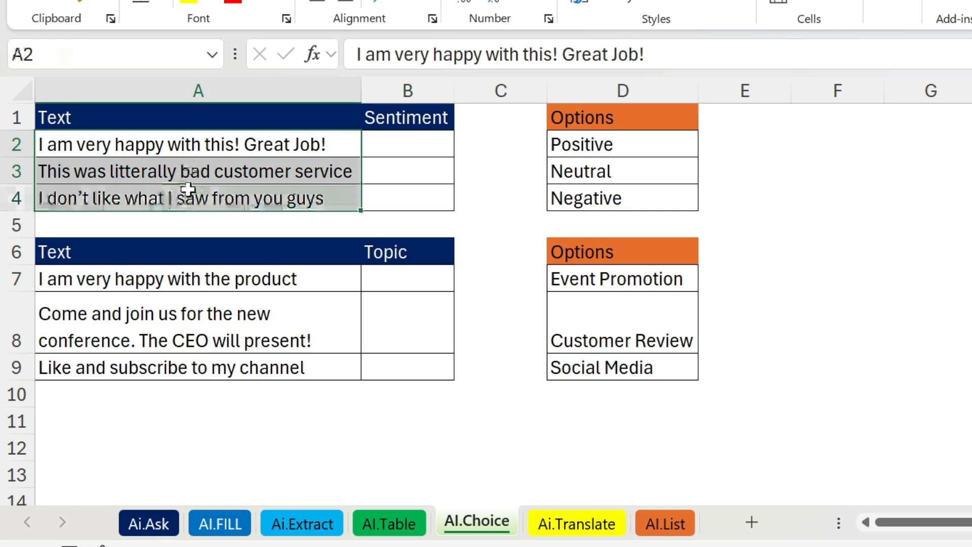
# - Enter =AI.CHOICE(A2,$D$2:$D$4) in B2 so the Sentiment column reads Positive, Negative, Negative
pyautogui.click(197, 145)
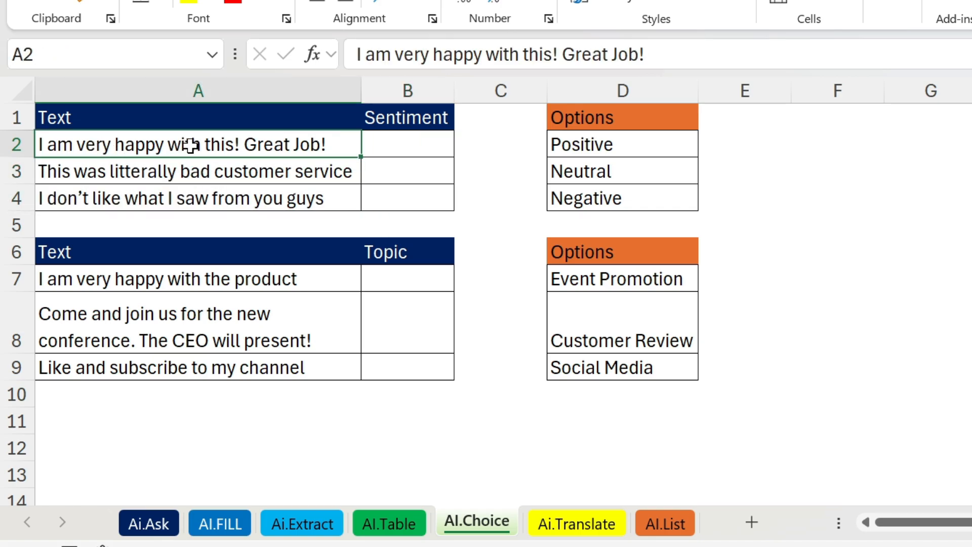
pyautogui.moveTo(283, 178)
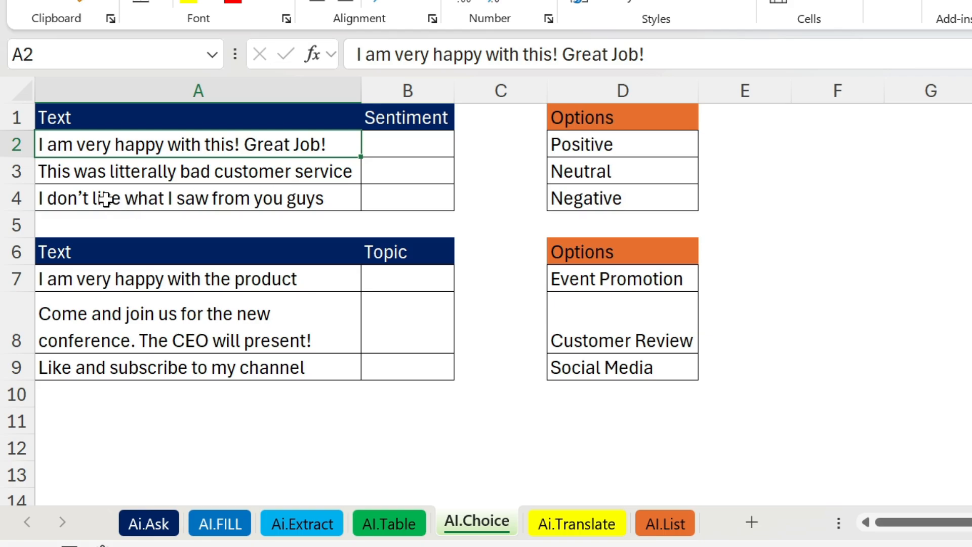
pyautogui.moveTo(388, 169)
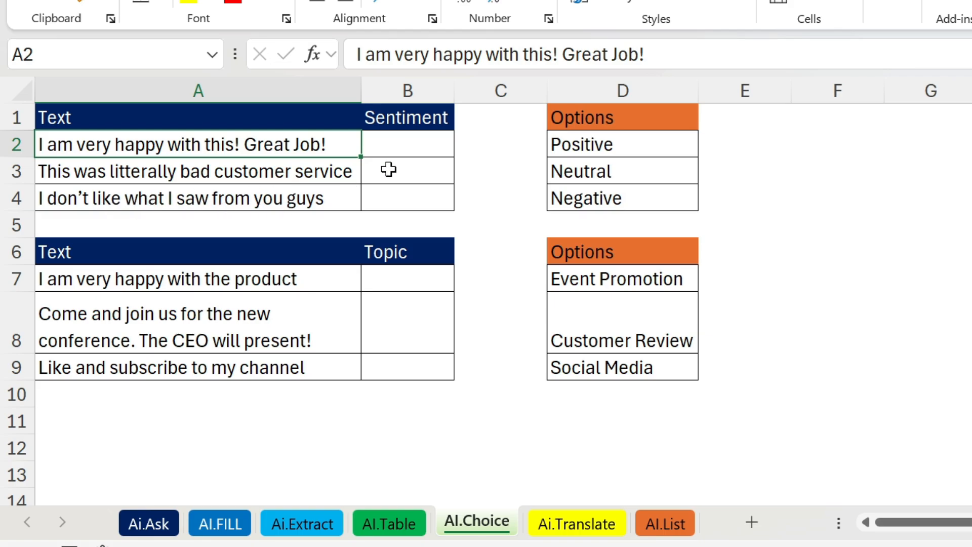
pyautogui.click(408, 144)
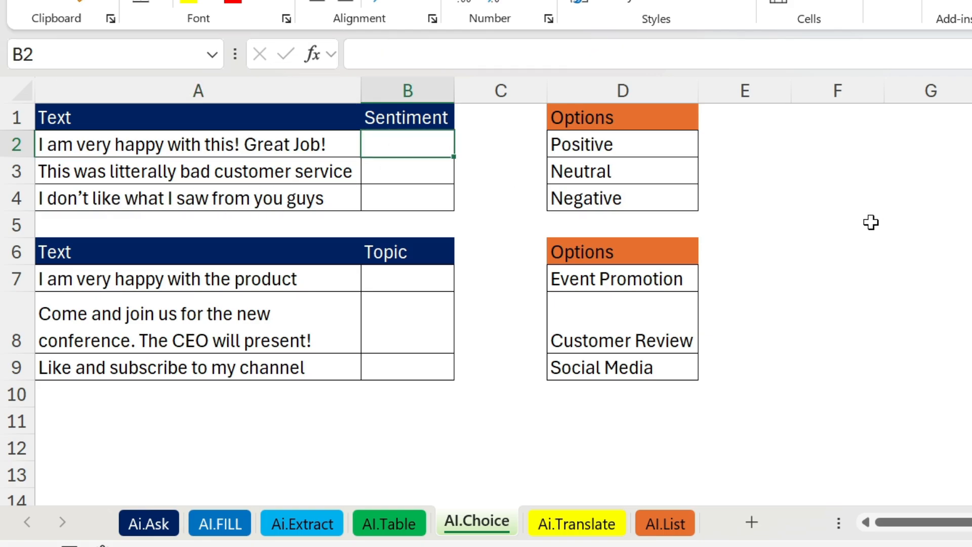
pyautogui.write('=ai.choice(')
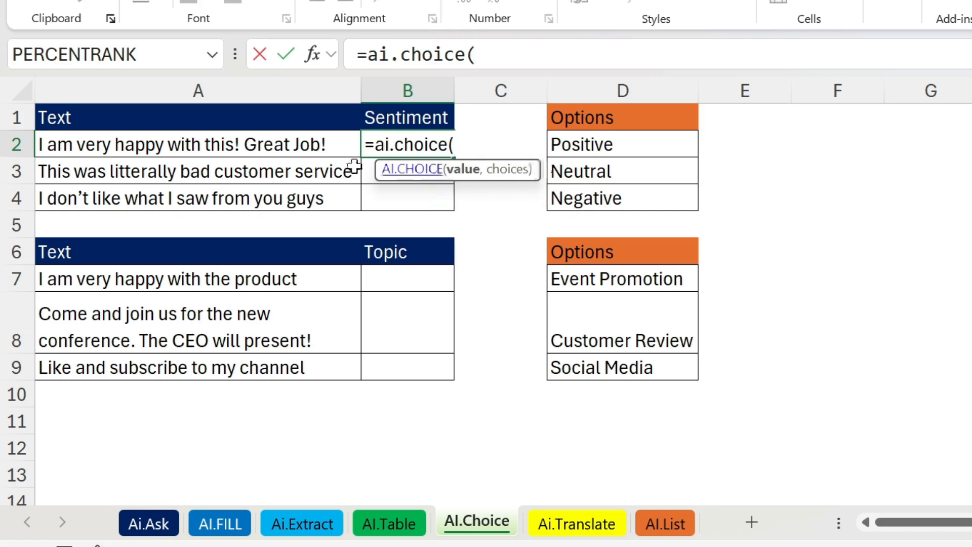
pyautogui.click(187, 143)
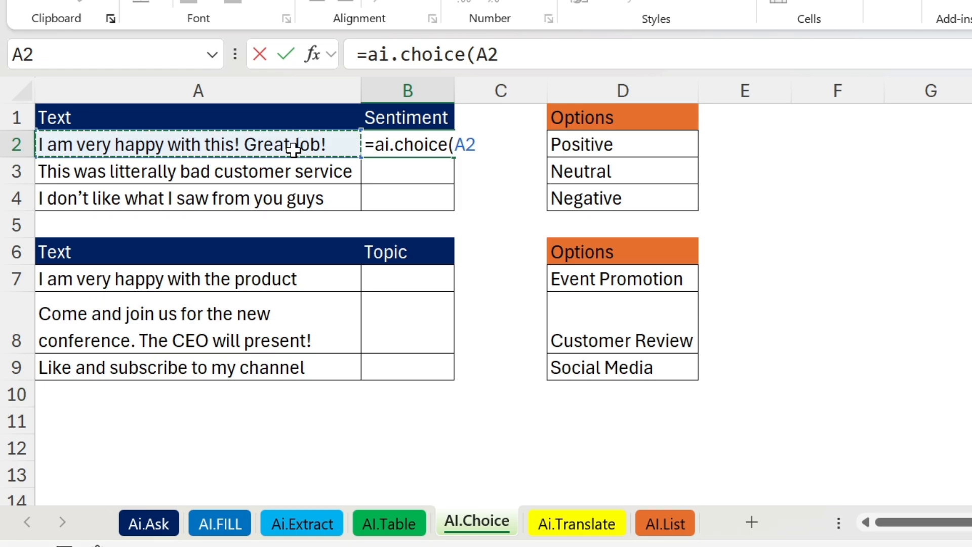
pyautogui.write(',')
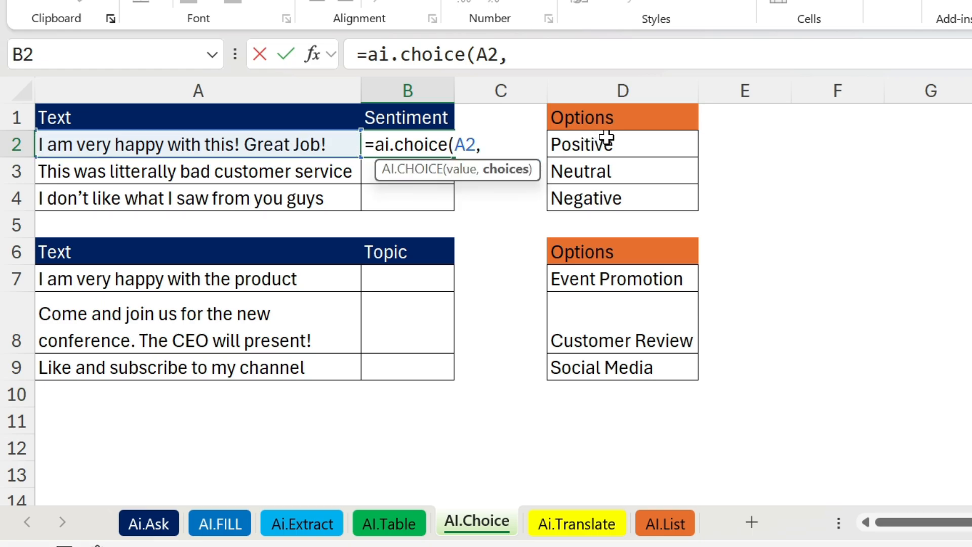
pyautogui.moveTo(582, 143); pyautogui.dragTo(581, 198)
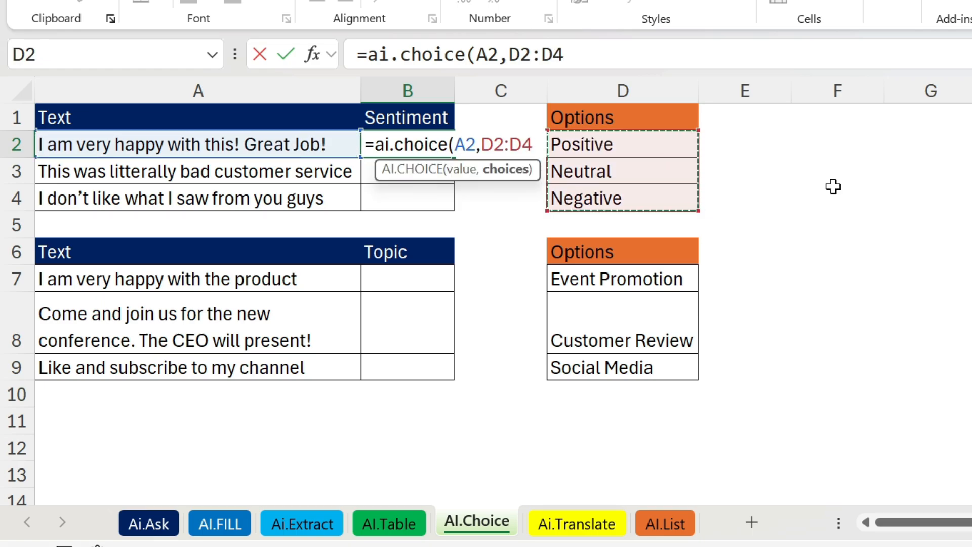
pyautogui.press('F4')
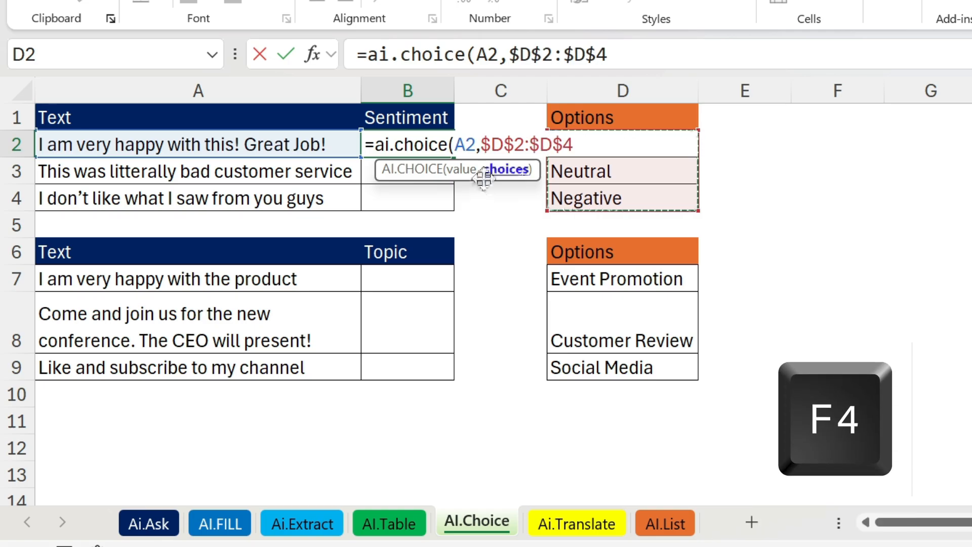
pyautogui.press('f4')
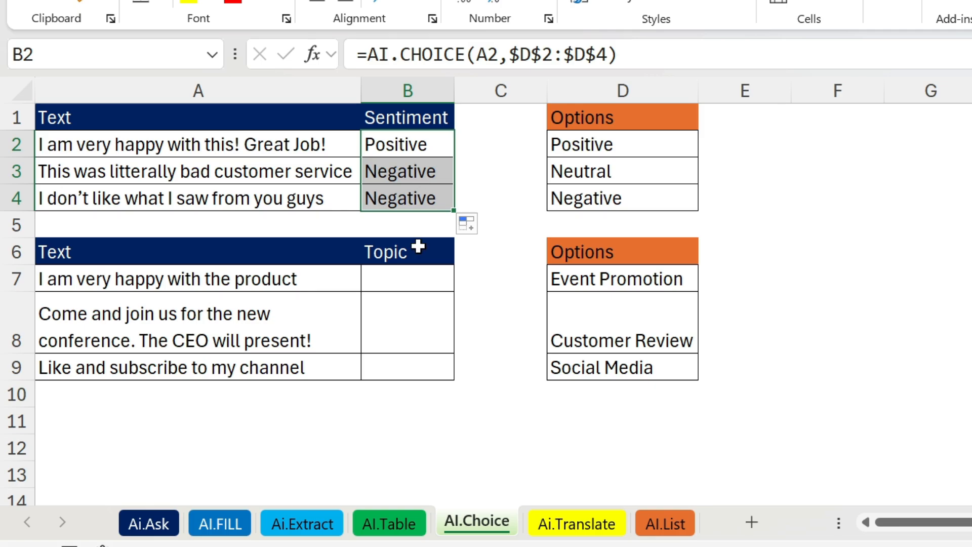
pyautogui.moveTo(556, 299)
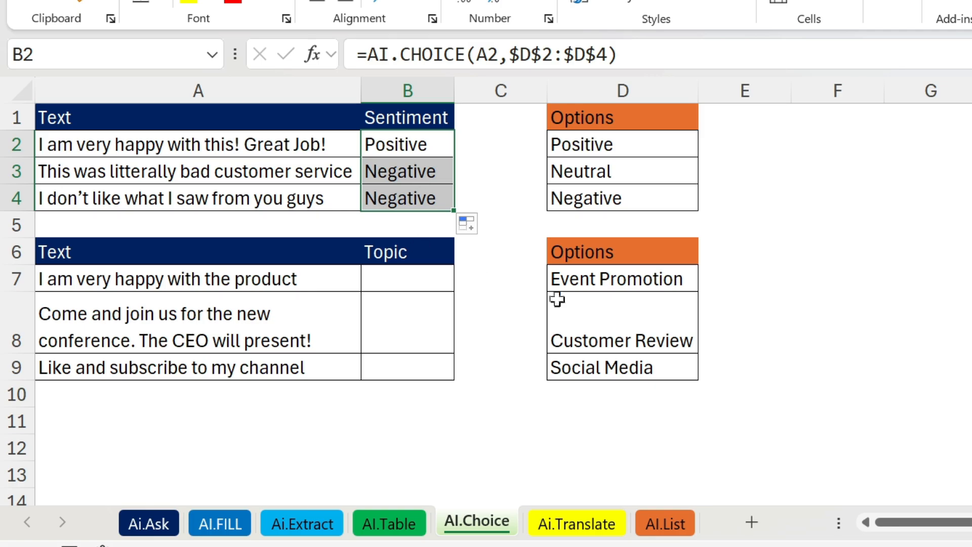
pyautogui.moveTo(612, 279)
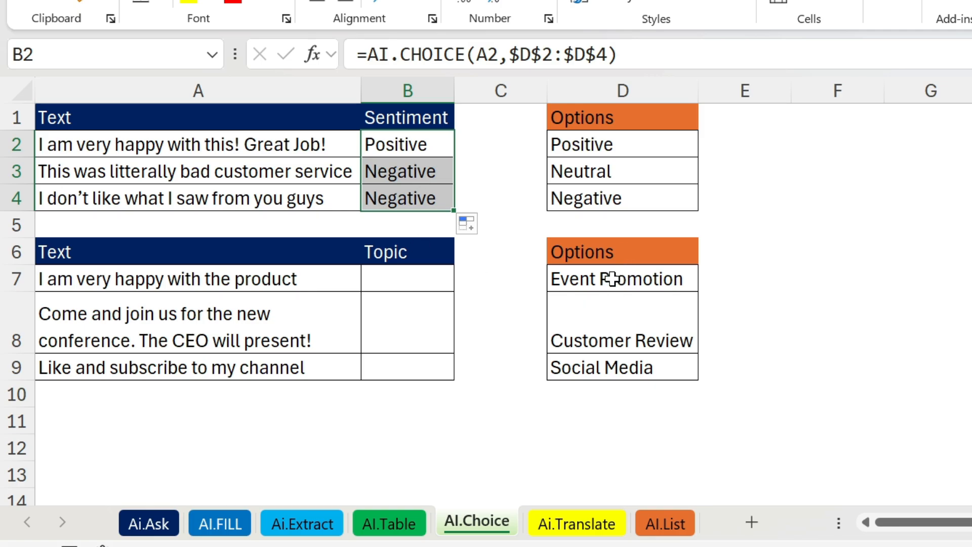
pyautogui.click(621, 313)
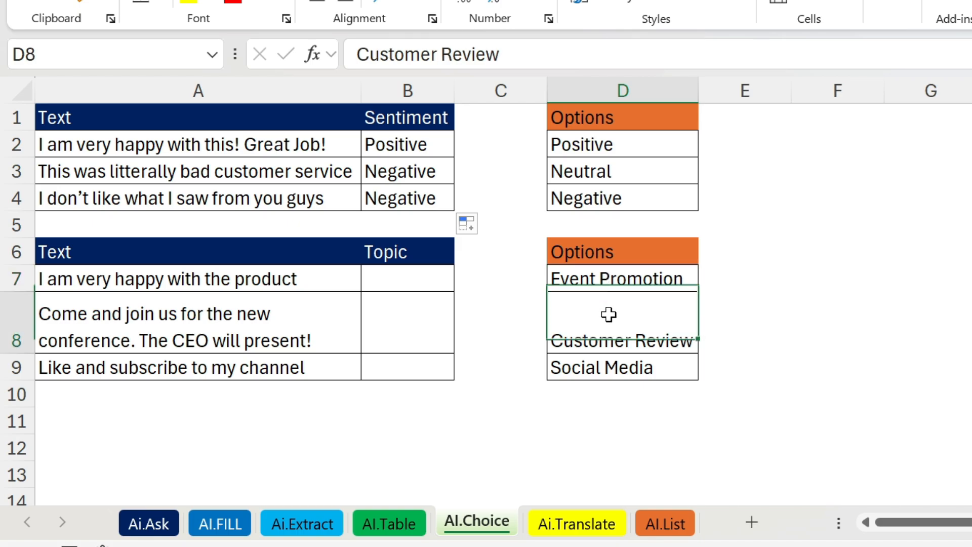
# - Enter an AI.CHOICE formula in B7 from A7 and the Options list, labelling Customer Review, Event Promotion, Social Media
pyautogui.click(622, 366)
pyautogui.write('=ai.choice(')
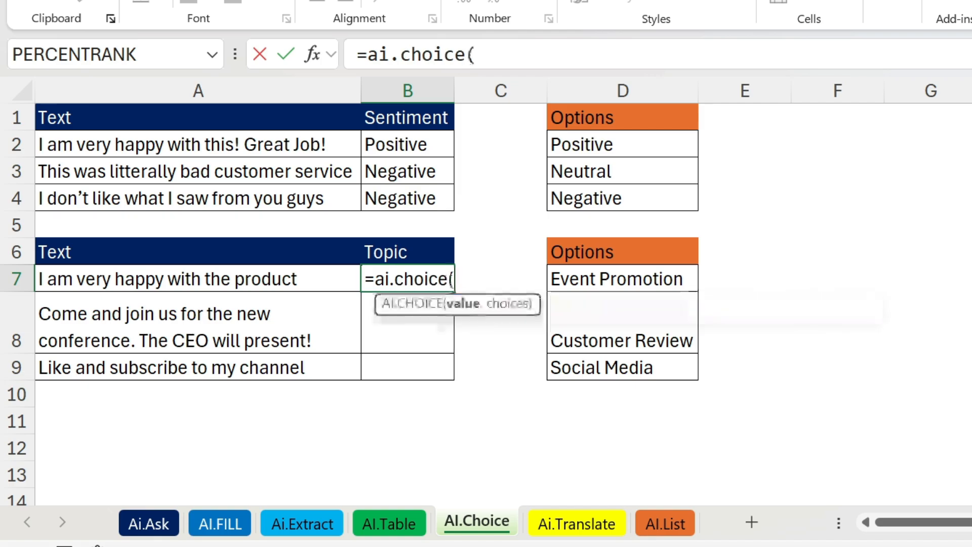
pyautogui.moveTo(254, 252)
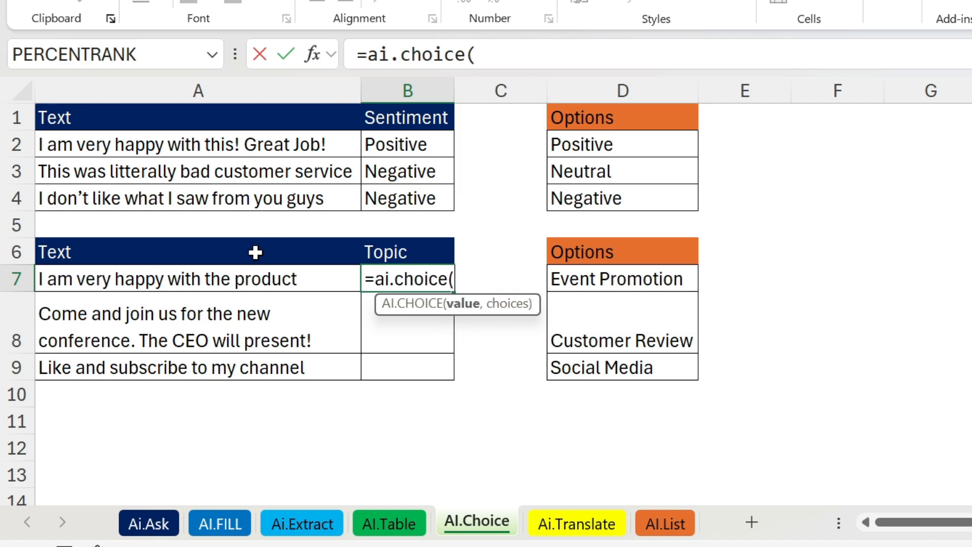
pyautogui.click(166, 278)
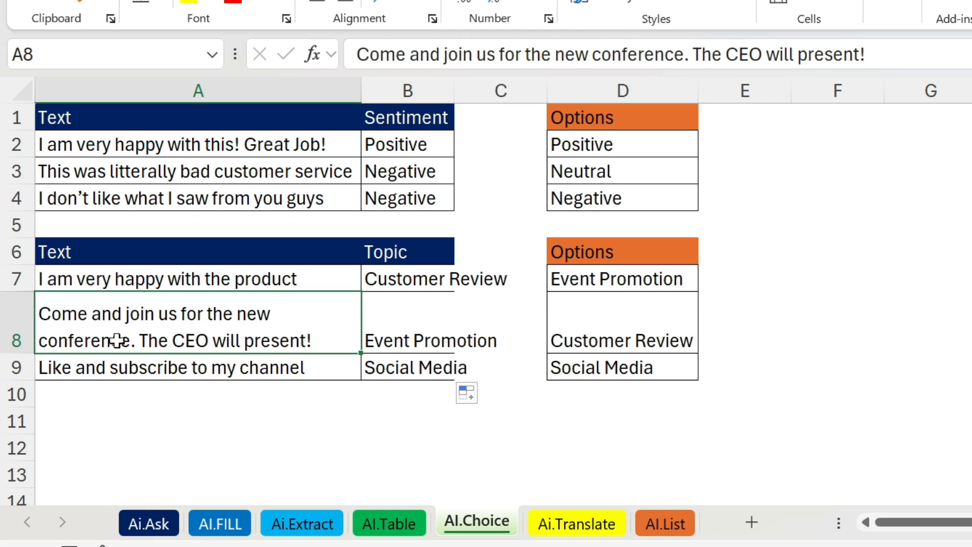
pyautogui.moveTo(382, 382)
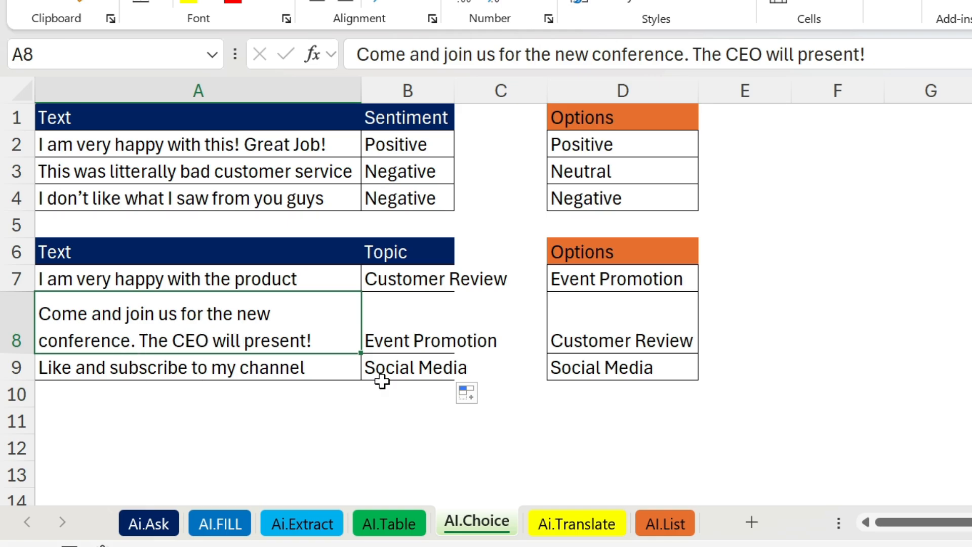
pyautogui.moveTo(587, 527)
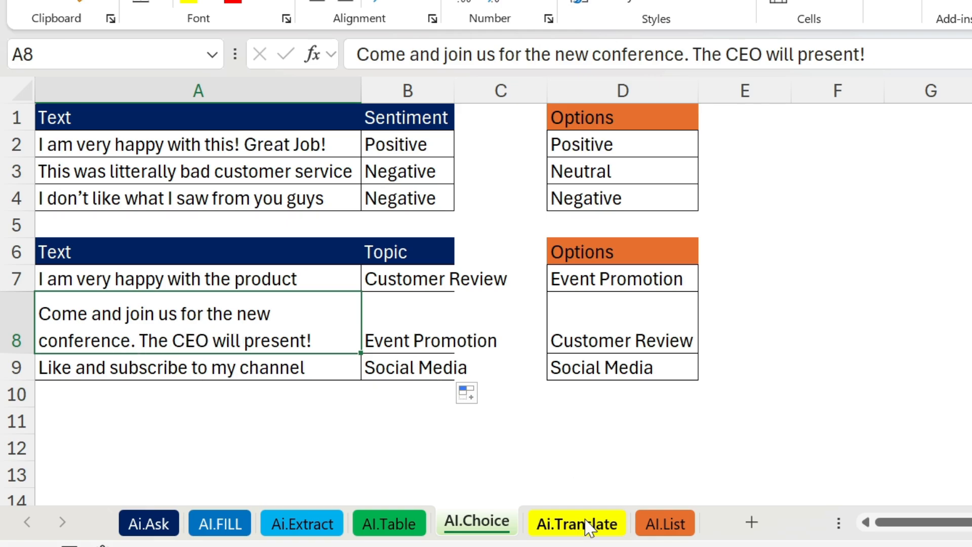
pyautogui.click(577, 523)
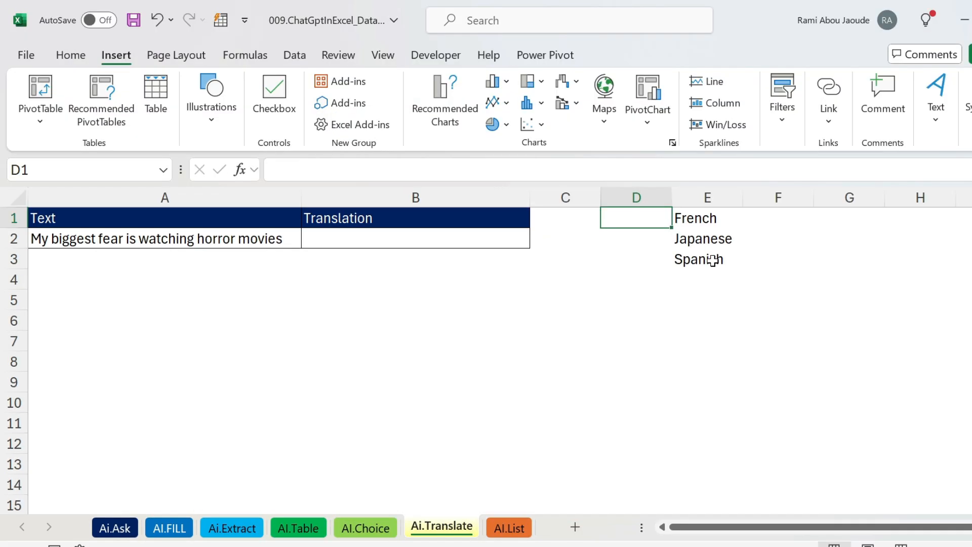
pyautogui.moveTo(697, 238)
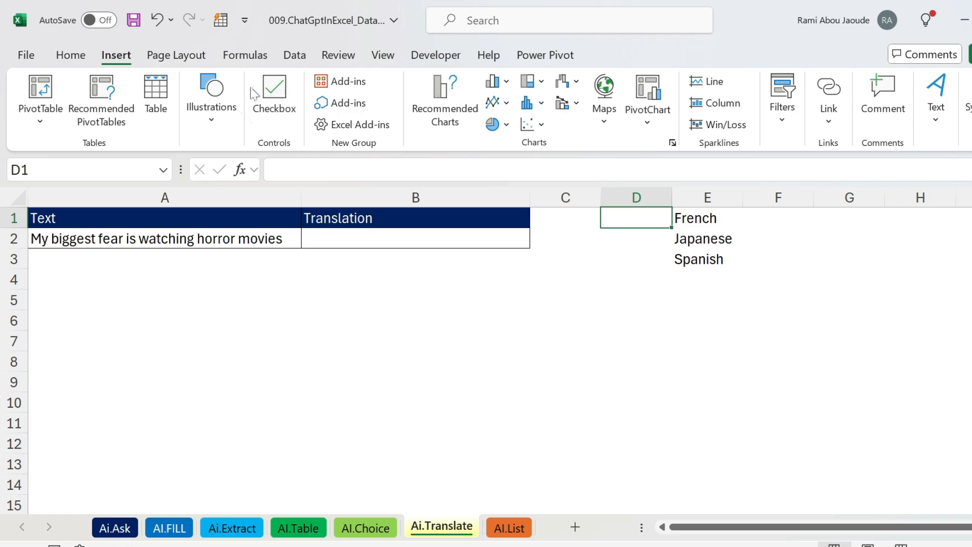
pyautogui.moveTo(253, 50)
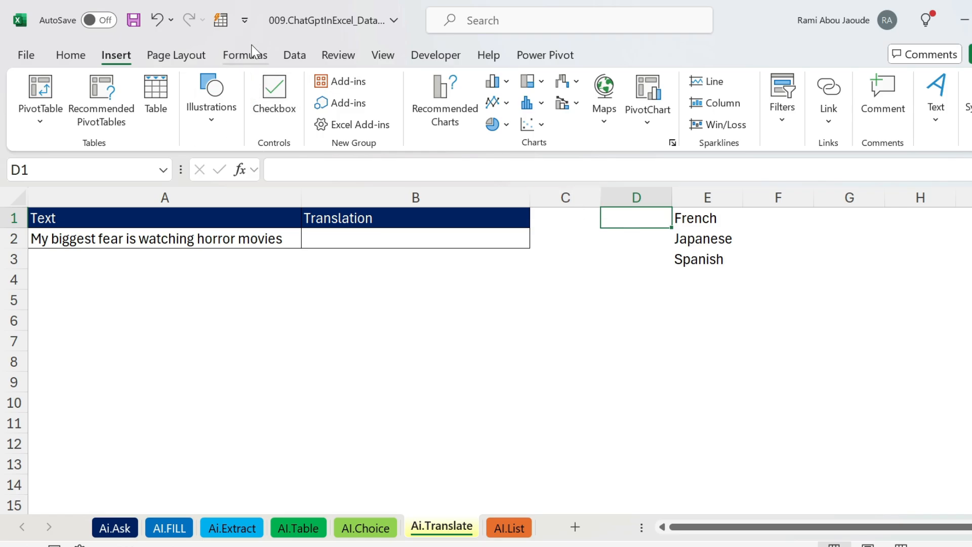
# - Add a list data validation to D1 sourced from =$E$1:$E$3 (French, Japanese, Spanish)
pyautogui.click(294, 55)
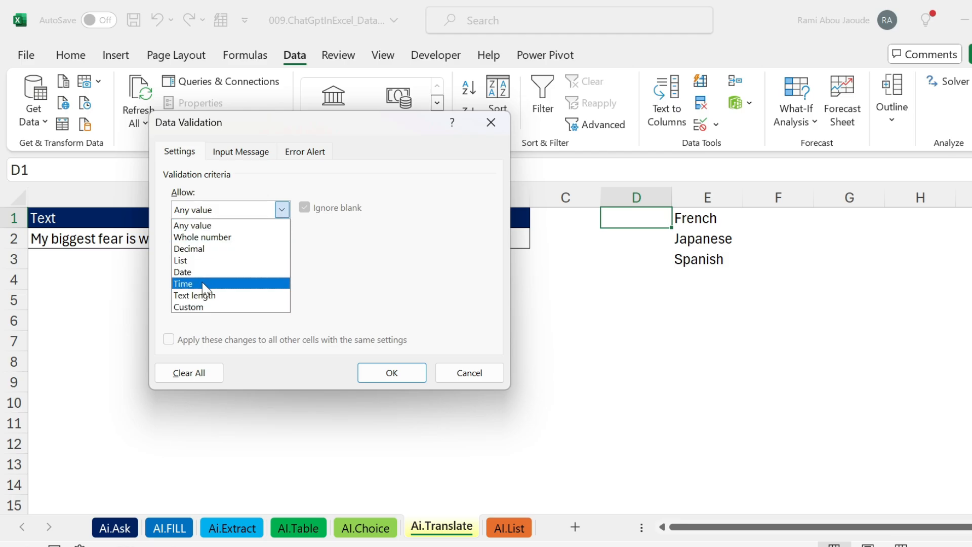
pyautogui.click(180, 260)
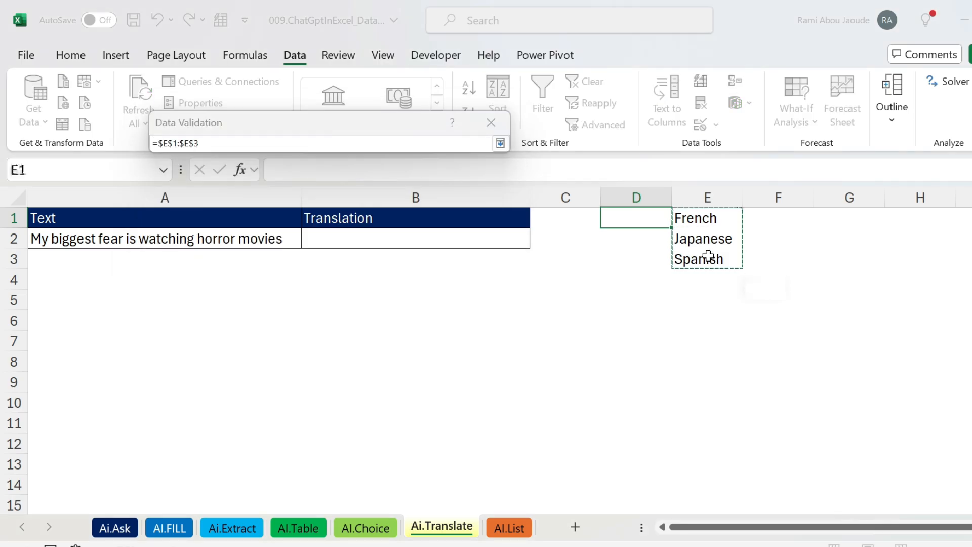
pyautogui.click(500, 143)
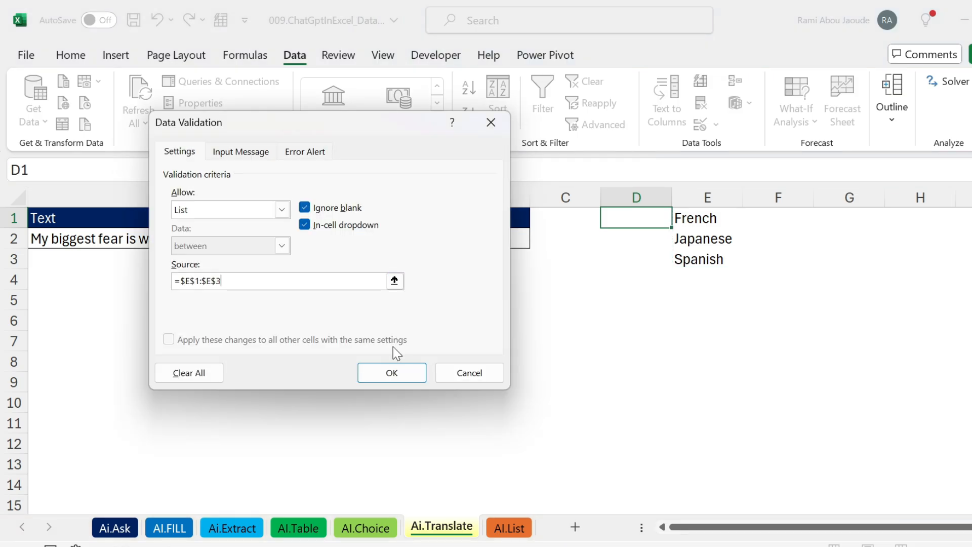
pyautogui.click(391, 373)
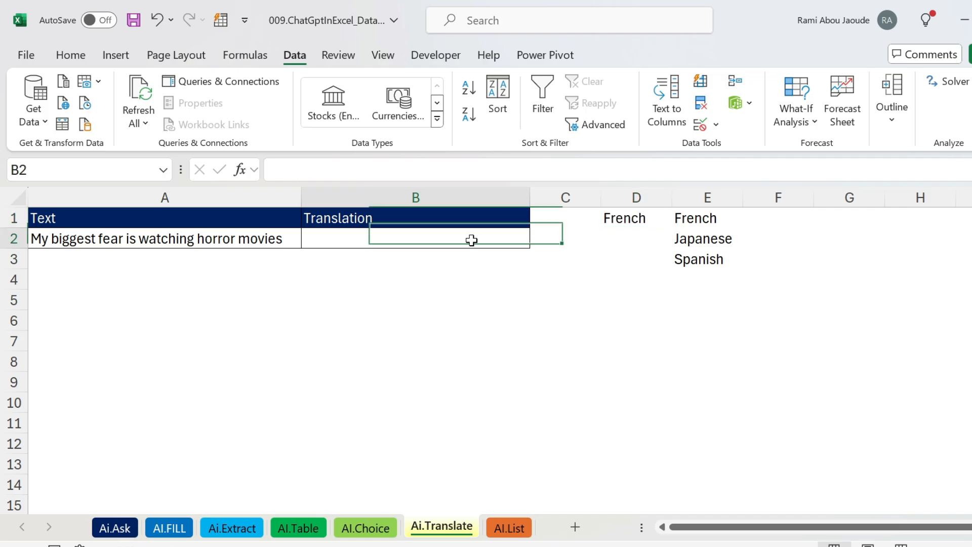
# - Enter =AI.TRANSLATE(A2,D1) in B2 to translate the horror-movies sentence into the D1 language
pyautogui.write('=ai.')
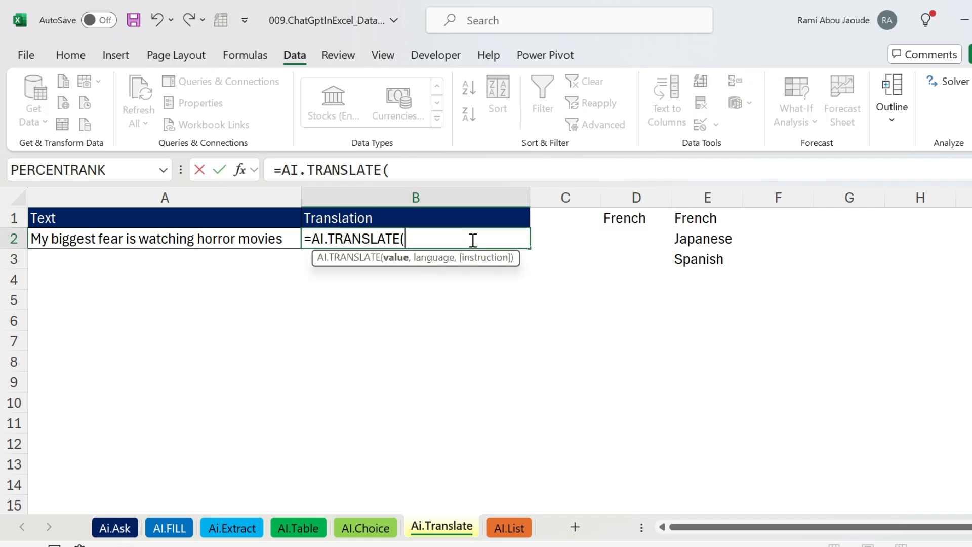
pyautogui.click(164, 239)
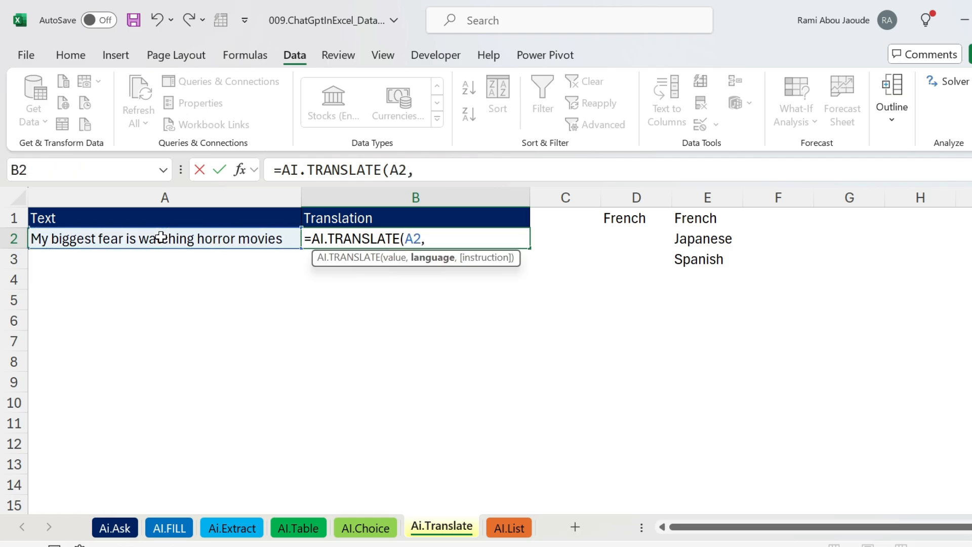
pyautogui.click(636, 218)
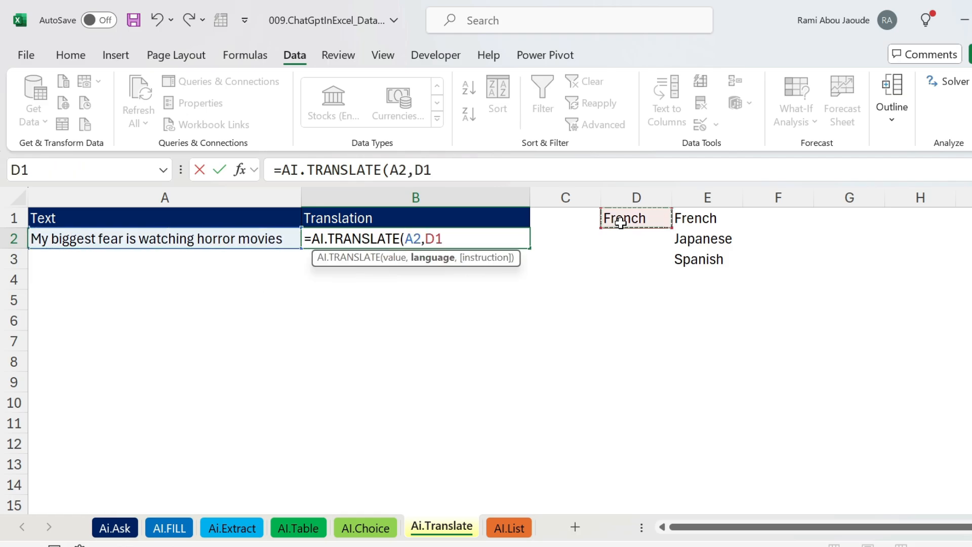
pyautogui.press('Return')
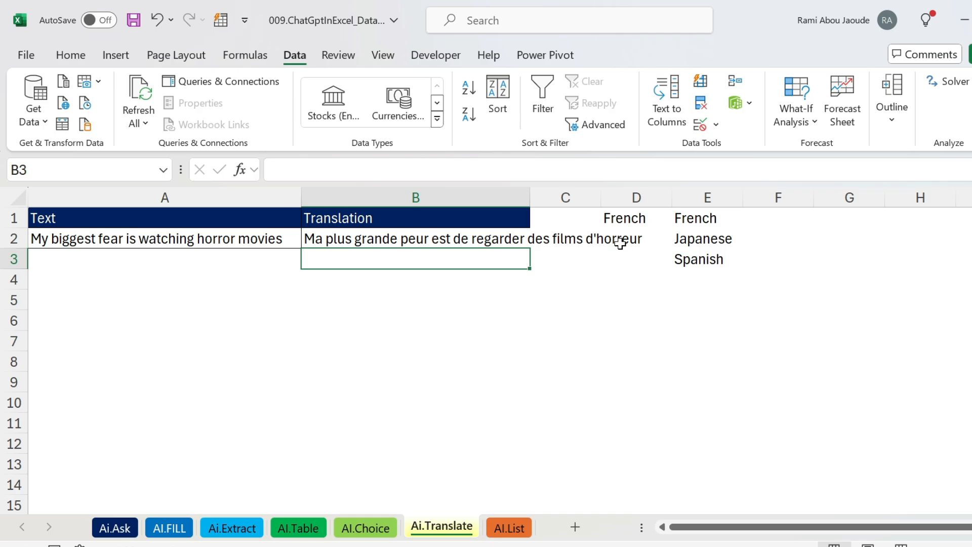
# - Switch the D1 dropdown from French to Japanese so the translation appears in Japanese
pyautogui.click(678, 219)
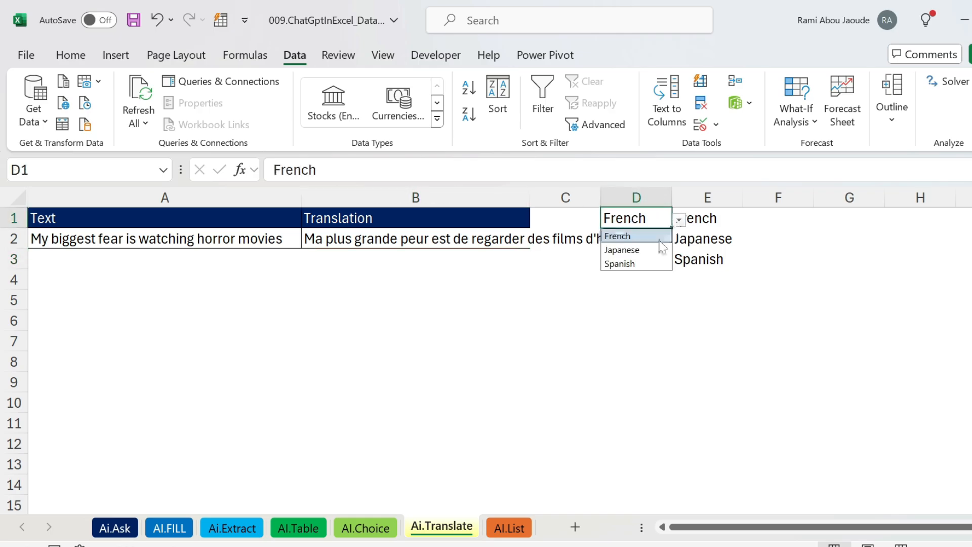
pyautogui.click(622, 249)
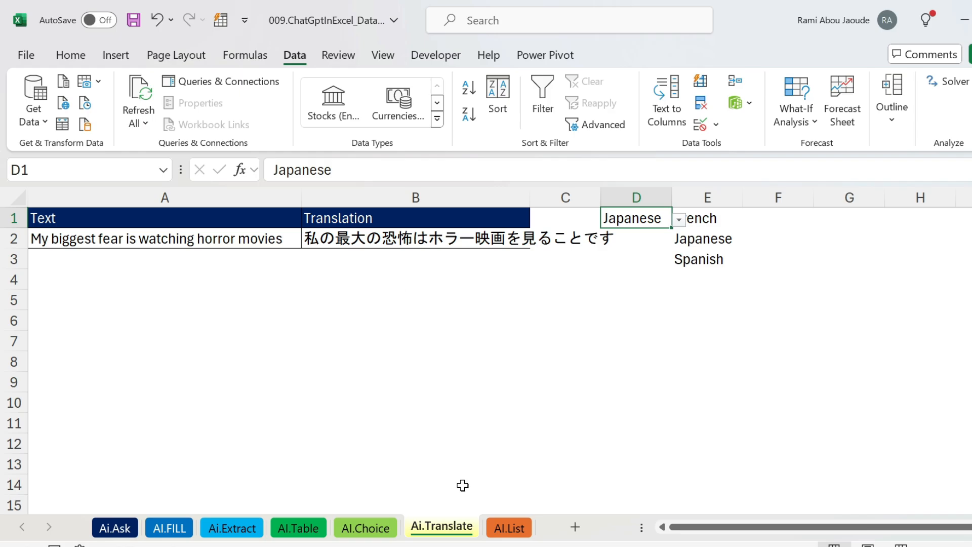
pyautogui.moveTo(593, 263)
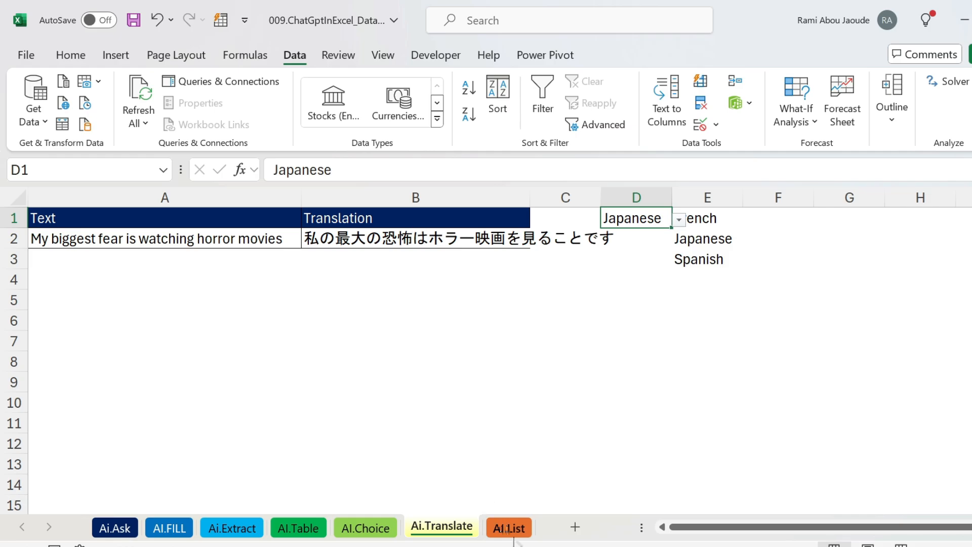
# - On the AI.List sheet enter =AI.LIST(B1) in B3, listing ten top US companies, Google through Salesforce
pyautogui.click(508, 528)
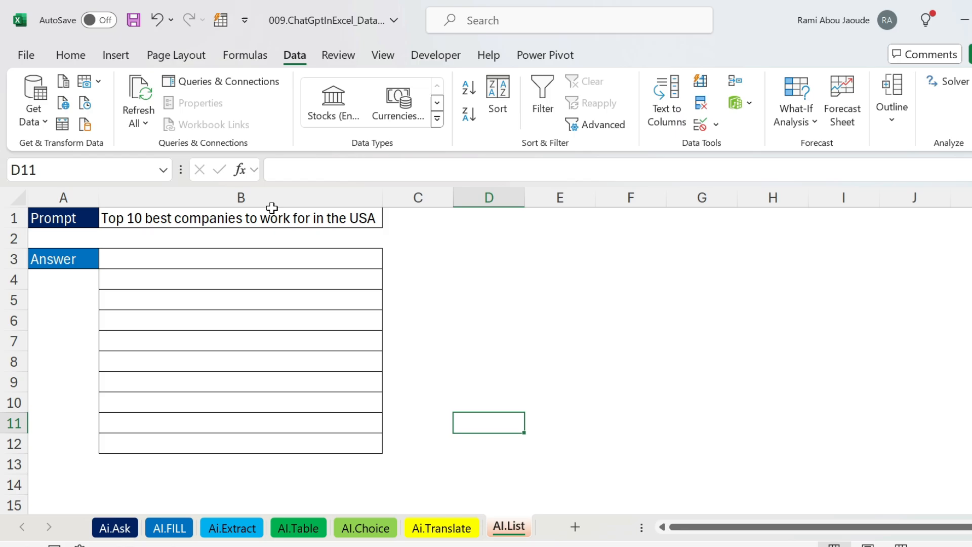
pyautogui.click(241, 258)
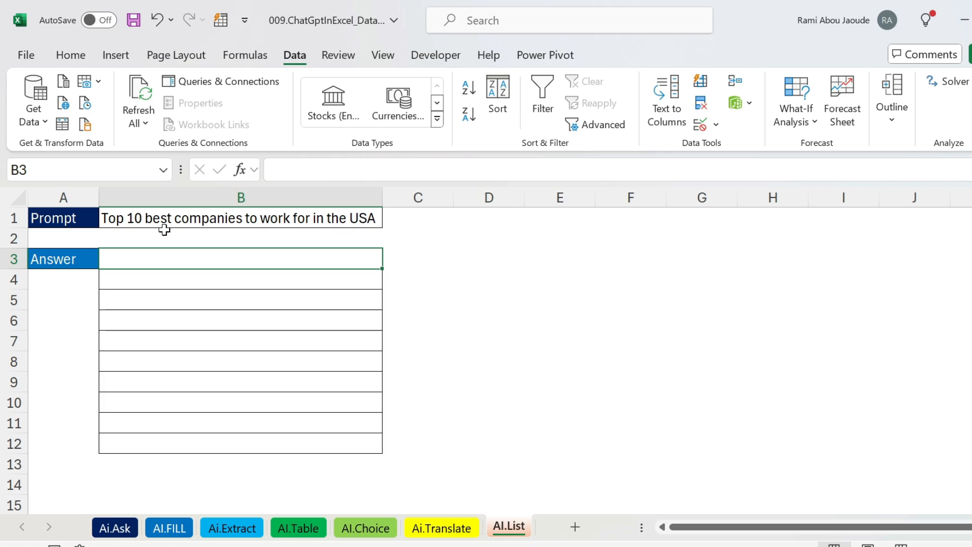
pyautogui.write('=ai.list(B1')
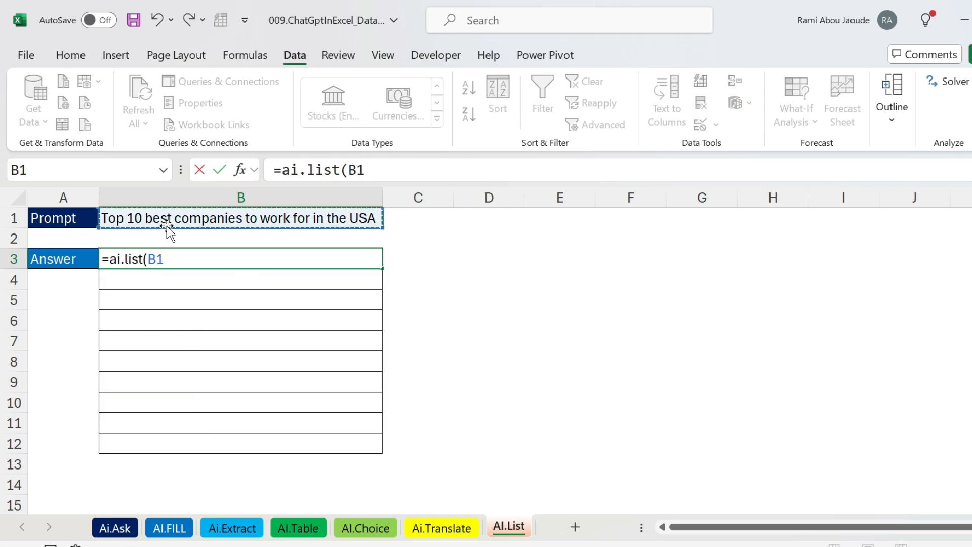
pyautogui.write(')')
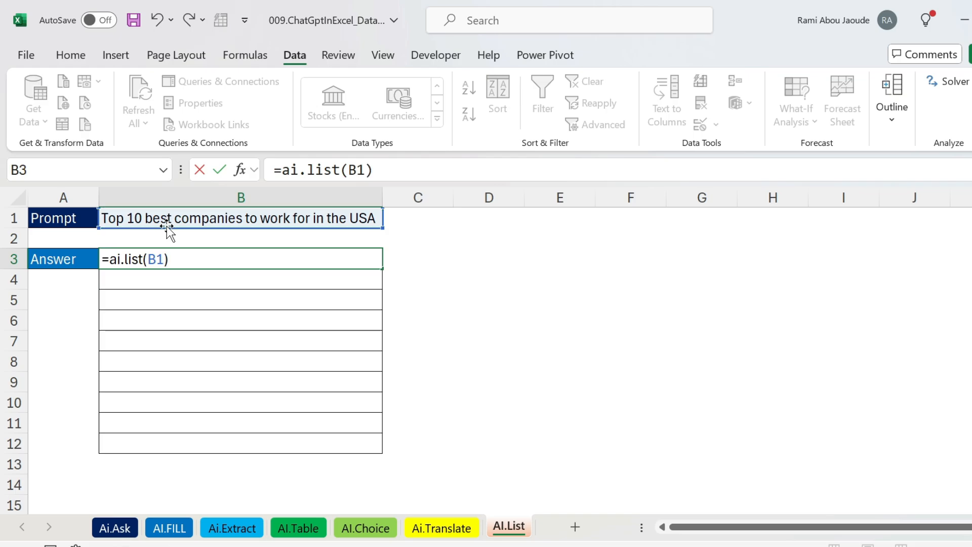
pyautogui.press('Return')
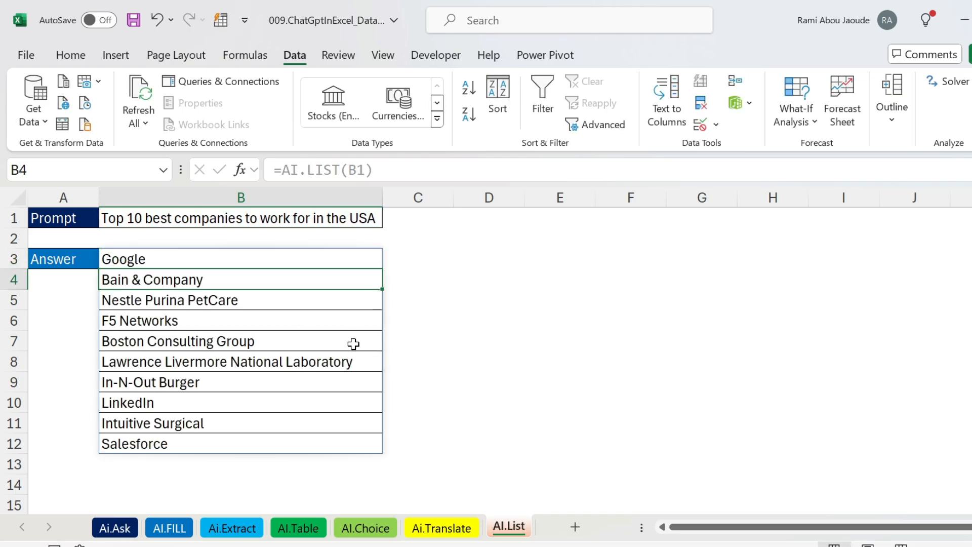
pyautogui.moveTo(238, 386)
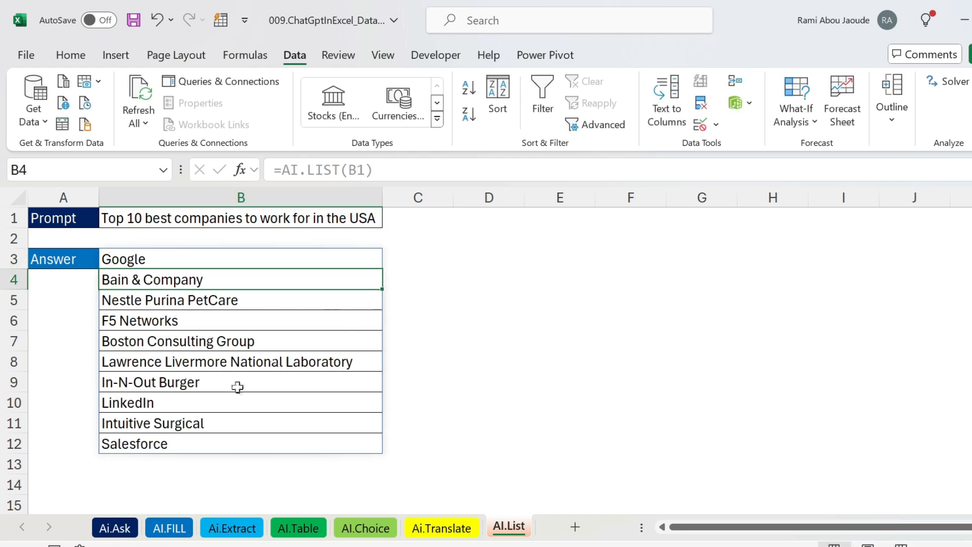